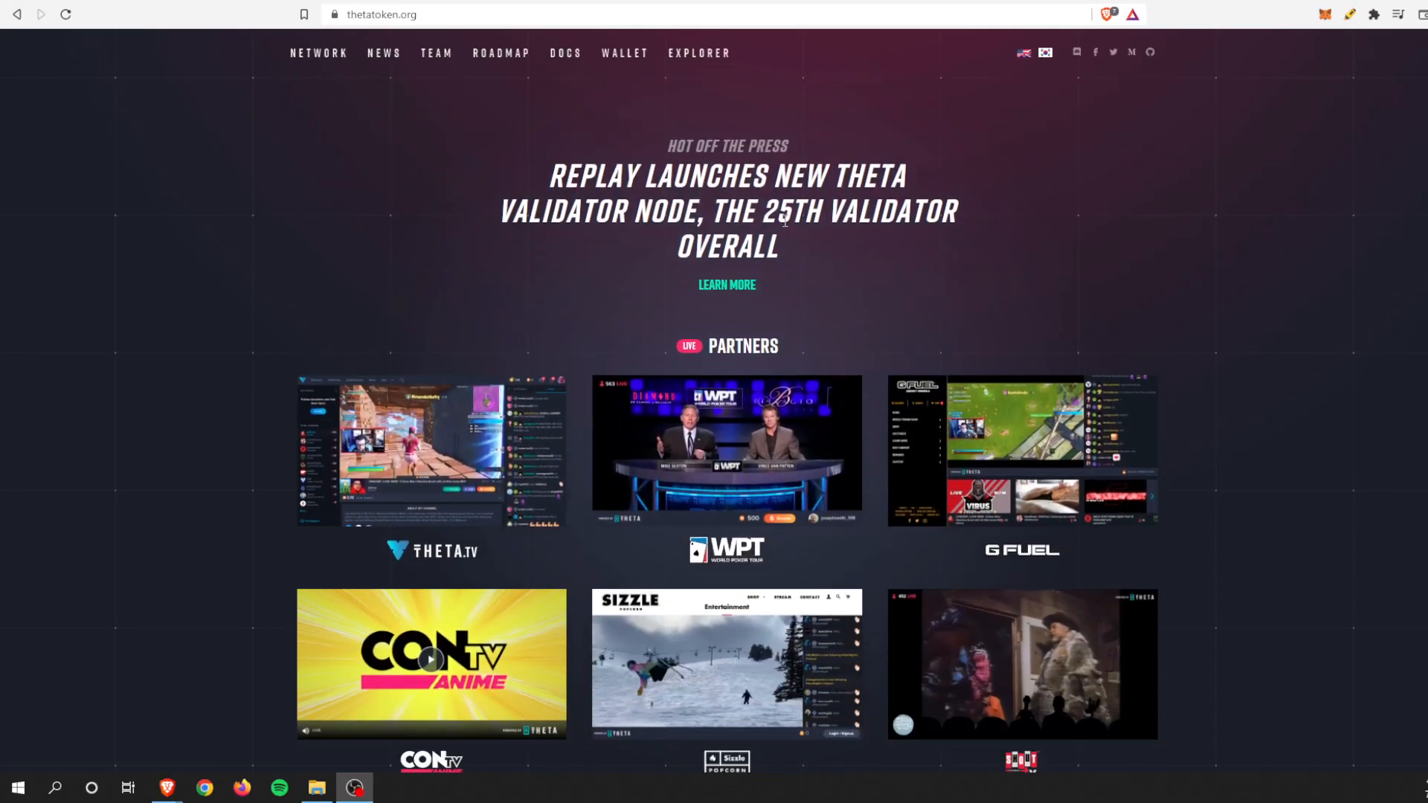
- Scroll up the Theta Network homepage before switching to the Crypto Elite YouTube channel
{"action": "scroll", "scroll_direction": "up", "scroll_amount": 3}
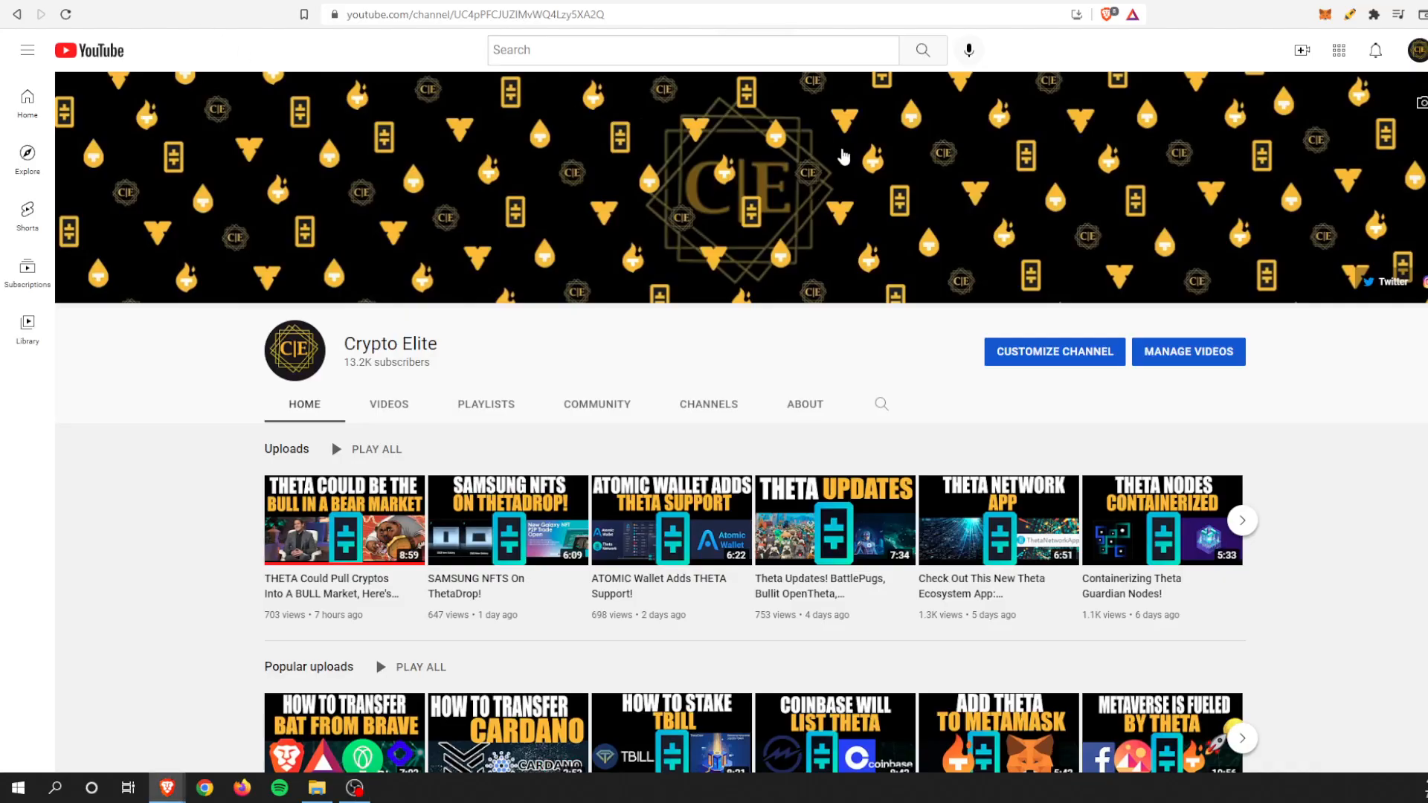
{"action": "mouse_move", "coordinate": [501, 171]}
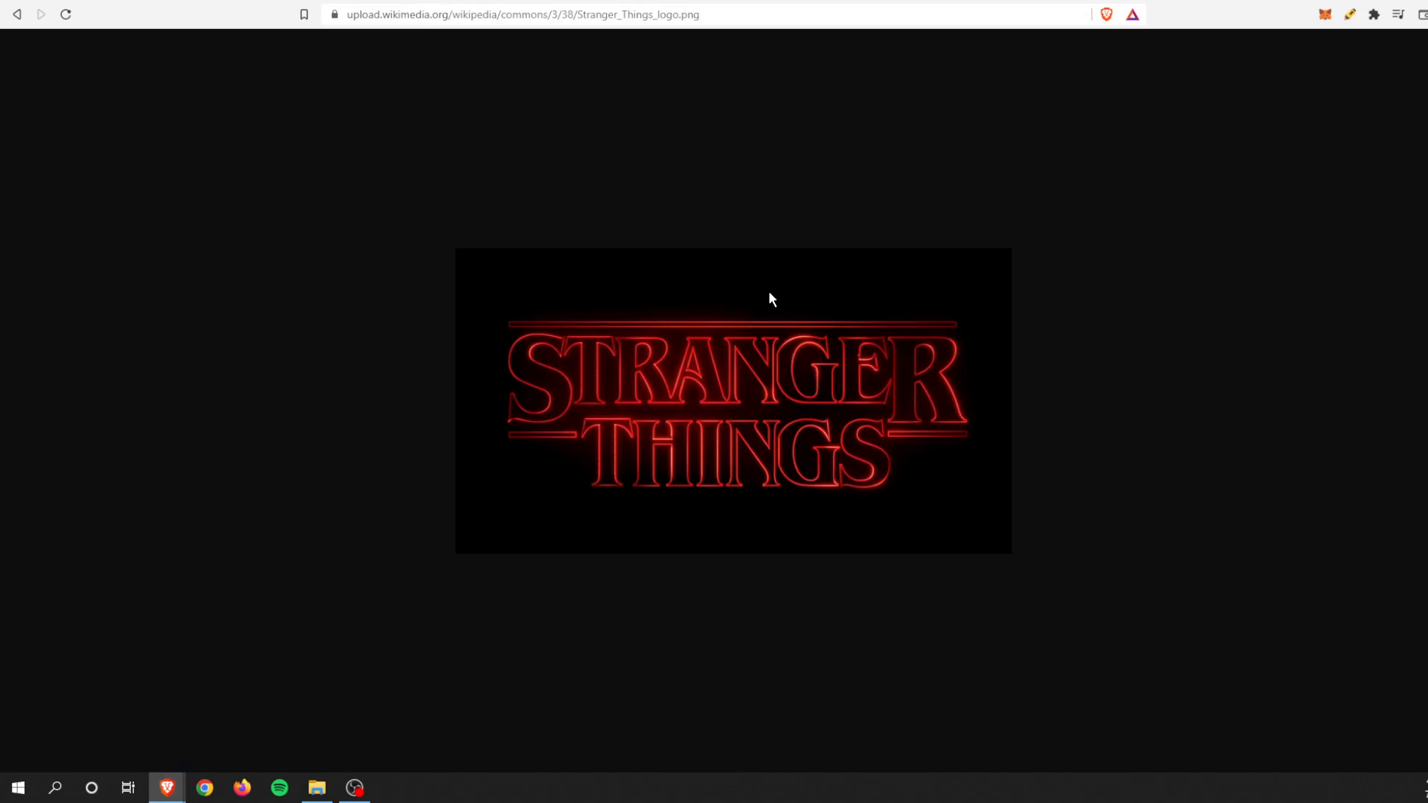
{"action": "mouse_move", "coordinate": [849, 312]}
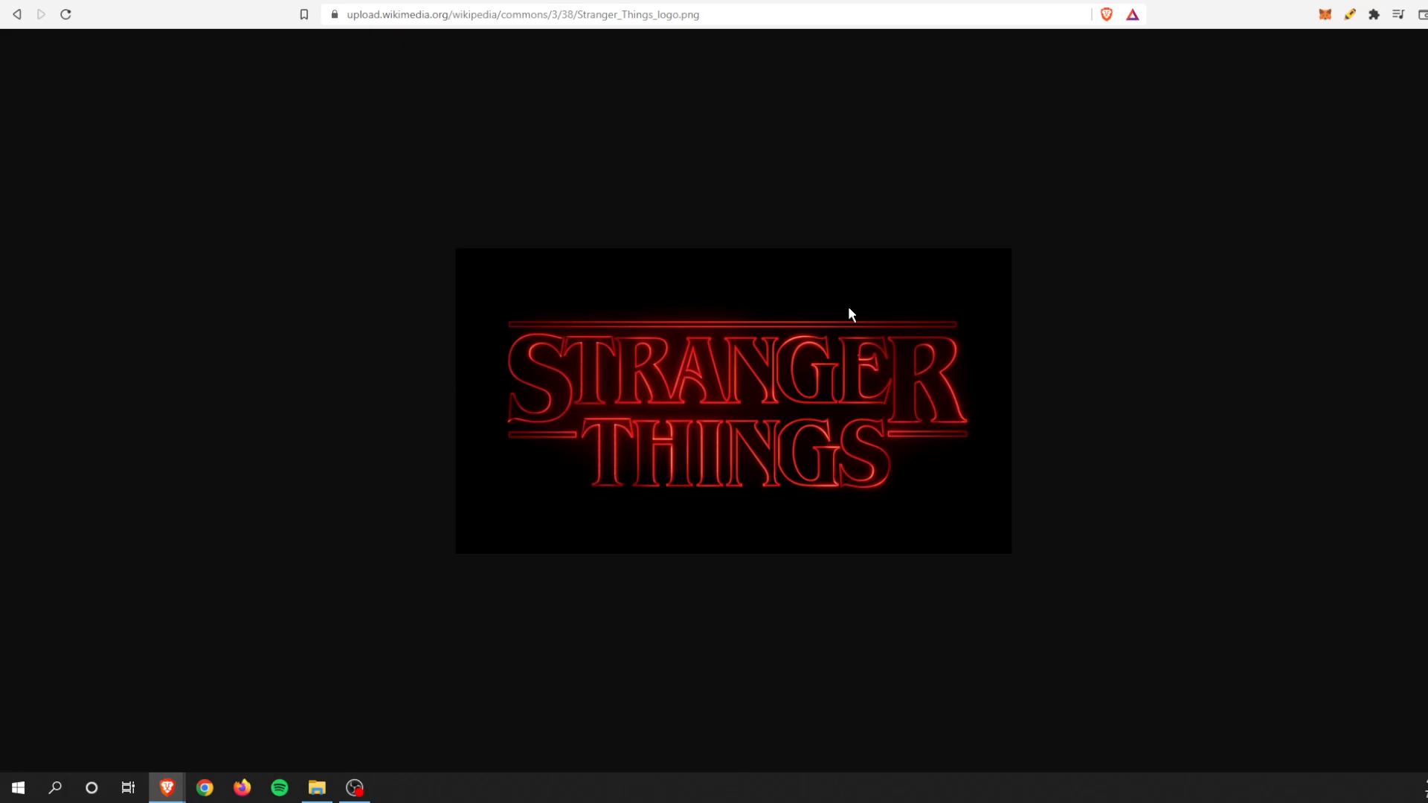
{"action": "mouse_move", "coordinate": [481, 41]}
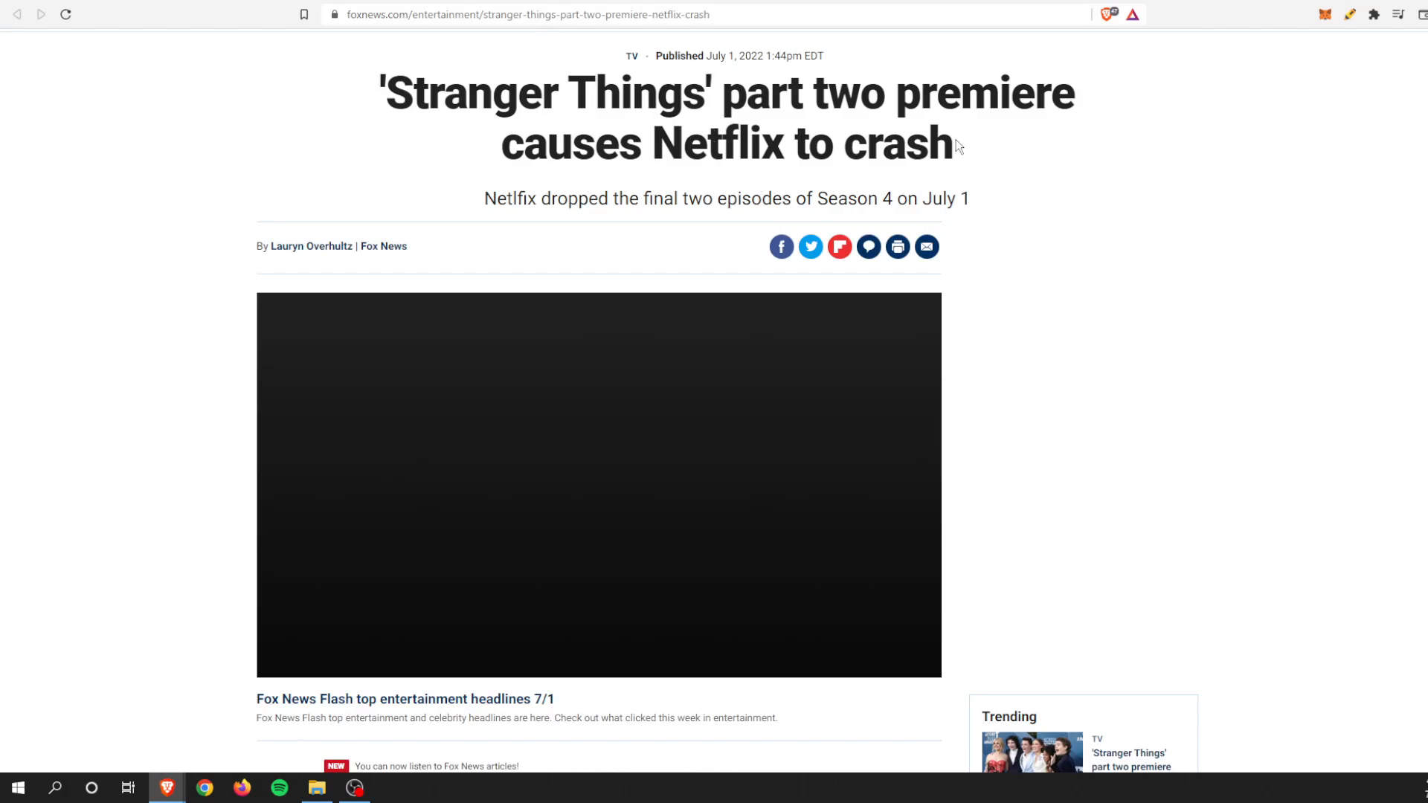
{"action": "mouse_move", "coordinate": [984, 140]}
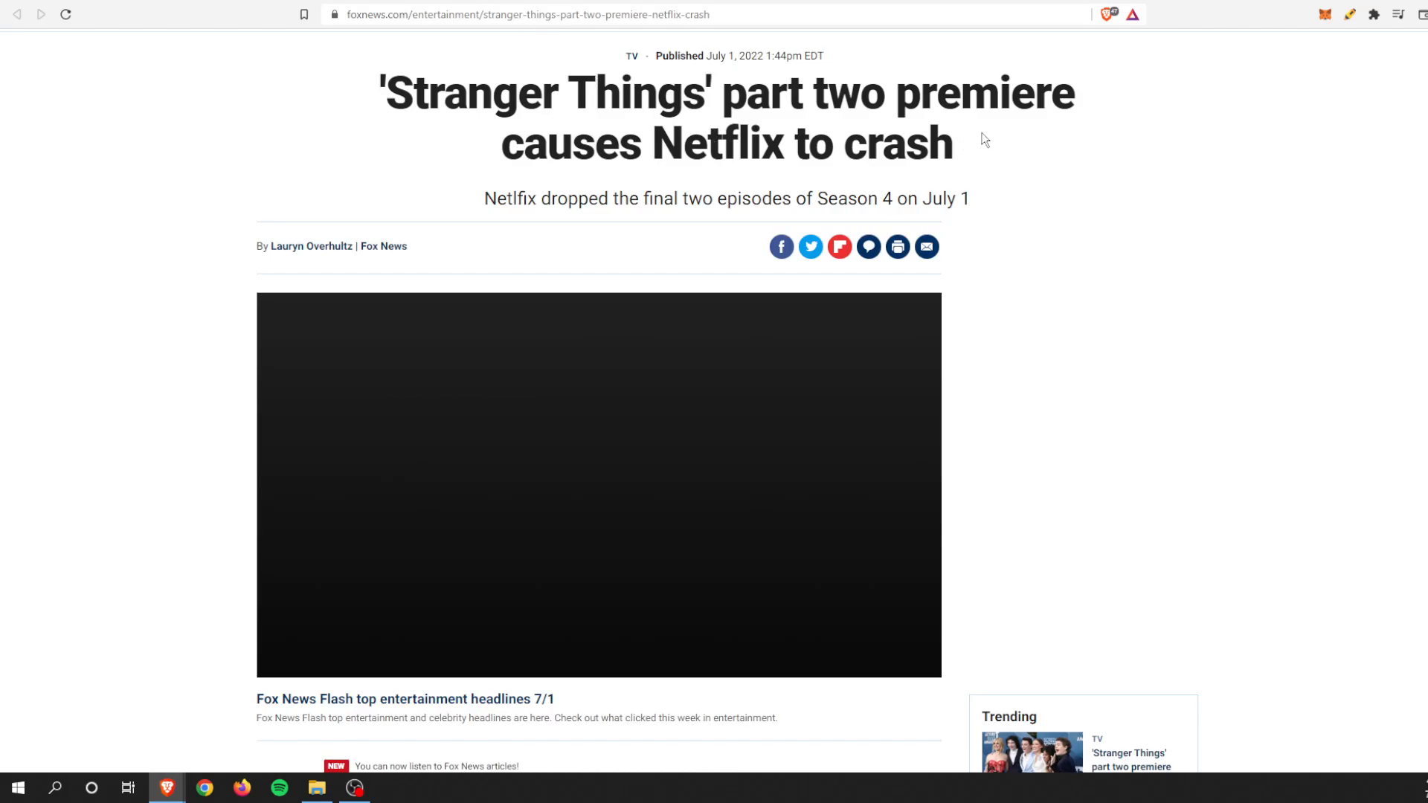
- Read down the Fox News Stranger Things premiere crash story through the user reactions
{"action": "scroll", "scroll_direction": "down", "scroll_amount": 3}
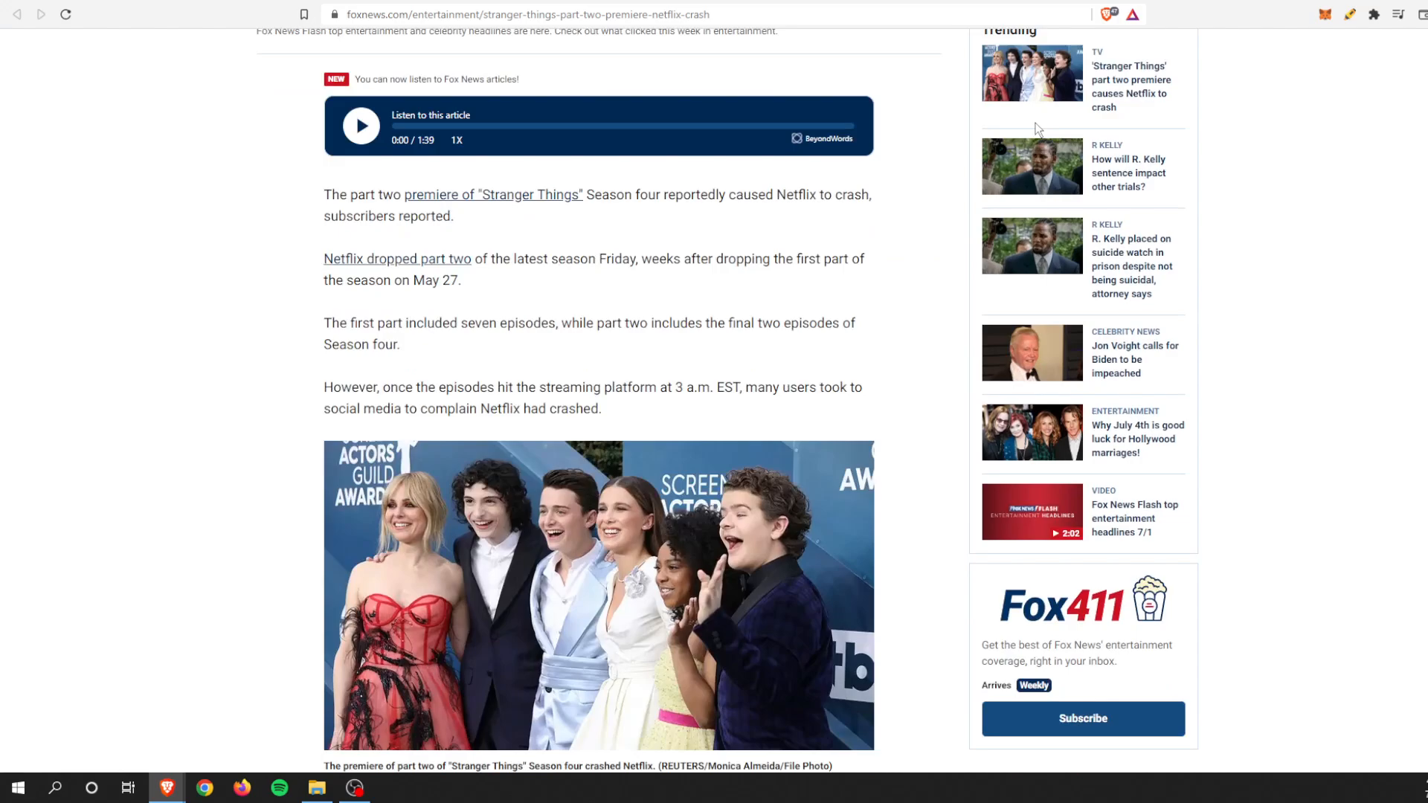
{"action": "scroll", "scroll_direction": "down", "scroll_amount": 3}
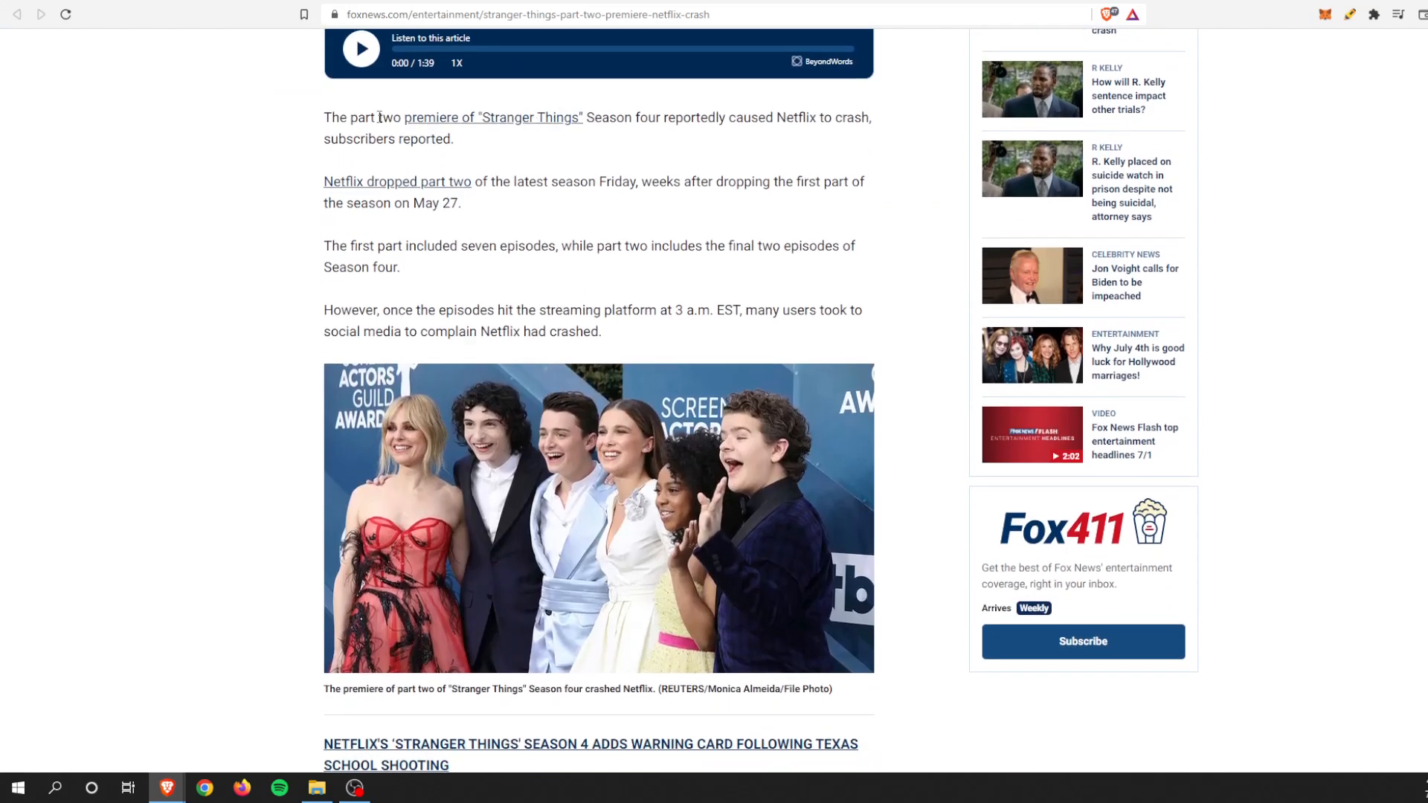
{"action": "scroll", "scroll_direction": "down", "scroll_amount": 3}
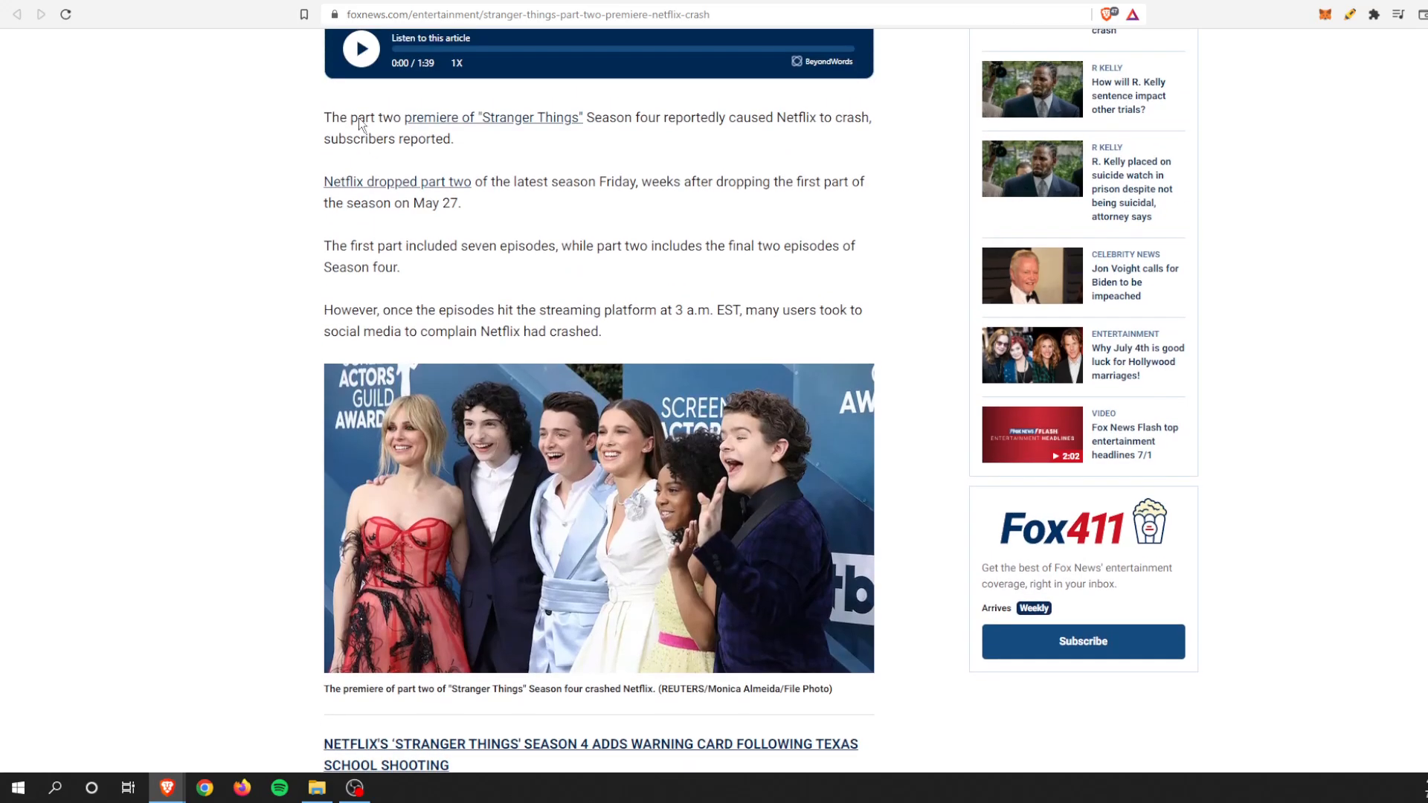
{"action": "mouse_move", "coordinate": [277, 137]}
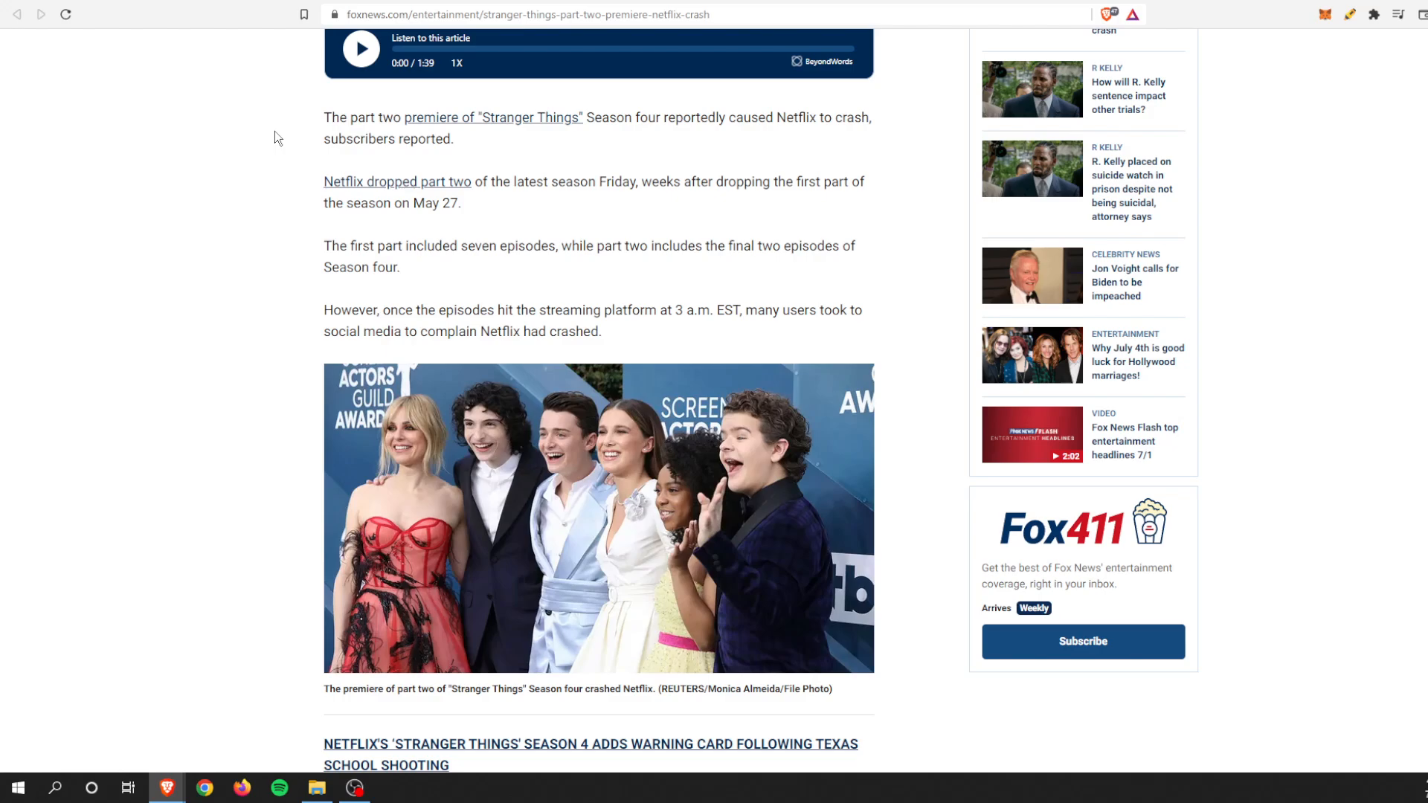
{"action": "mouse_move", "coordinate": [623, 224]}
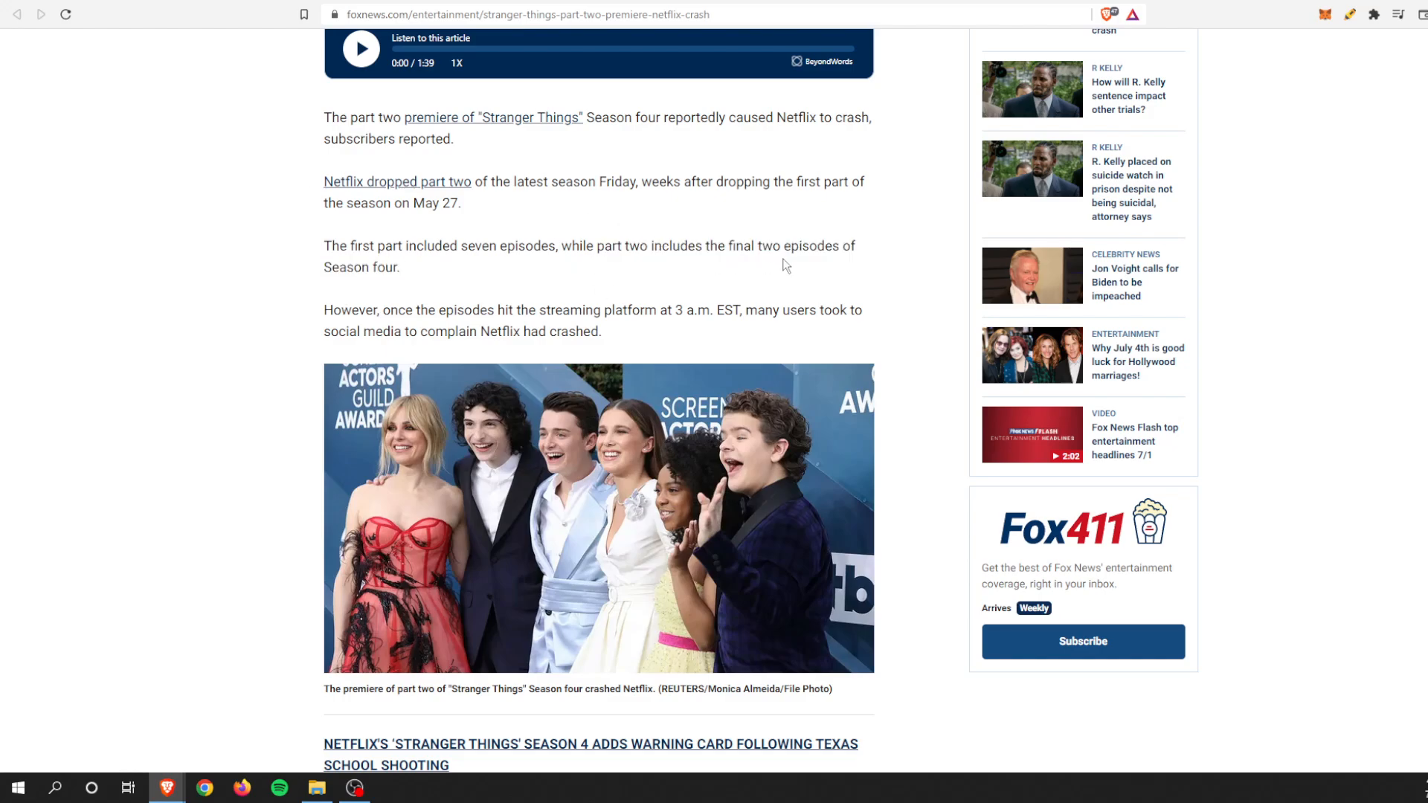
{"action": "scroll", "scroll_direction": "down", "scroll_amount": 3}
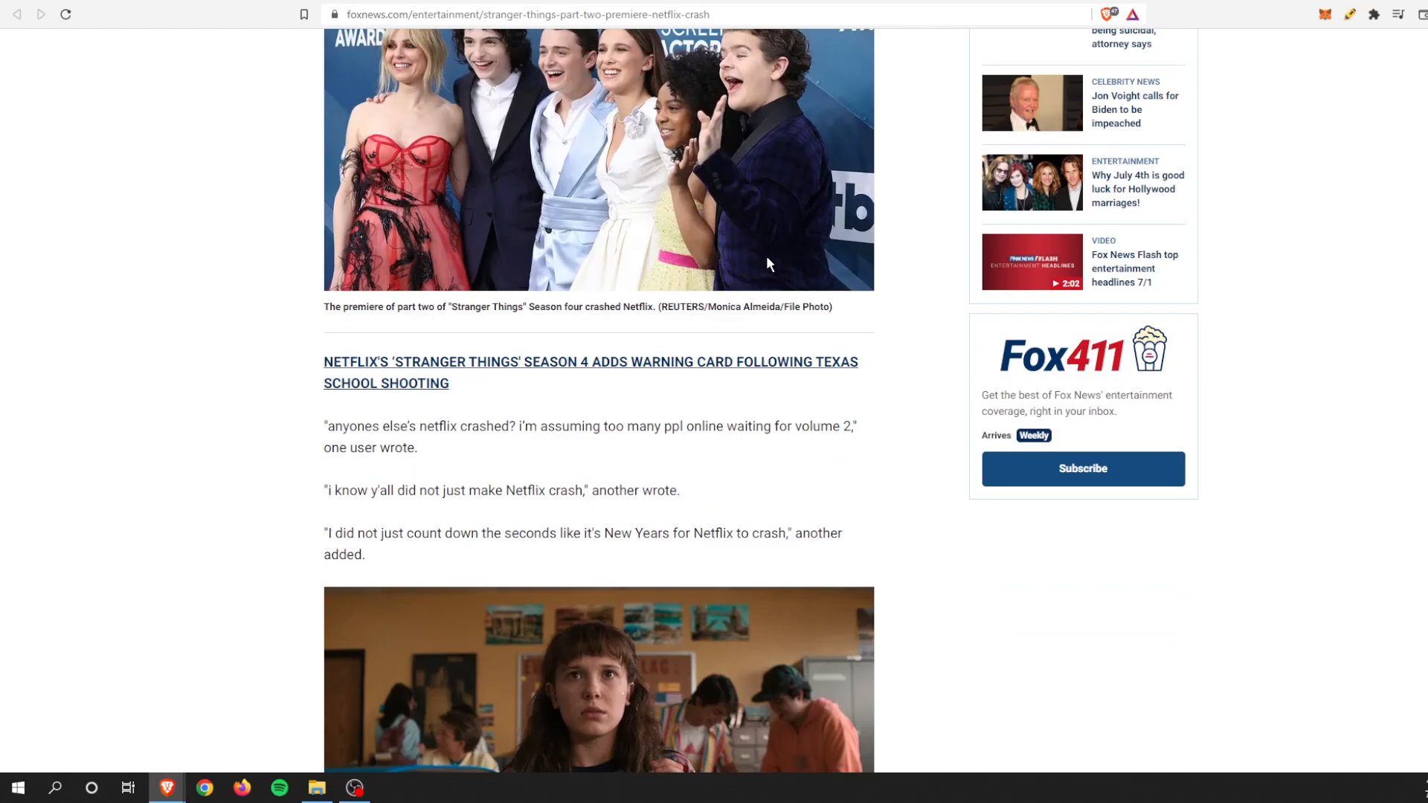
{"action": "scroll", "scroll_direction": "down", "scroll_amount": 3}
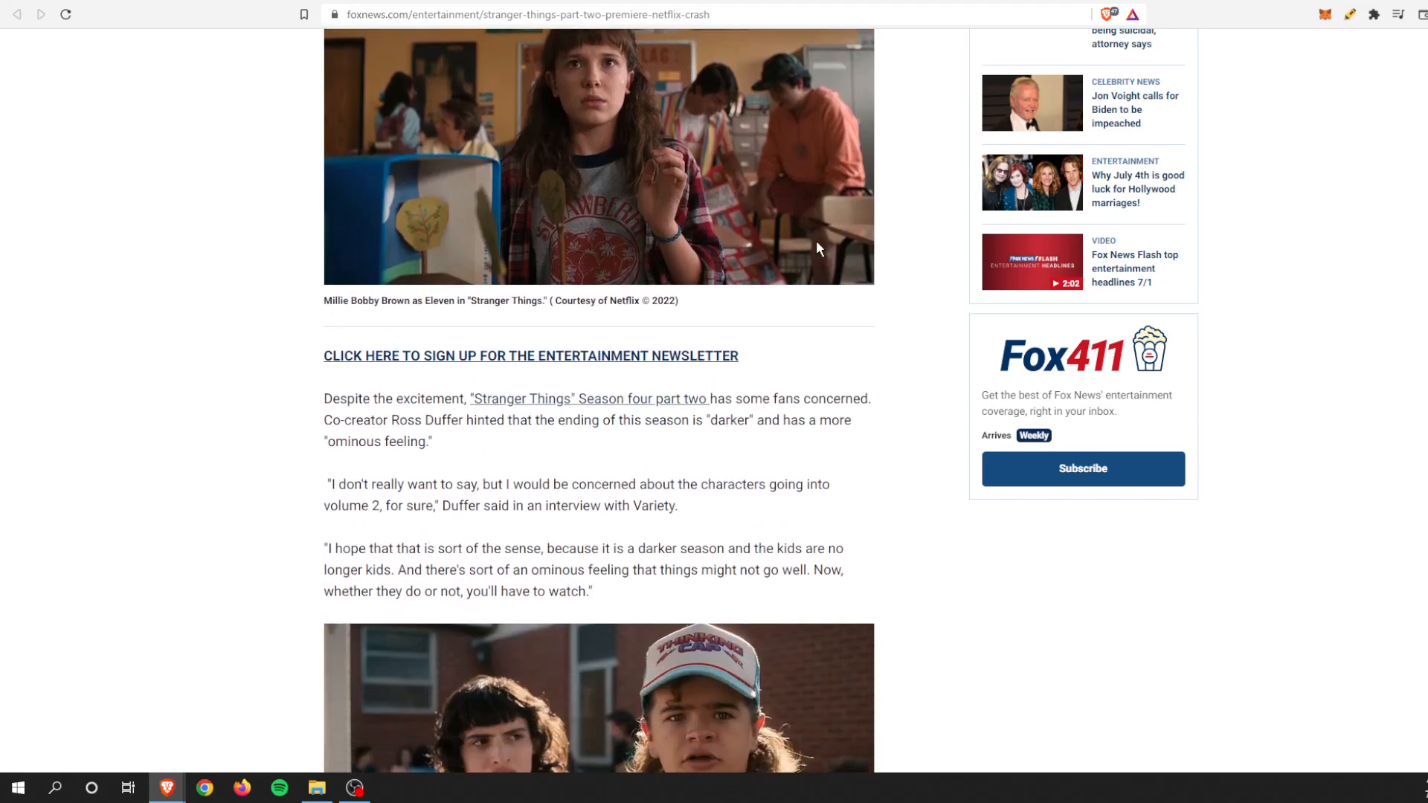
{"action": "scroll", "scroll_direction": "down", "scroll_amount": 3}
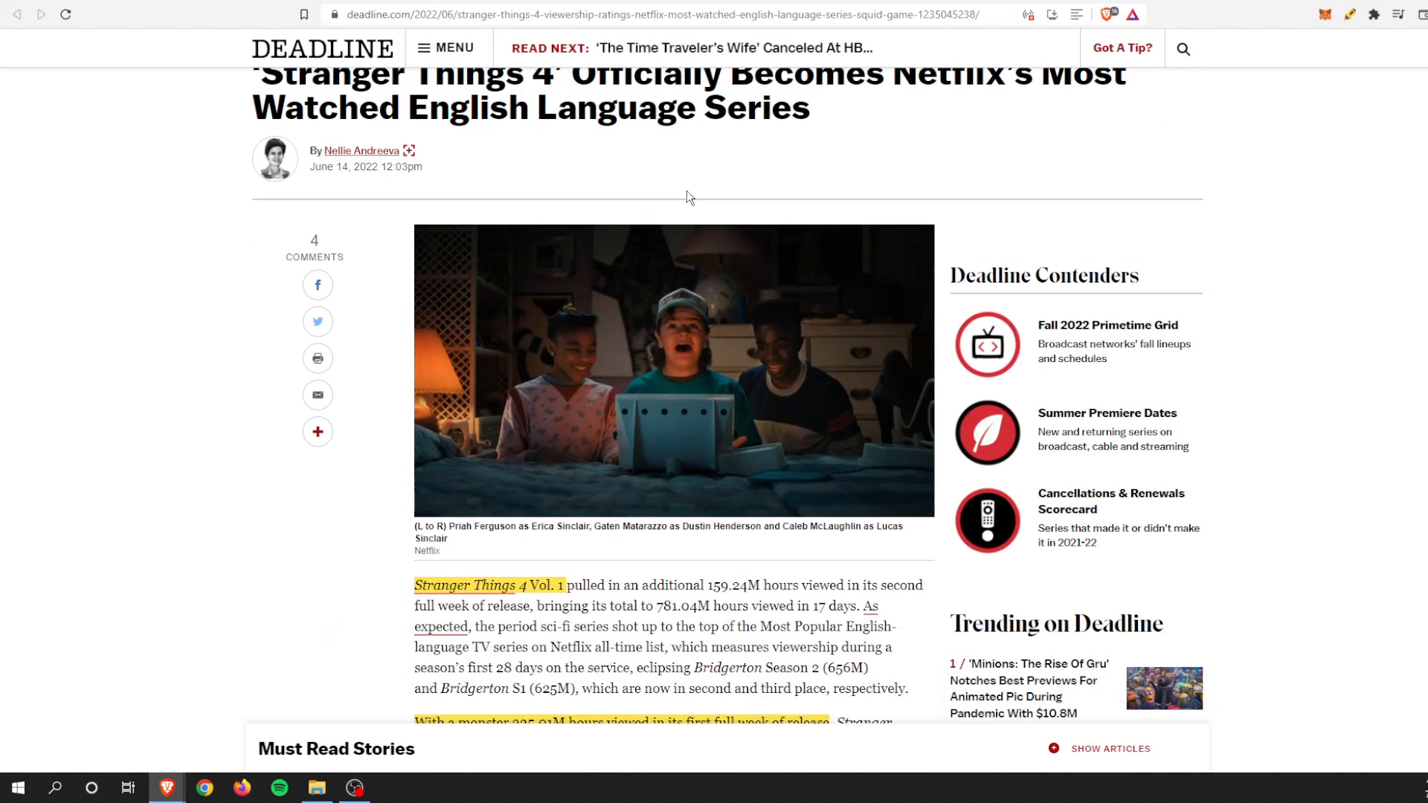
- Read down to the Deadline paragraphs on Stranger Things 4's 781.04M hours, second behind Squid Game
{"action": "scroll", "scroll_direction": "down", "scroll_amount": 3}
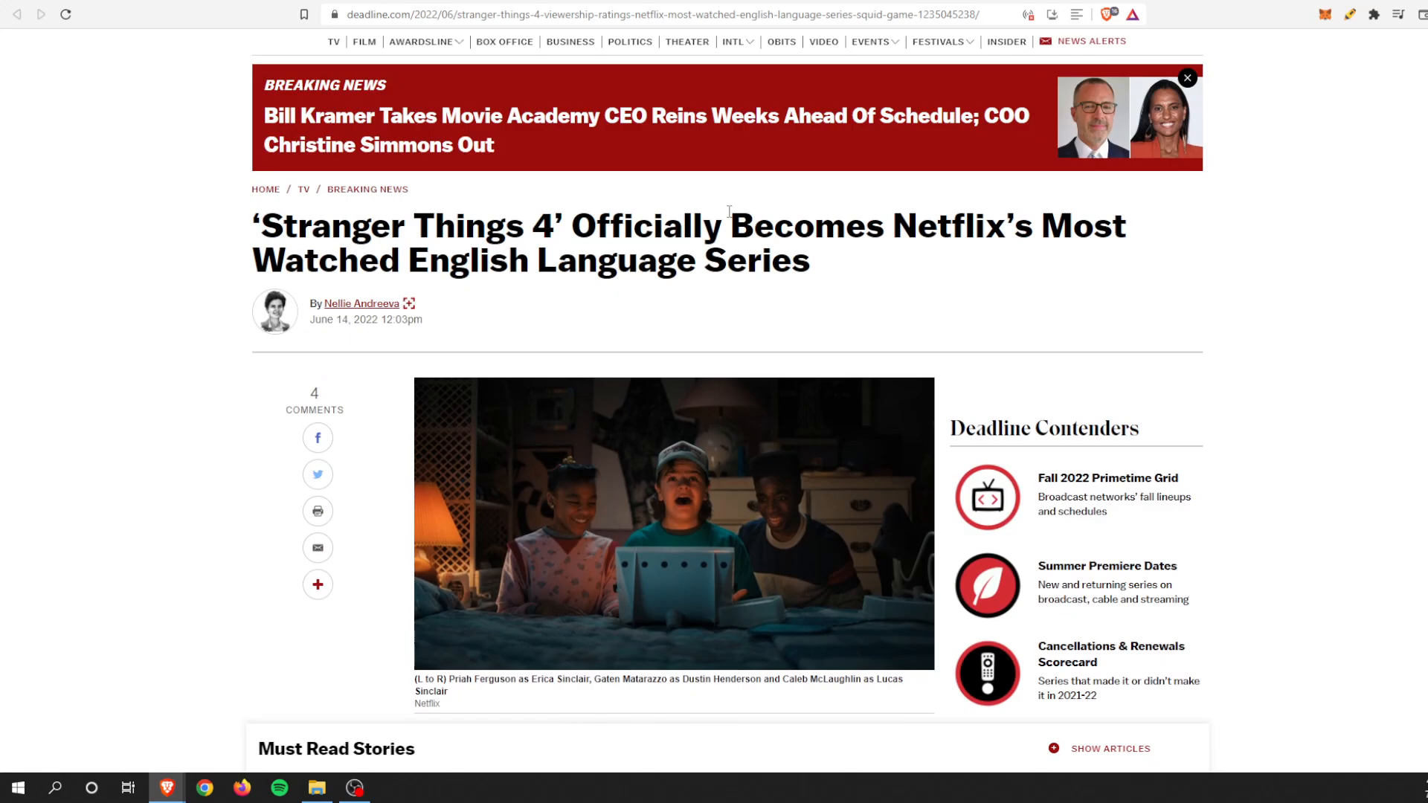
{"action": "scroll", "scroll_direction": "down", "scroll_amount": 3}
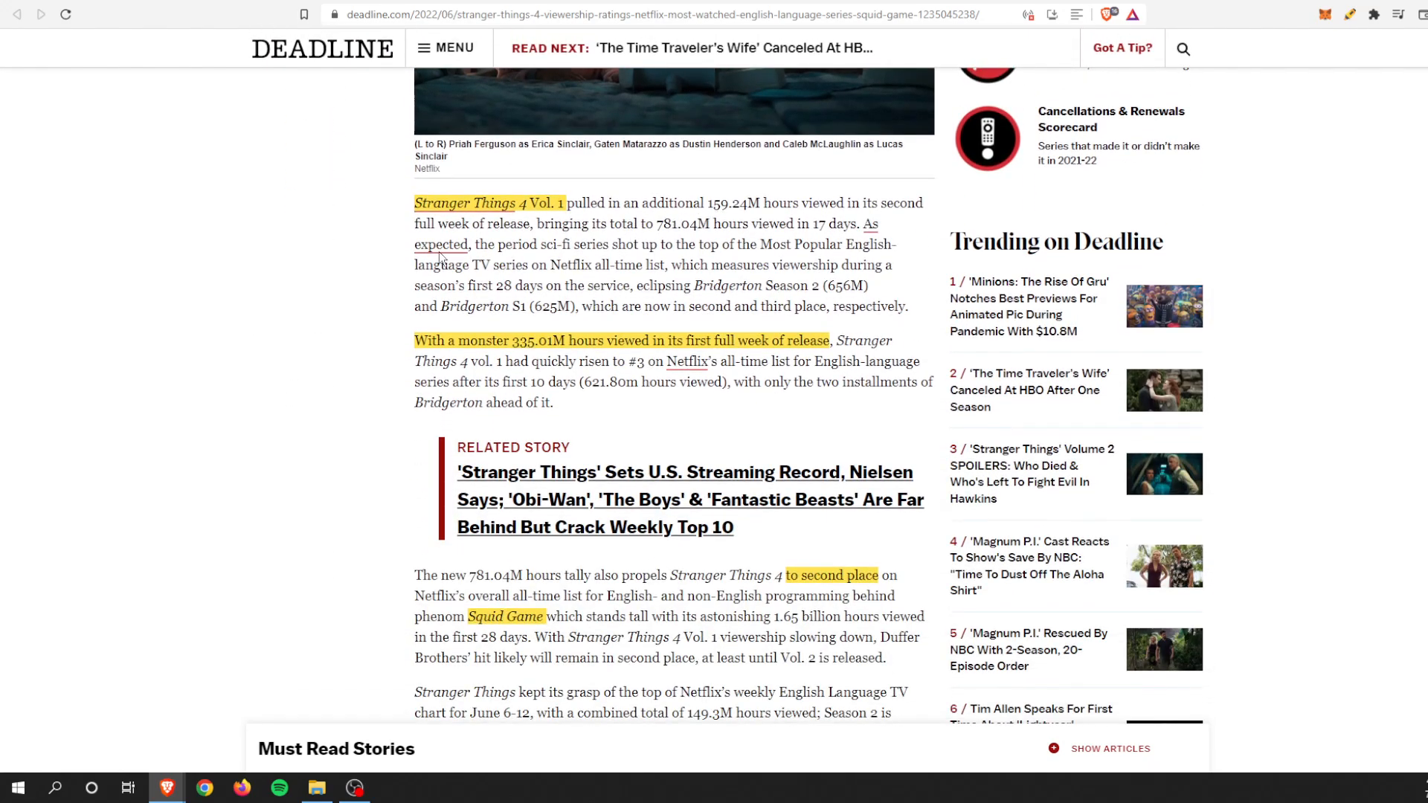
{"action": "mouse_move", "coordinate": [336, 273]}
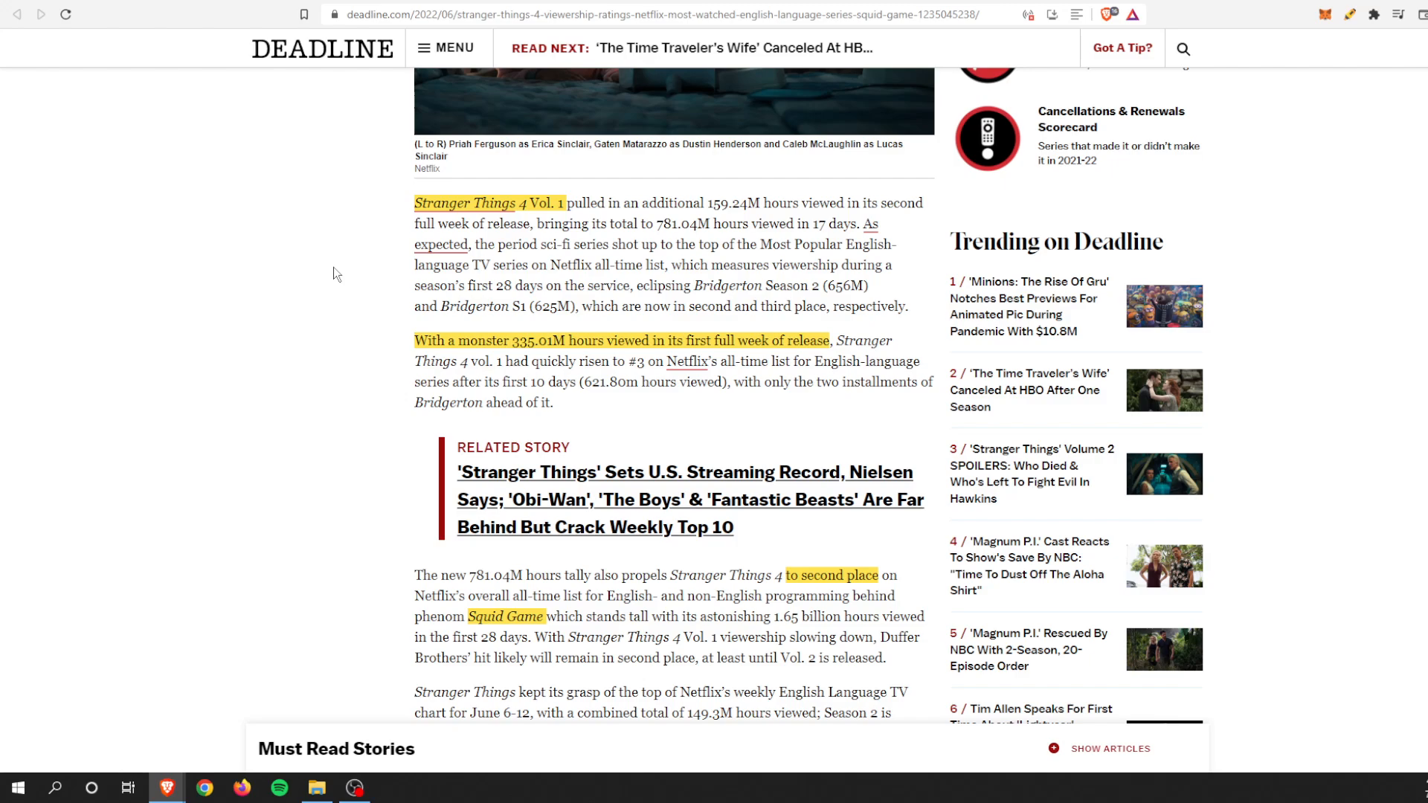
- Highlight 'language TV series on Netflix all-time list' and read on to Stranger Things 4's records list
{"action": "left_click_drag", "start_coordinate": [424, 264], "coordinate": [523, 265]}
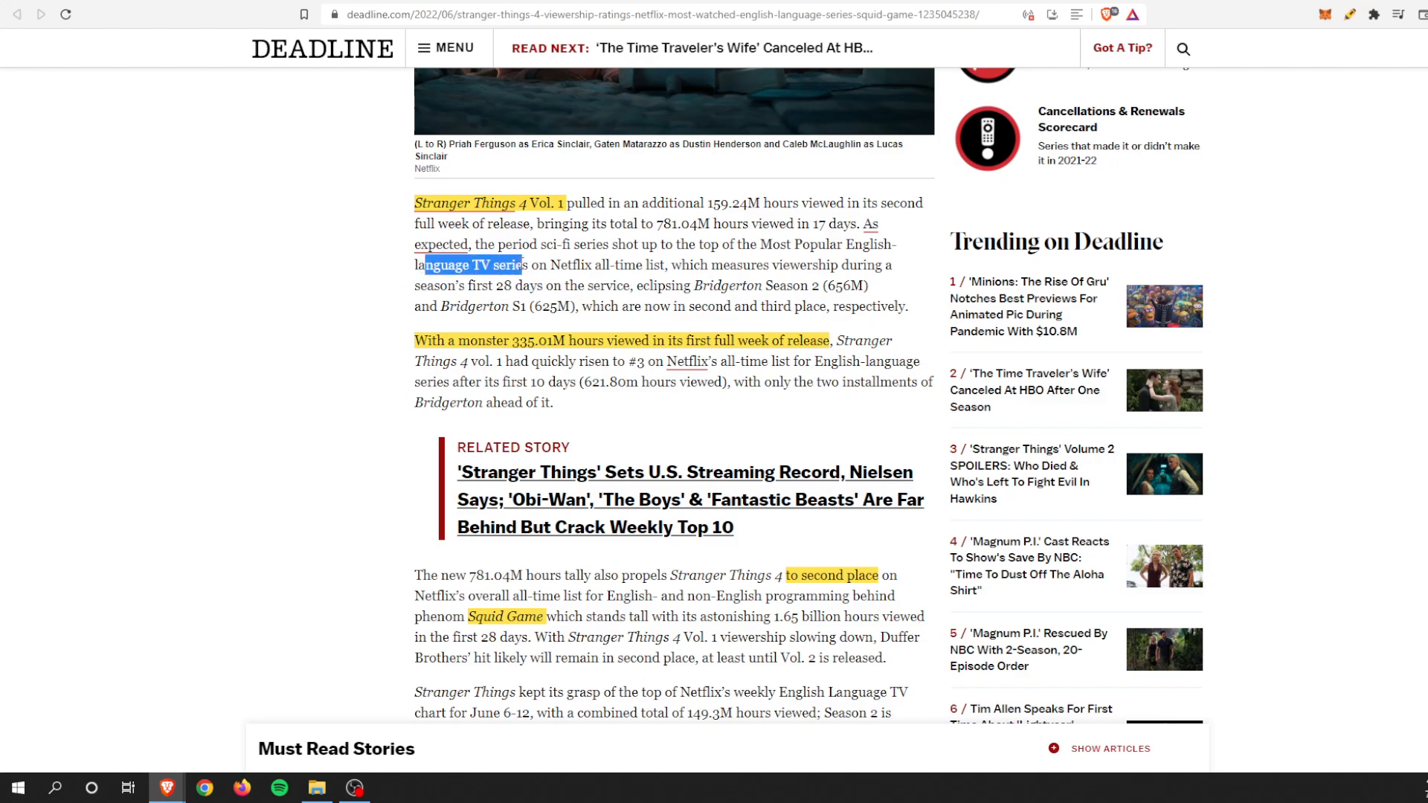
{"action": "left_click_drag", "start_coordinate": [424, 265], "coordinate": [663, 264]}
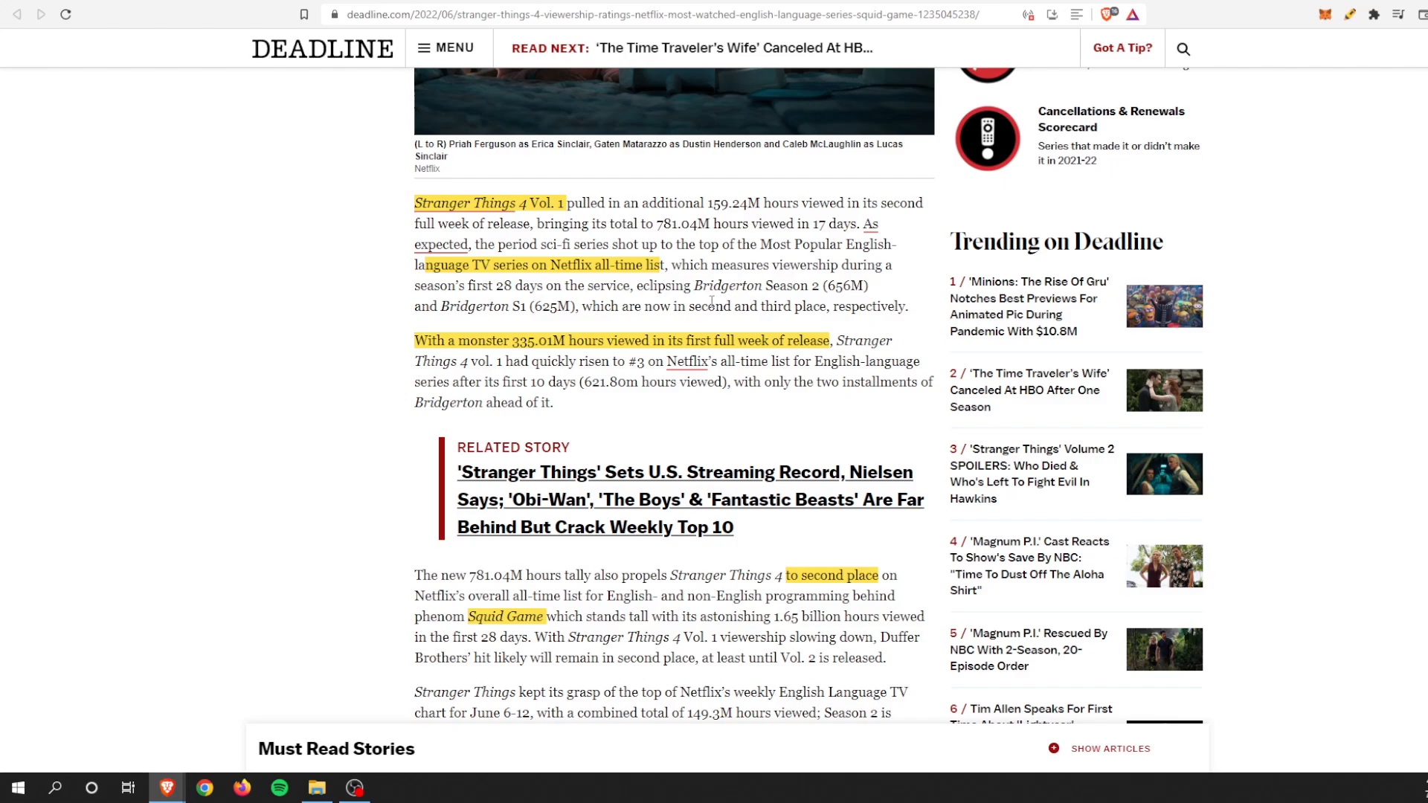
{"action": "scroll", "scroll_direction": "down", "scroll_amount": 3}
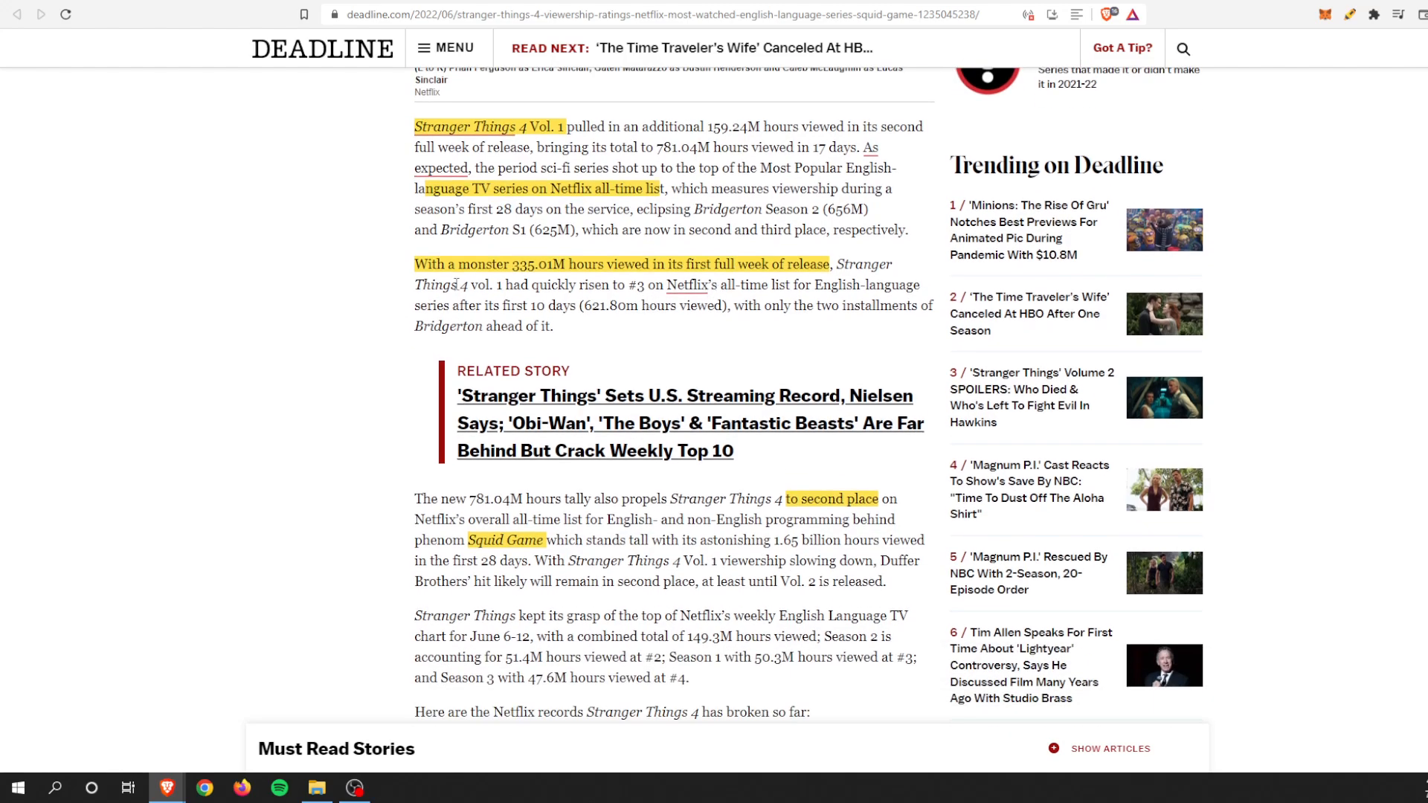
{"action": "mouse_move", "coordinate": [392, 298]}
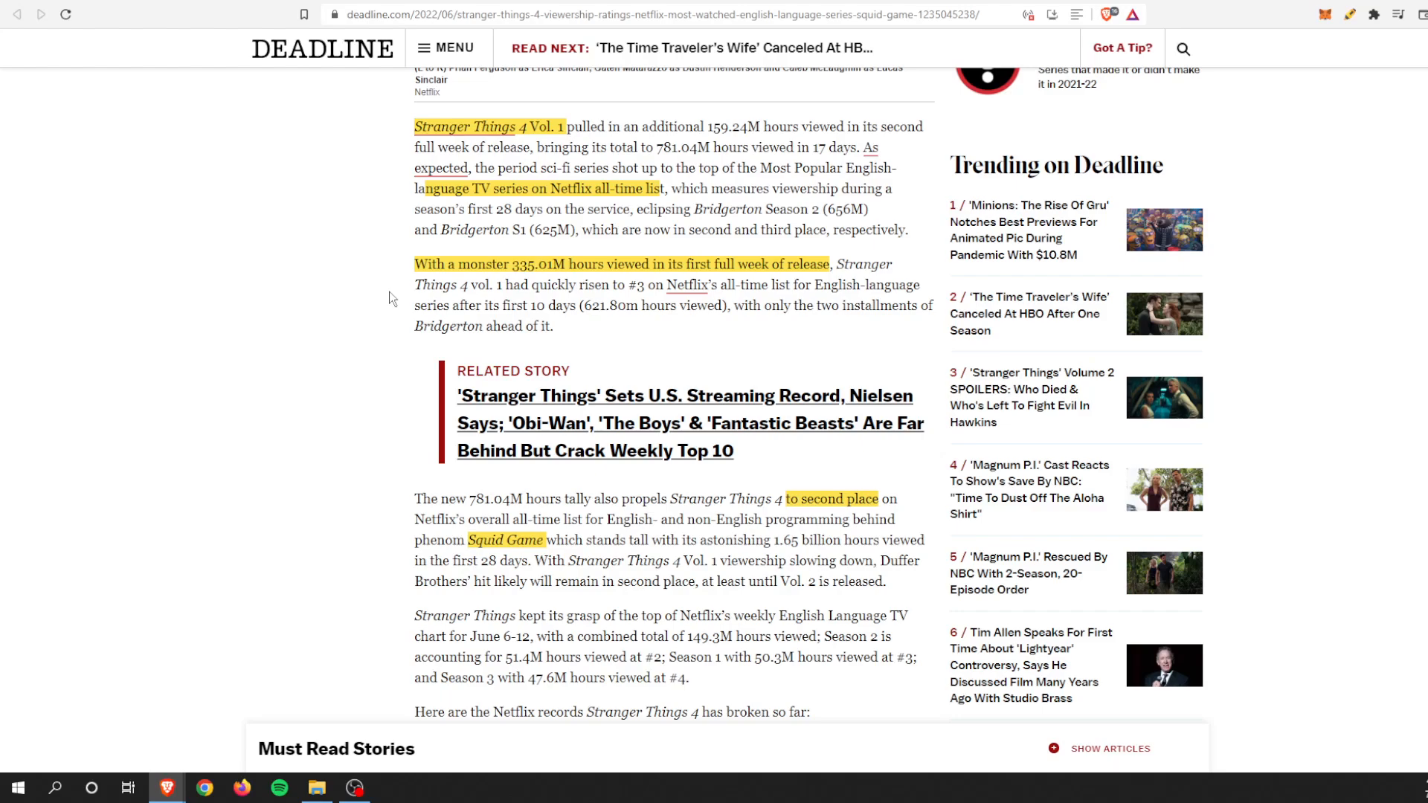
{"action": "mouse_move", "coordinate": [474, 324]}
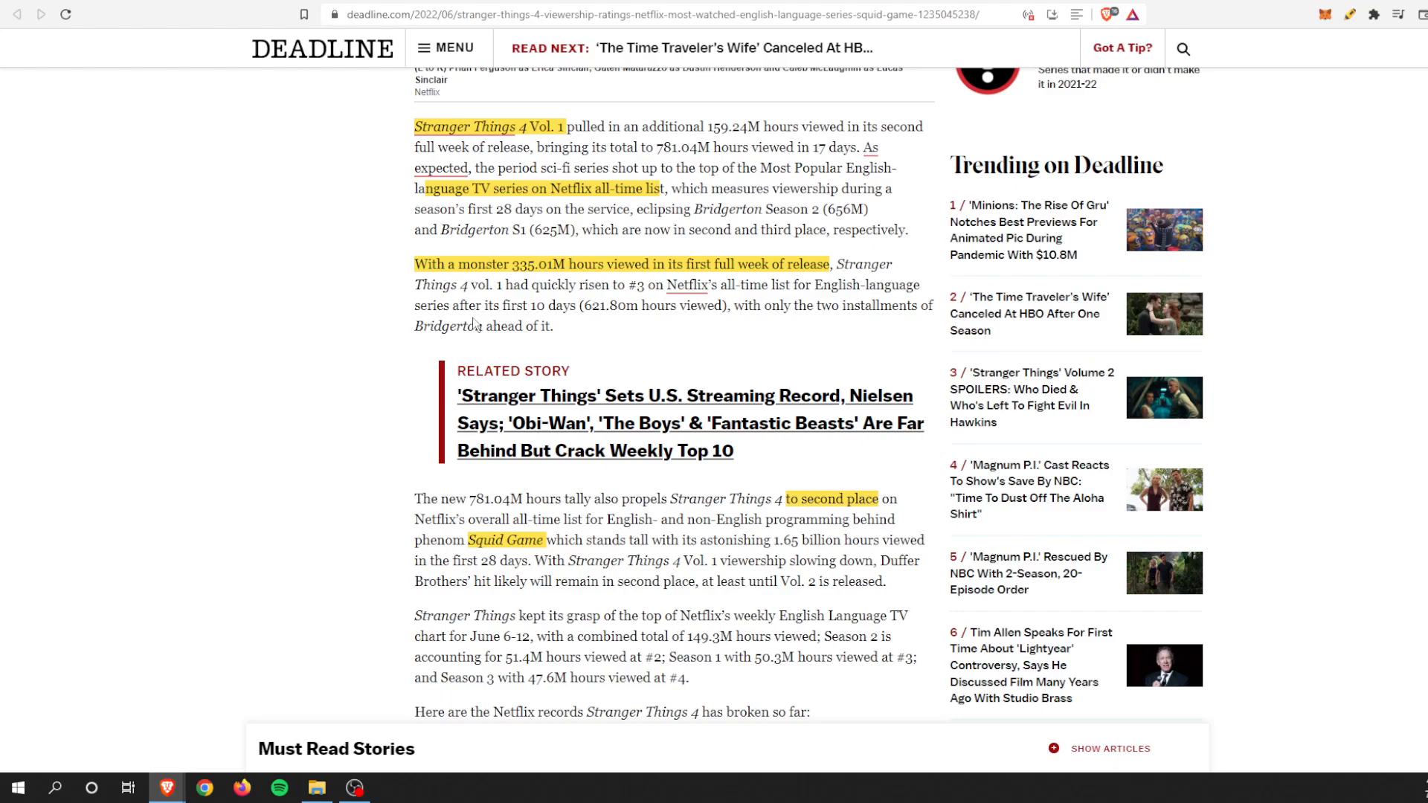
{"action": "scroll", "scroll_direction": "down", "scroll_amount": 3}
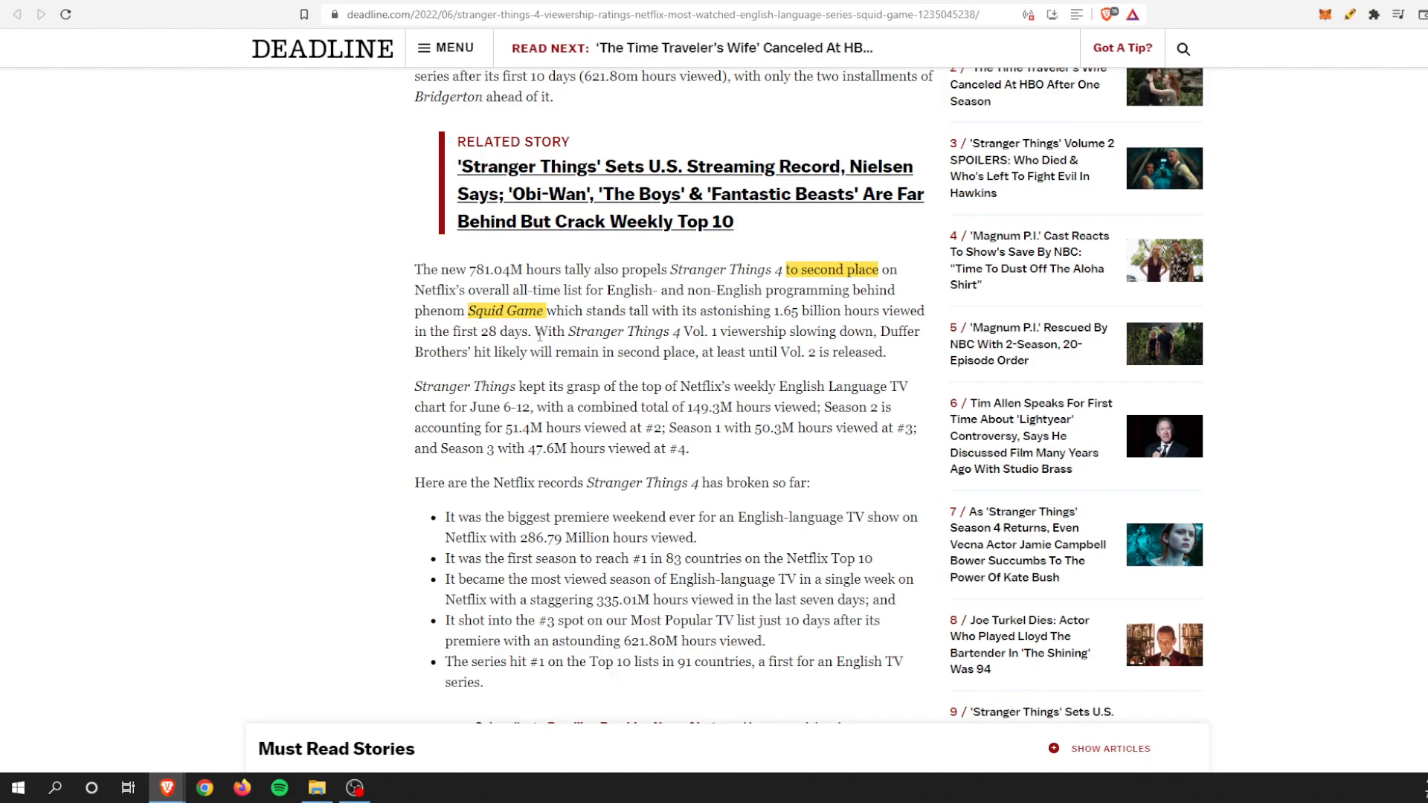
{"action": "mouse_move", "coordinate": [336, 284]}
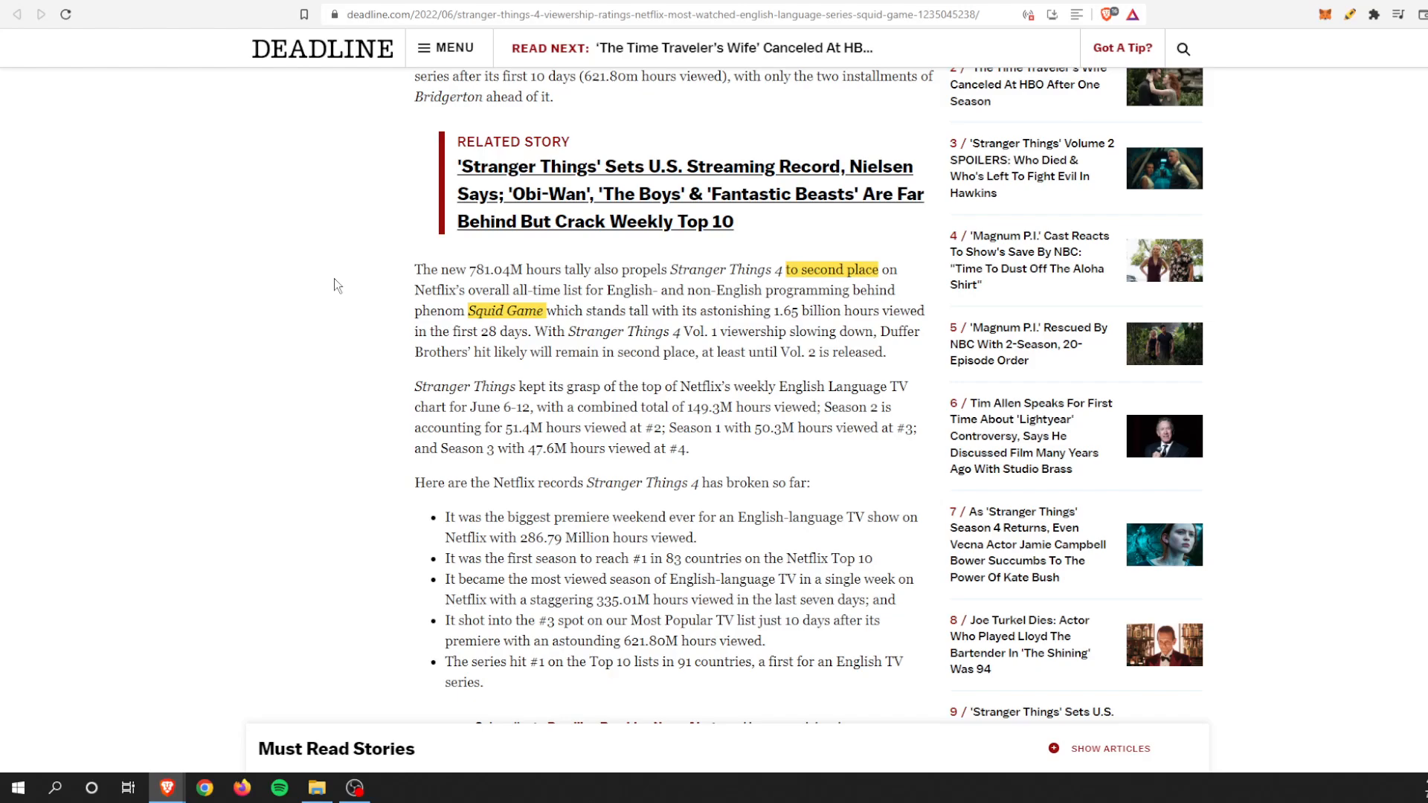
{"action": "mouse_move", "coordinate": [391, 254]}
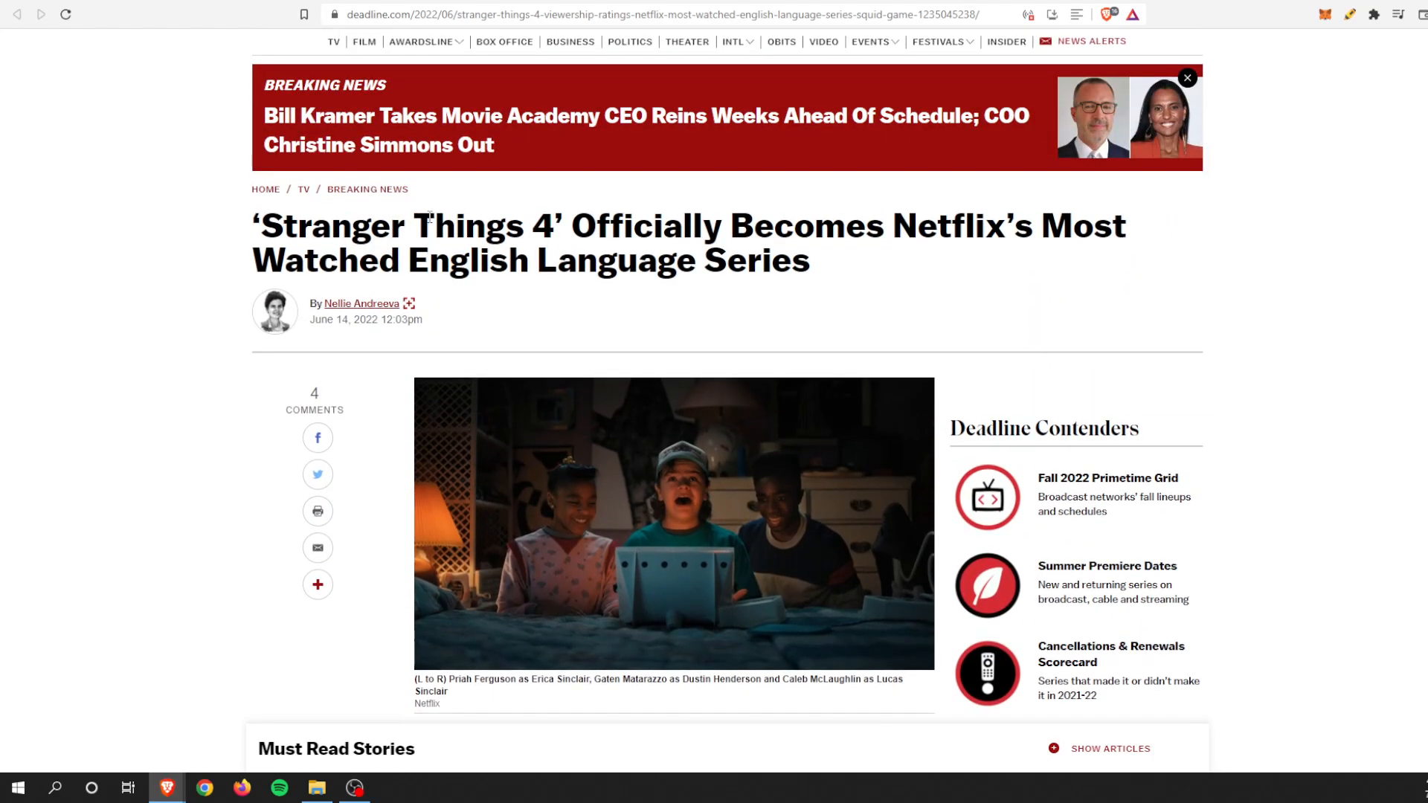
{"action": "mouse_move", "coordinate": [693, 20]}
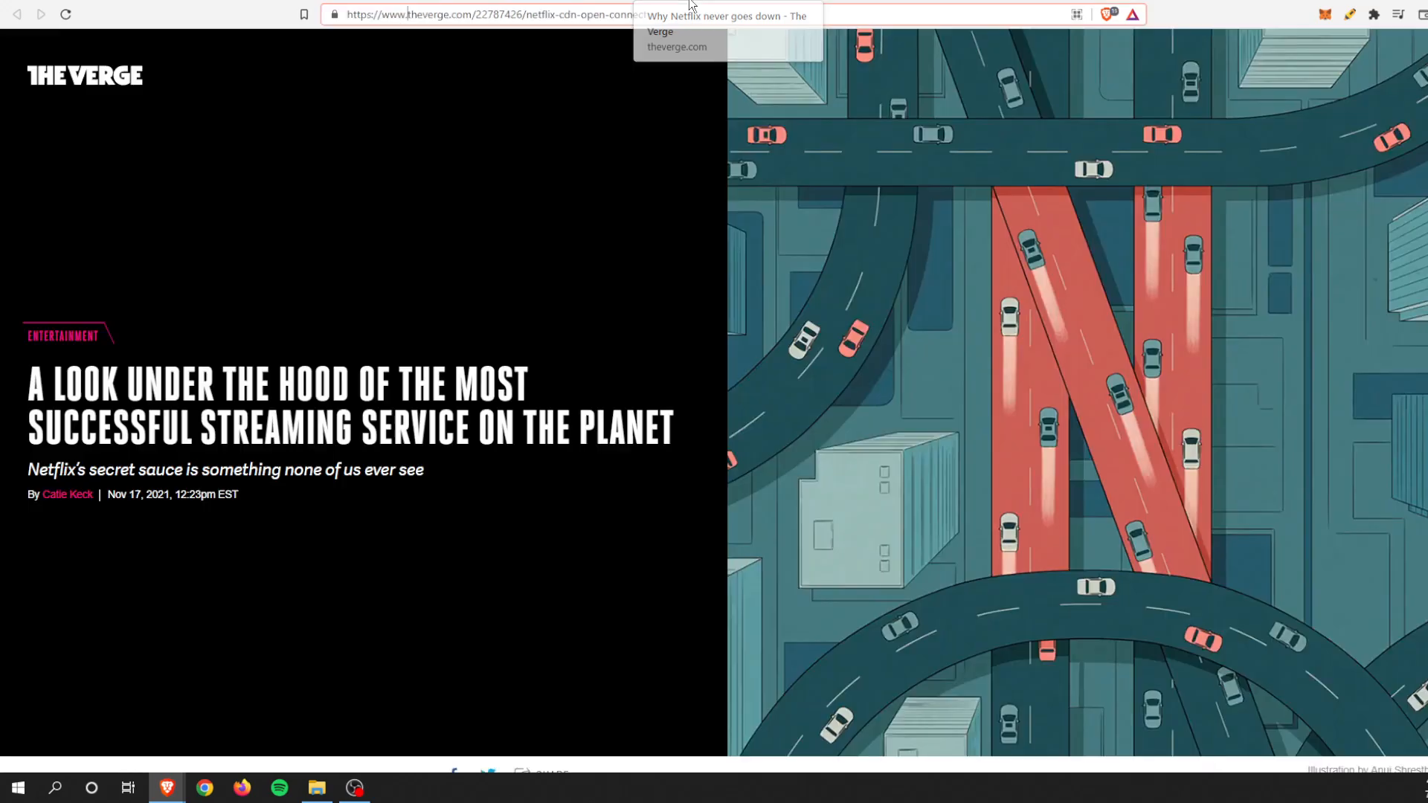
- Read through The Verge article's intro paragraphs down to the highlighted Open Connect passages
{"action": "scroll", "scroll_direction": "down", "scroll_amount": 3}
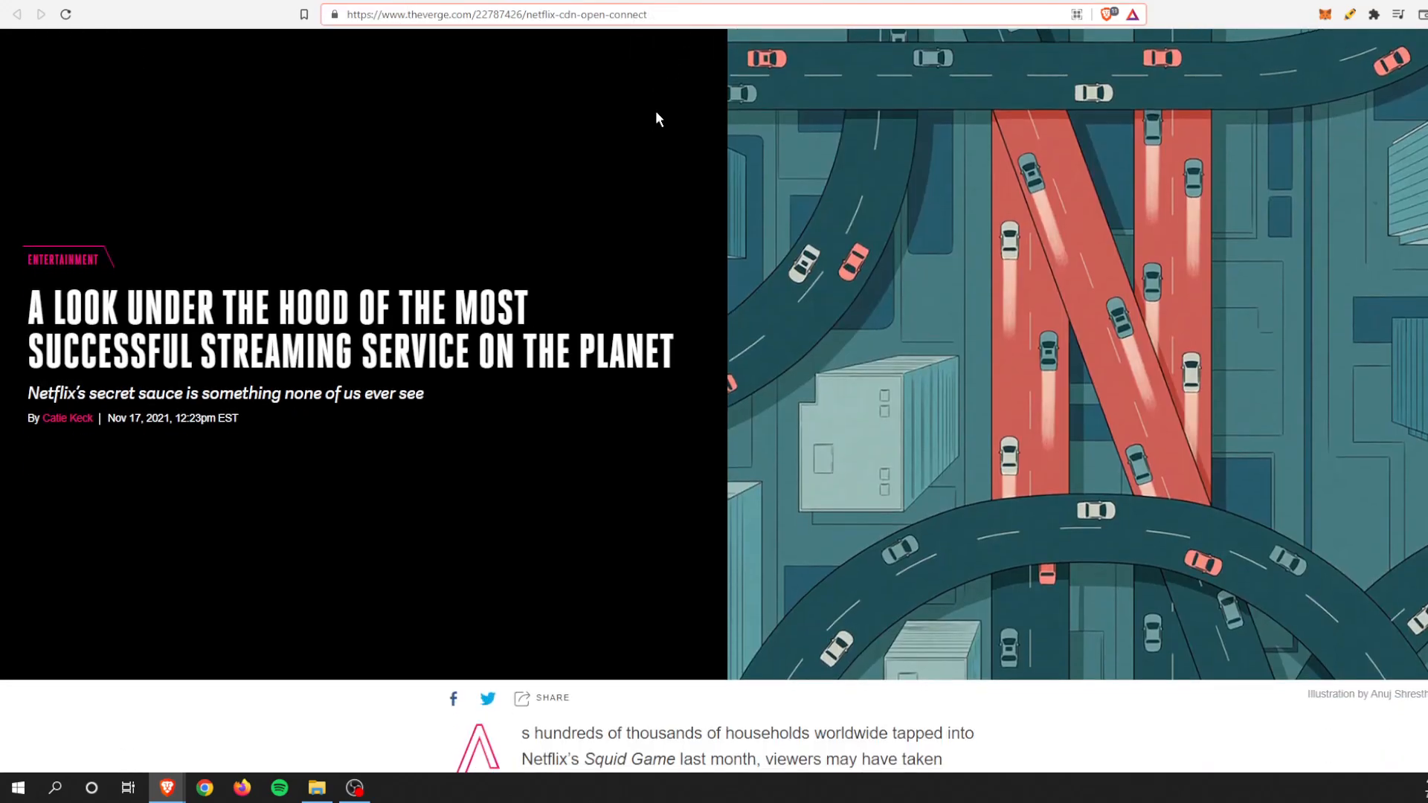
{"action": "scroll", "scroll_direction": "down", "scroll_amount": 3}
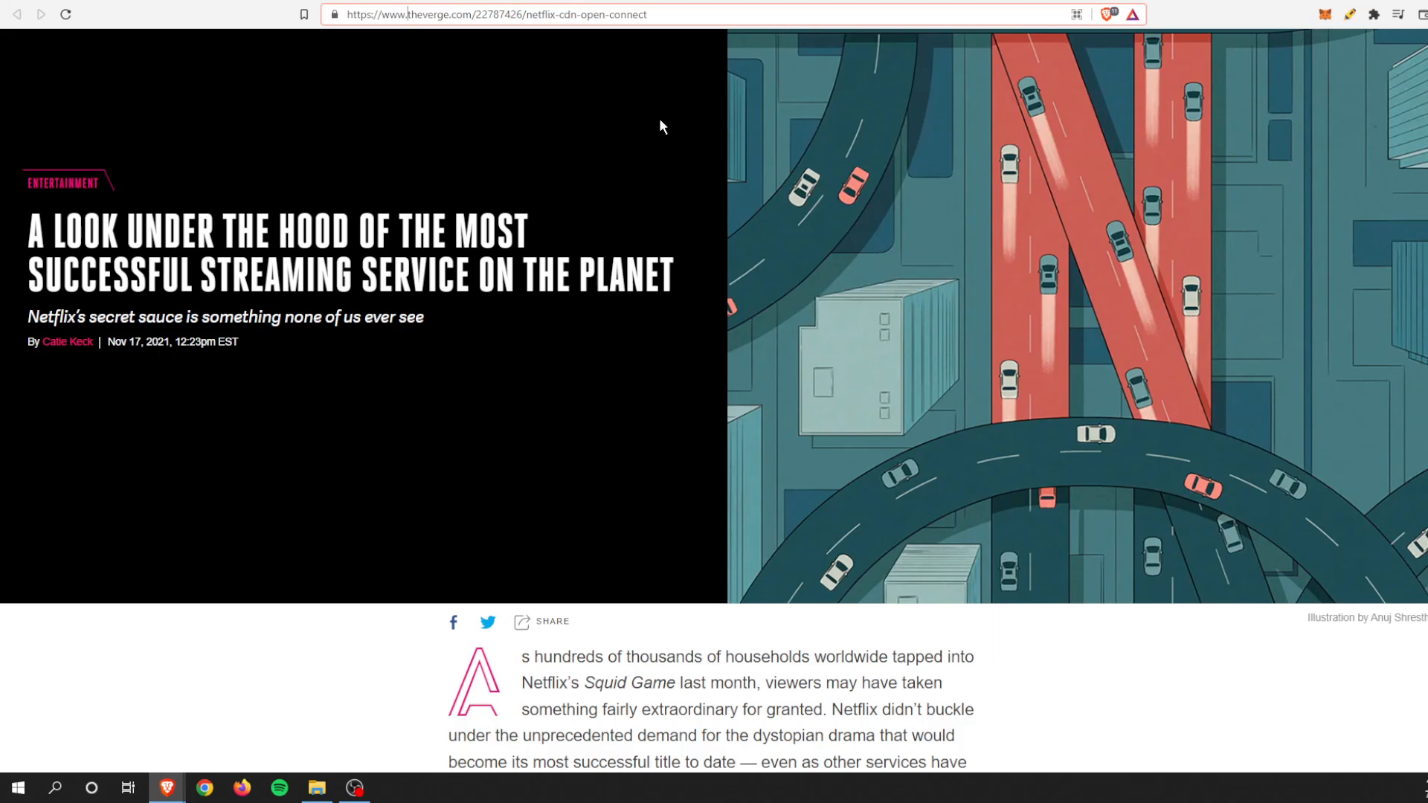
{"action": "mouse_move", "coordinate": [453, 267]}
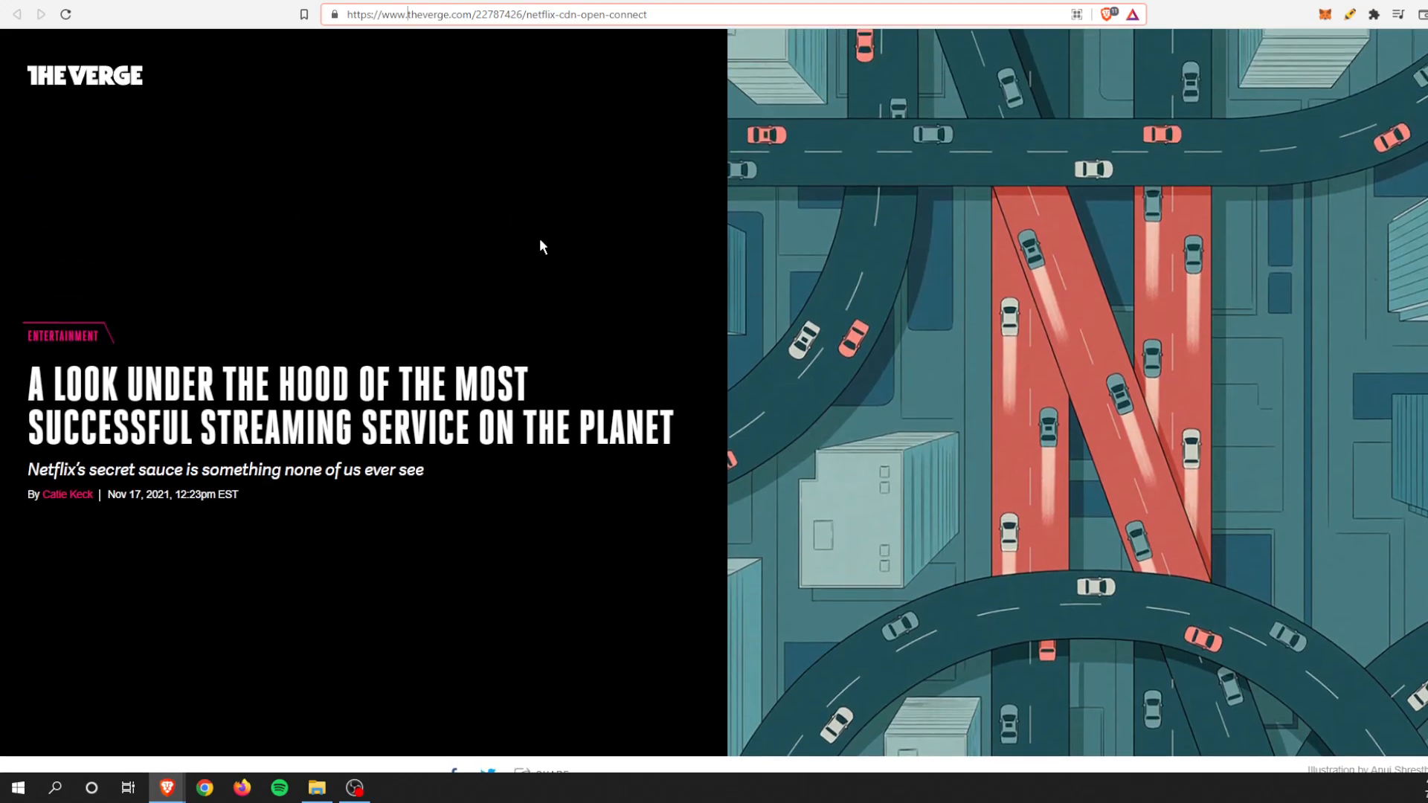
{"action": "scroll", "scroll_direction": "down", "scroll_amount": 3}
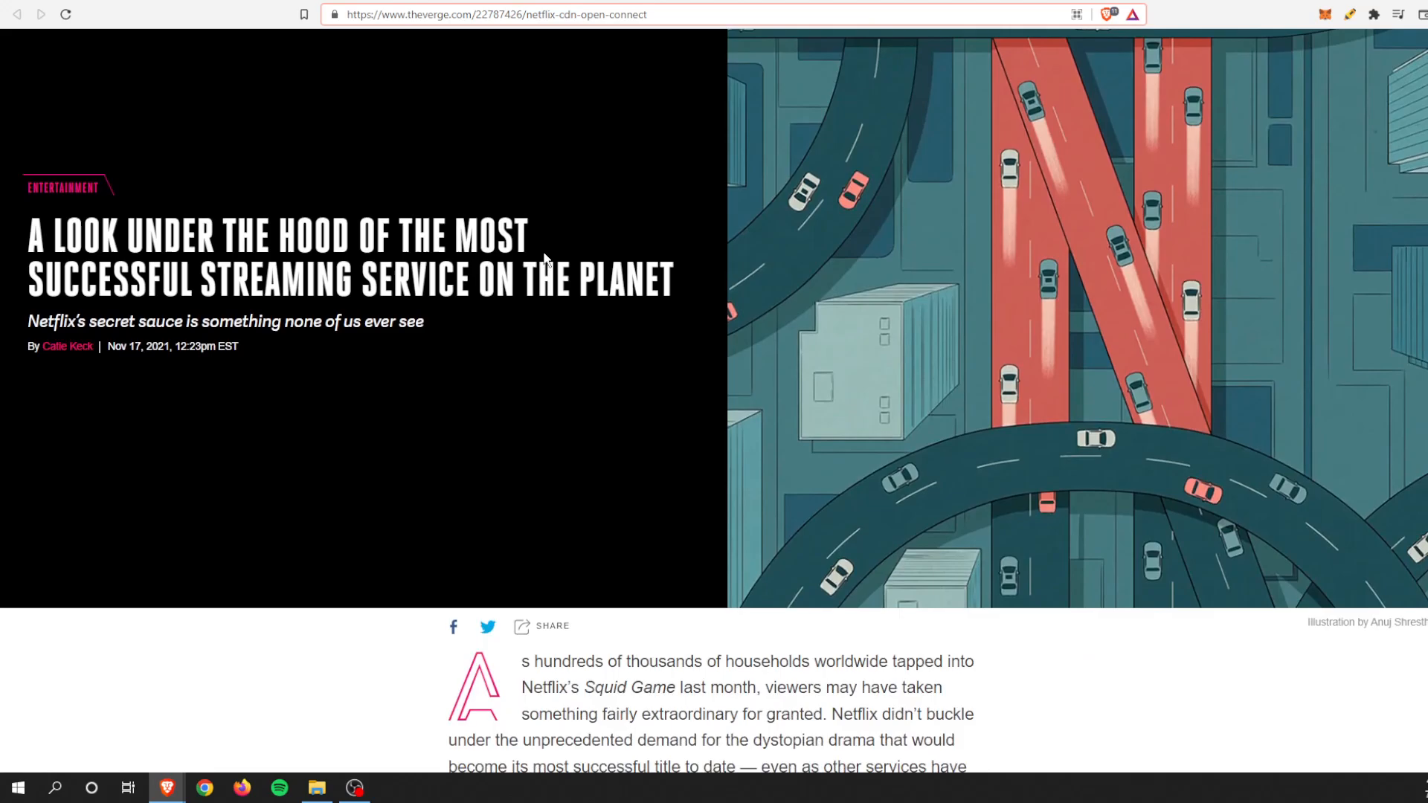
{"action": "scroll", "scroll_direction": "down", "scroll_amount": 3}
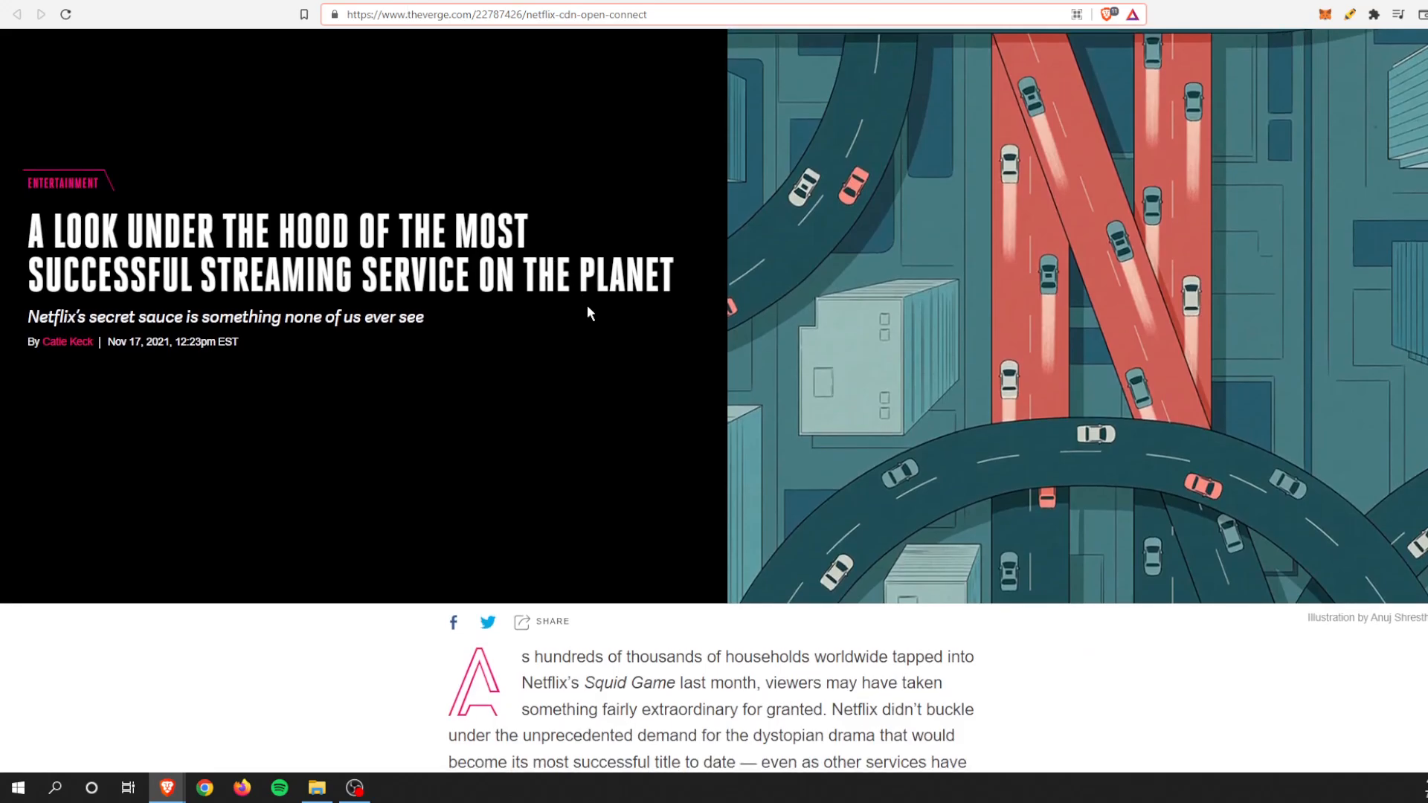
{"action": "scroll", "scroll_direction": "down", "scroll_amount": 3}
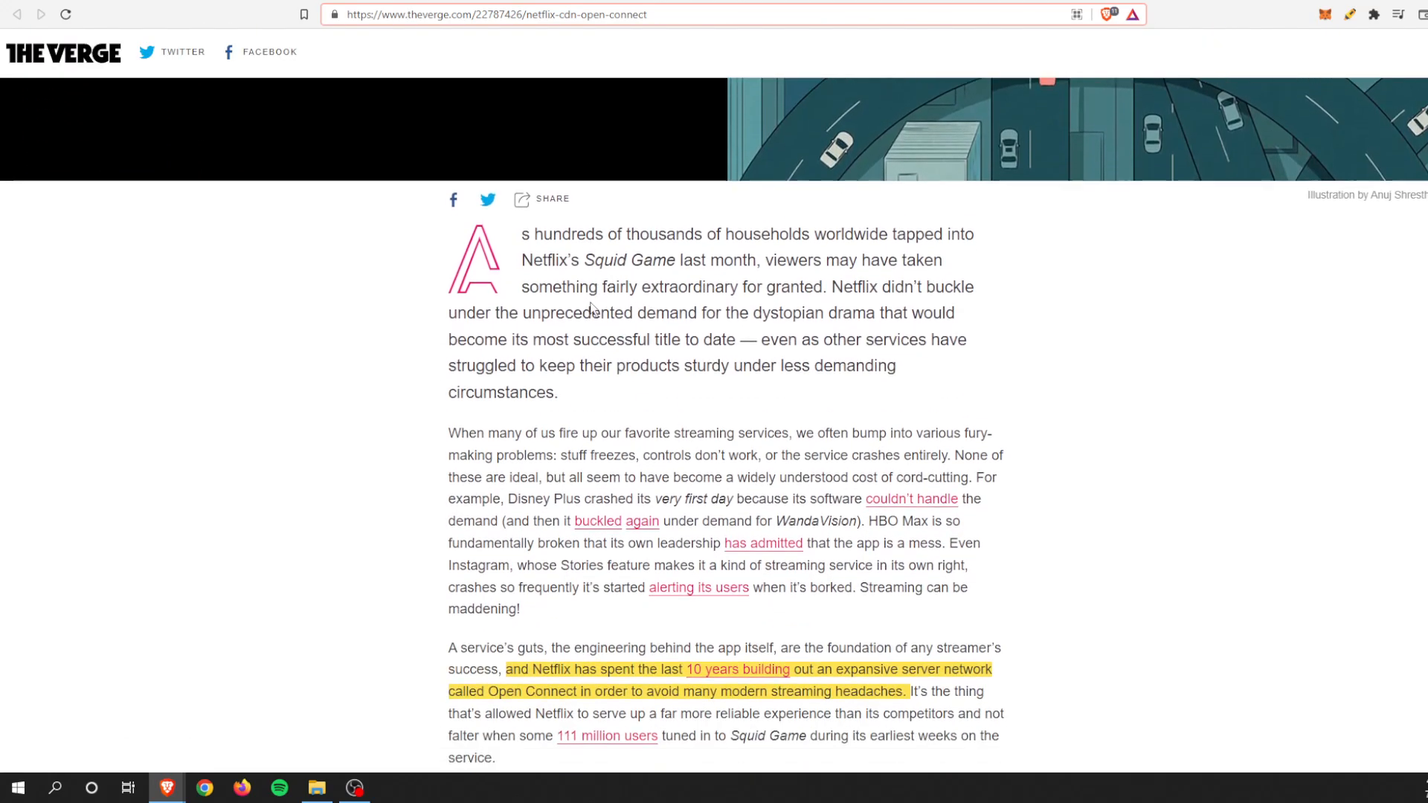
{"action": "scroll", "scroll_direction": "down", "scroll_amount": 3}
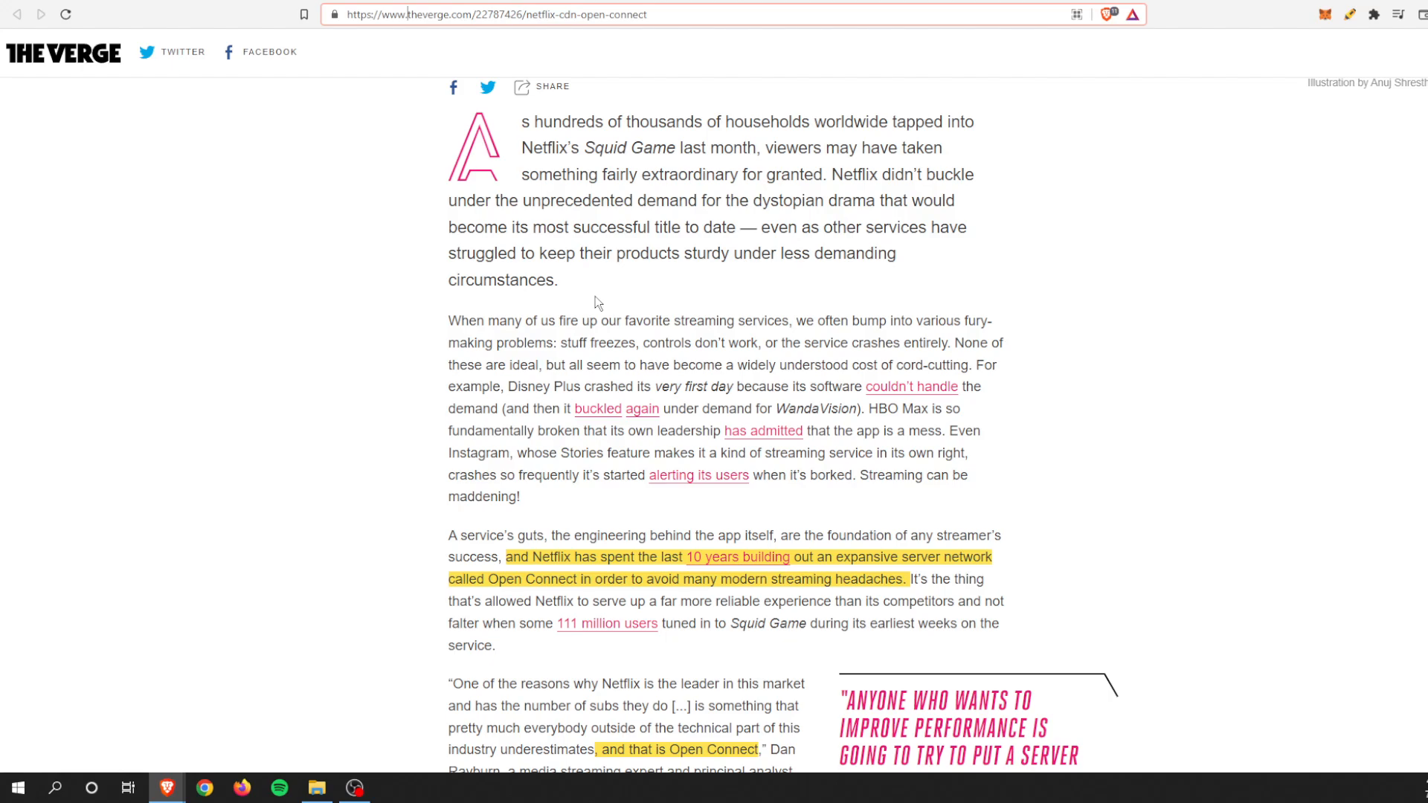
{"action": "scroll", "scroll_direction": "down", "scroll_amount": 3}
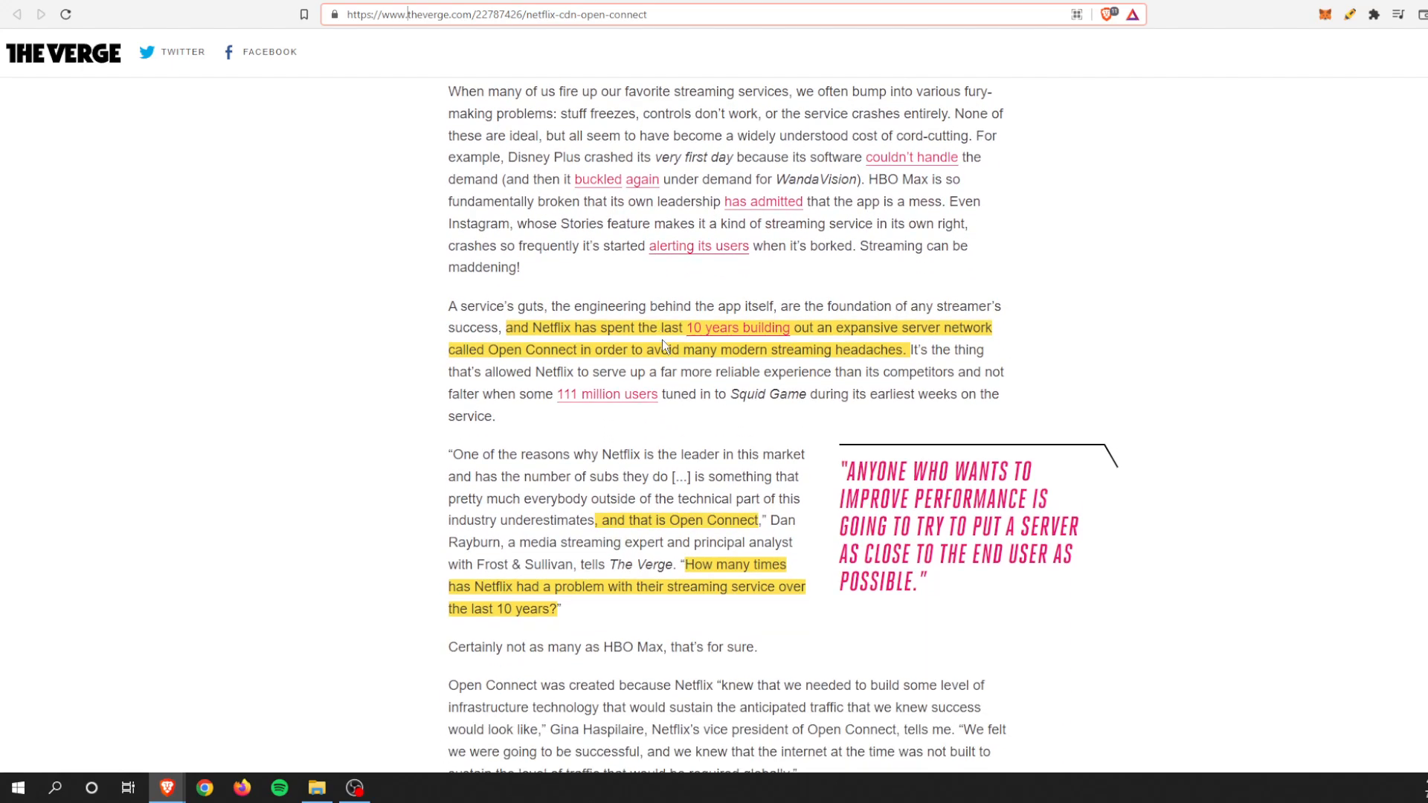
{"action": "mouse_move", "coordinate": [497, 351]}
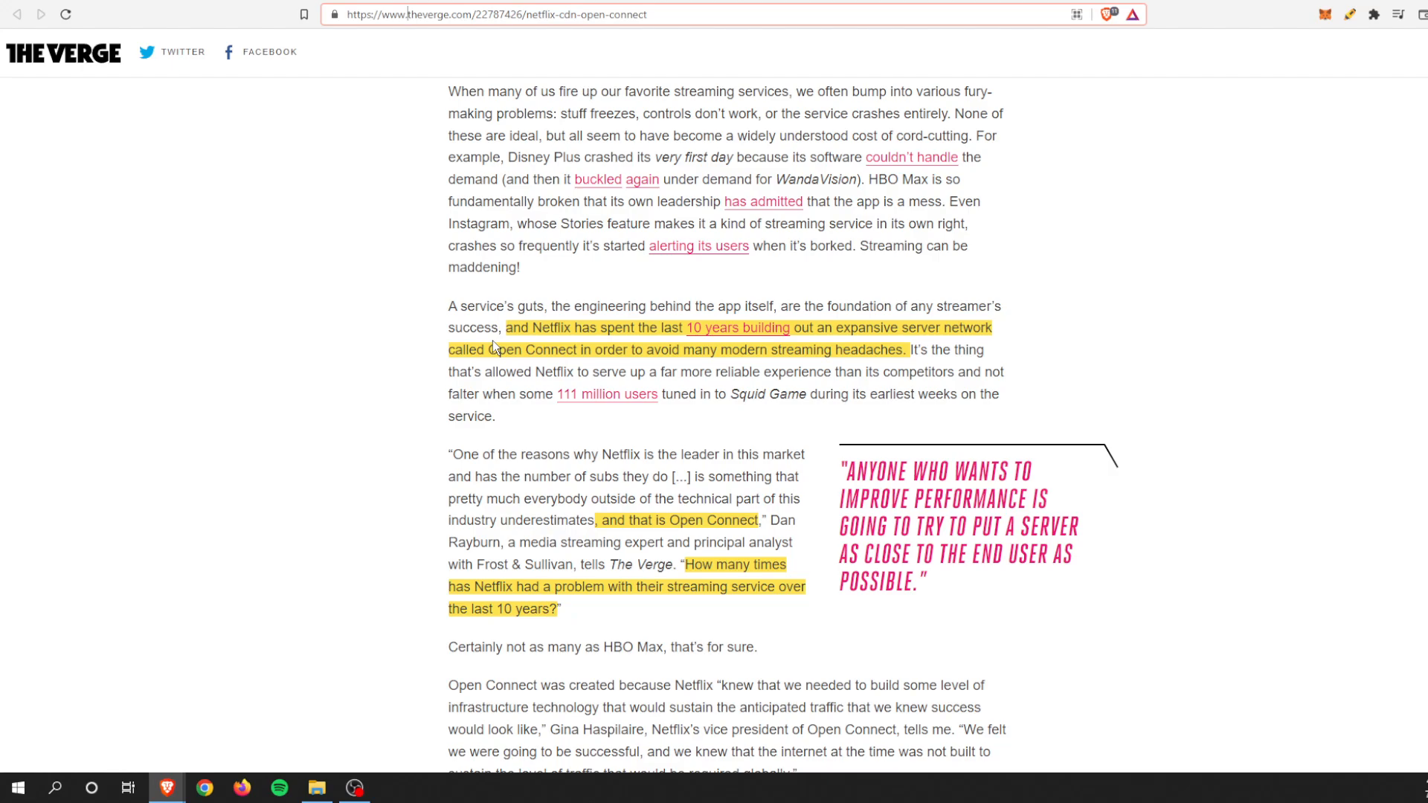
{"action": "mouse_move", "coordinate": [639, 334]}
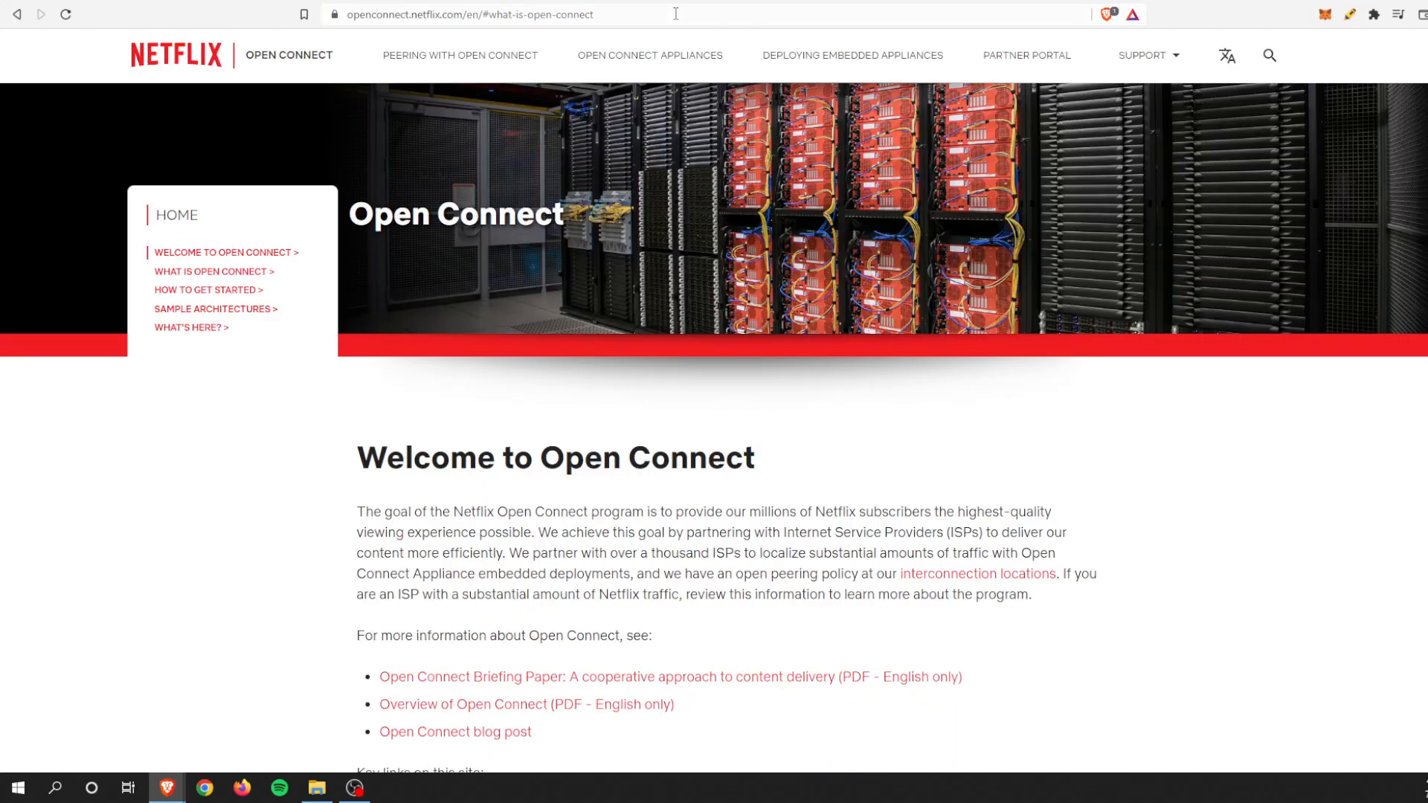
- Glance down the Open Connect welcome page and return to the 'Why Netflix never goes down' tab
{"action": "scroll", "scroll_direction": "down", "scroll_amount": 3}
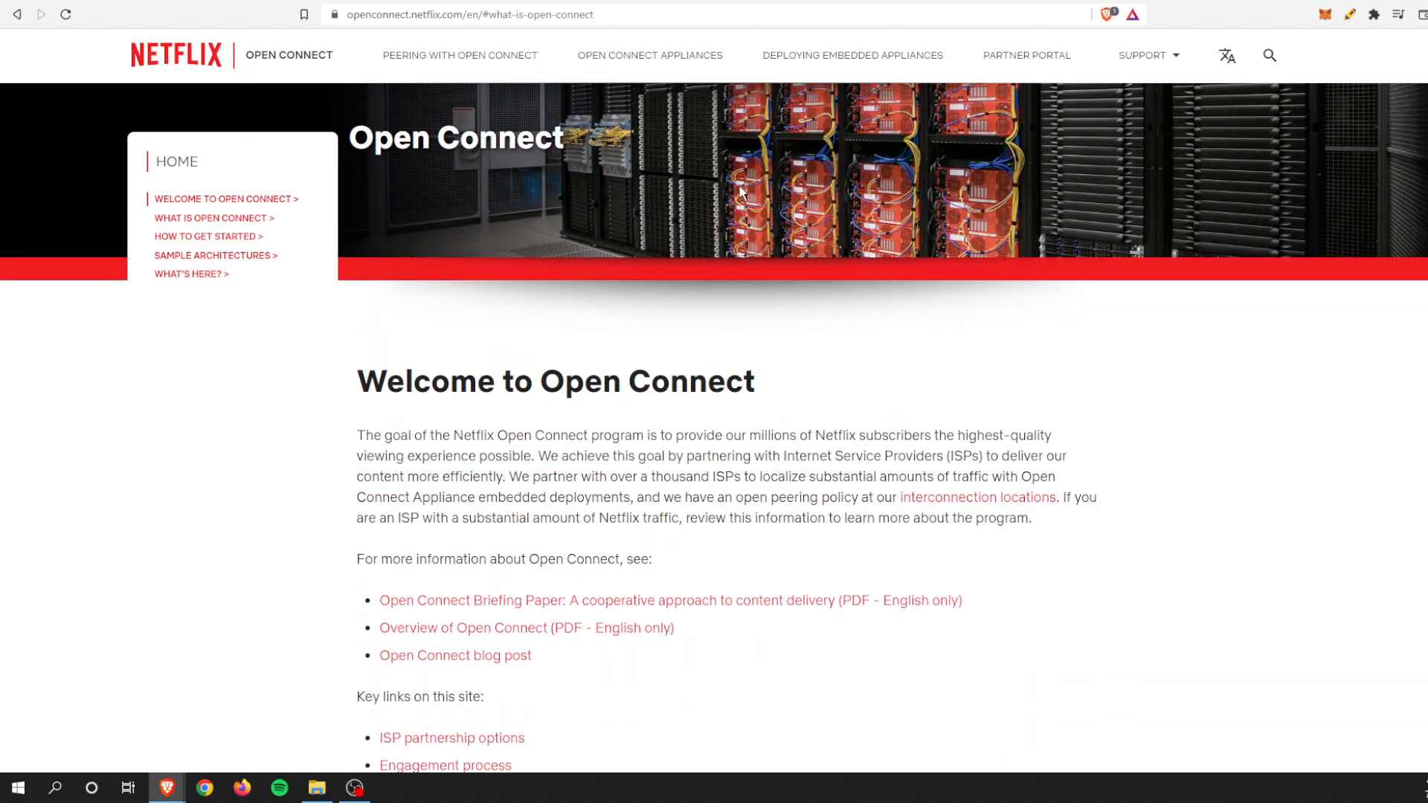
{"action": "mouse_move", "coordinate": [691, 7]}
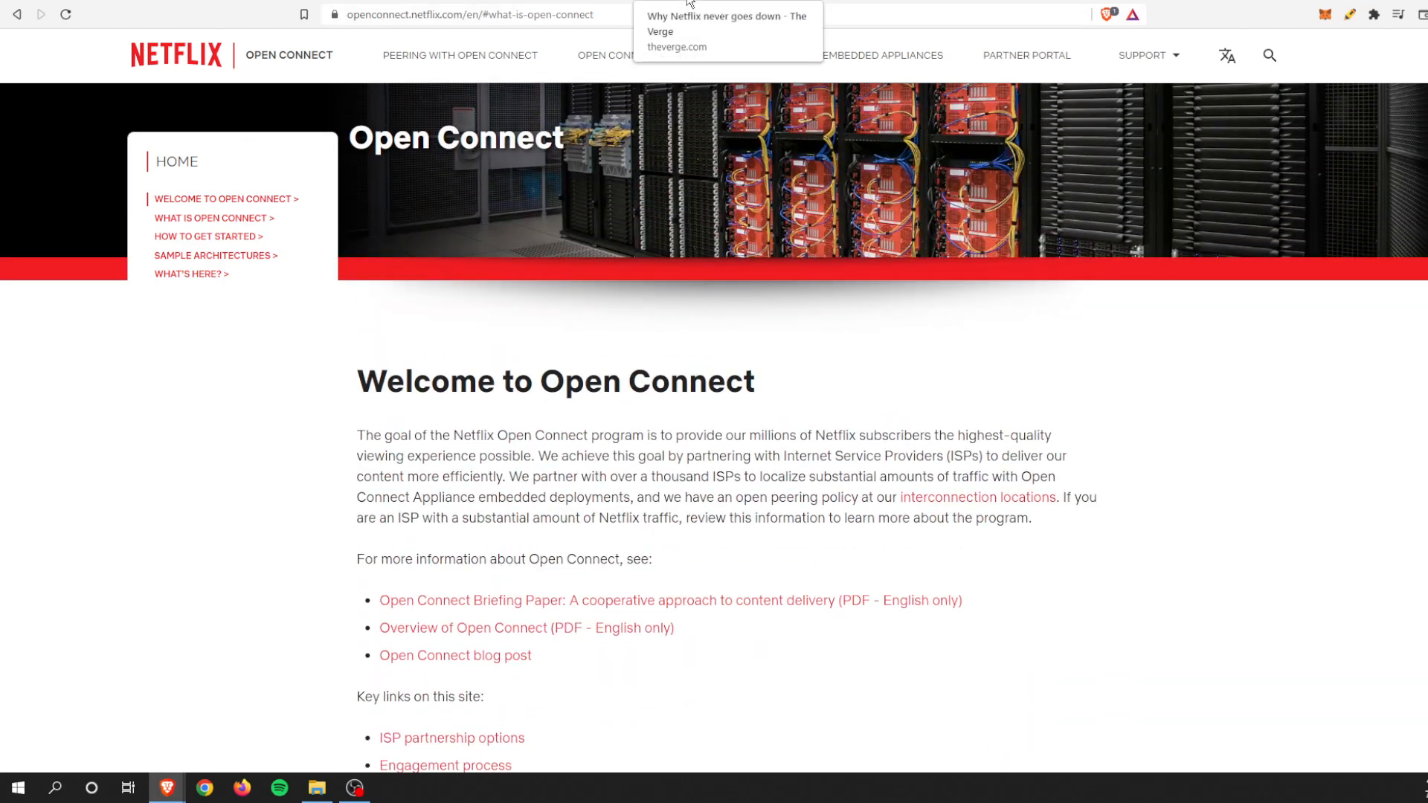
{"action": "left_click", "coordinate": [726, 24]}
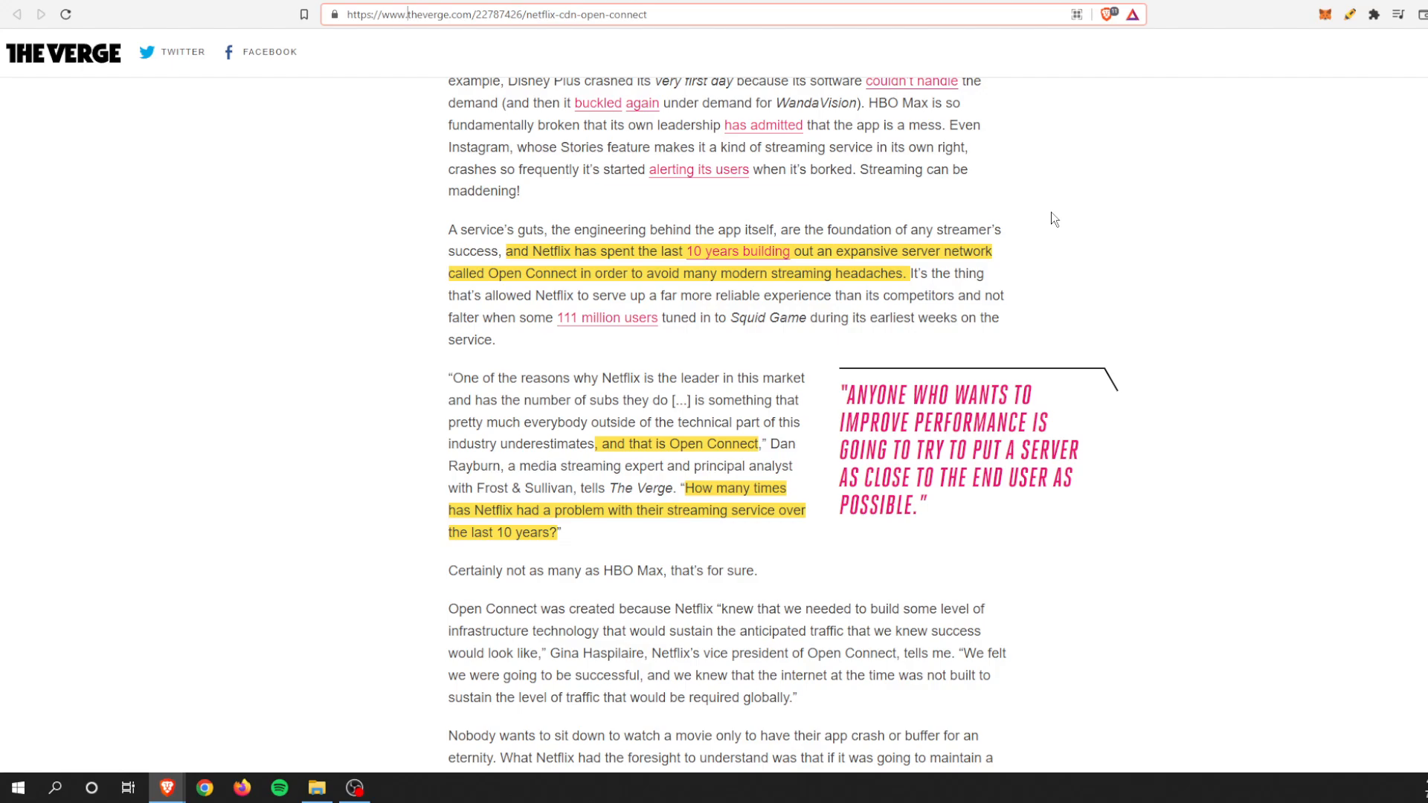
{"action": "mouse_move", "coordinate": [1046, 210]}
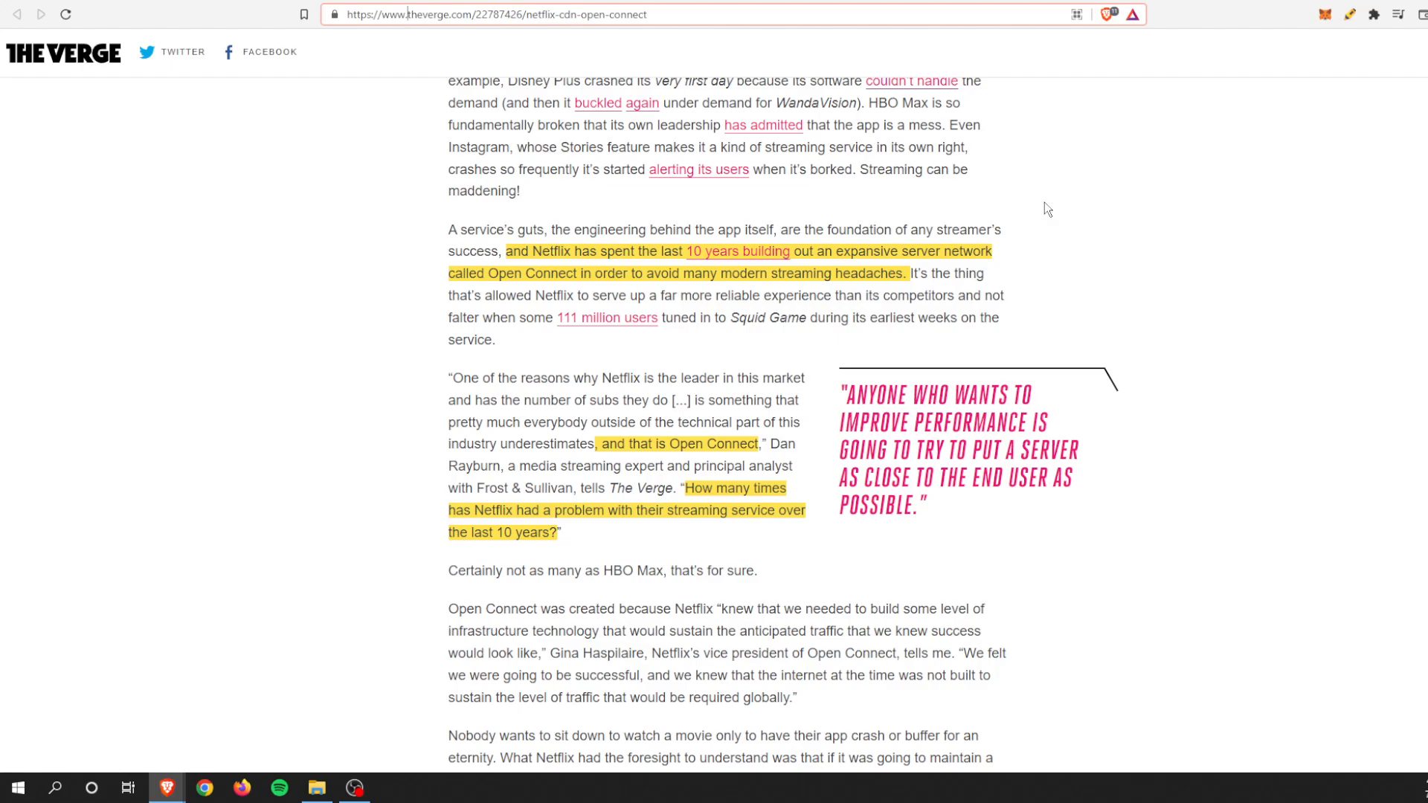
- Read past the highlighted Popping the Hood on Open Connect passages
{"action": "scroll", "scroll_direction": "down", "scroll_amount": 3}
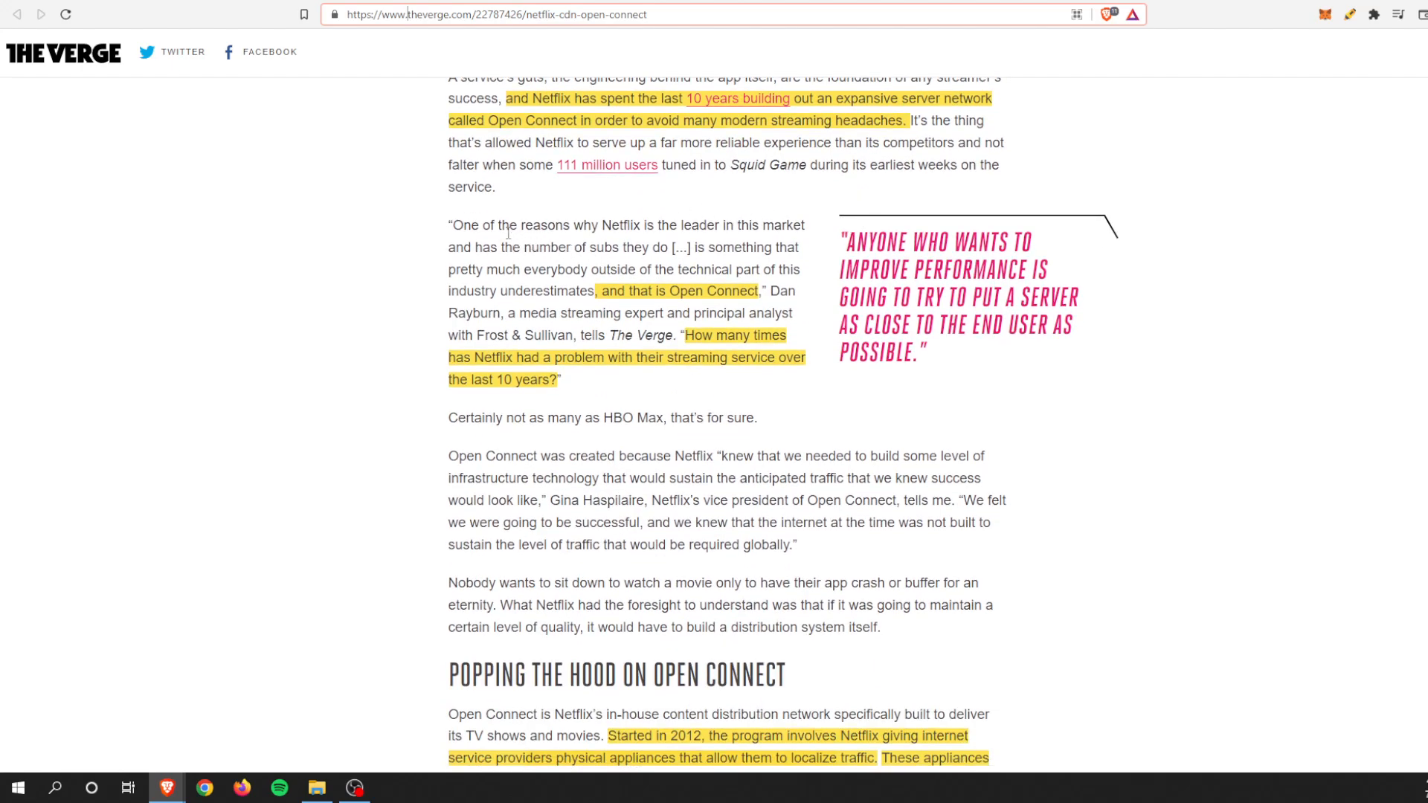
{"action": "mouse_move", "coordinate": [734, 228]}
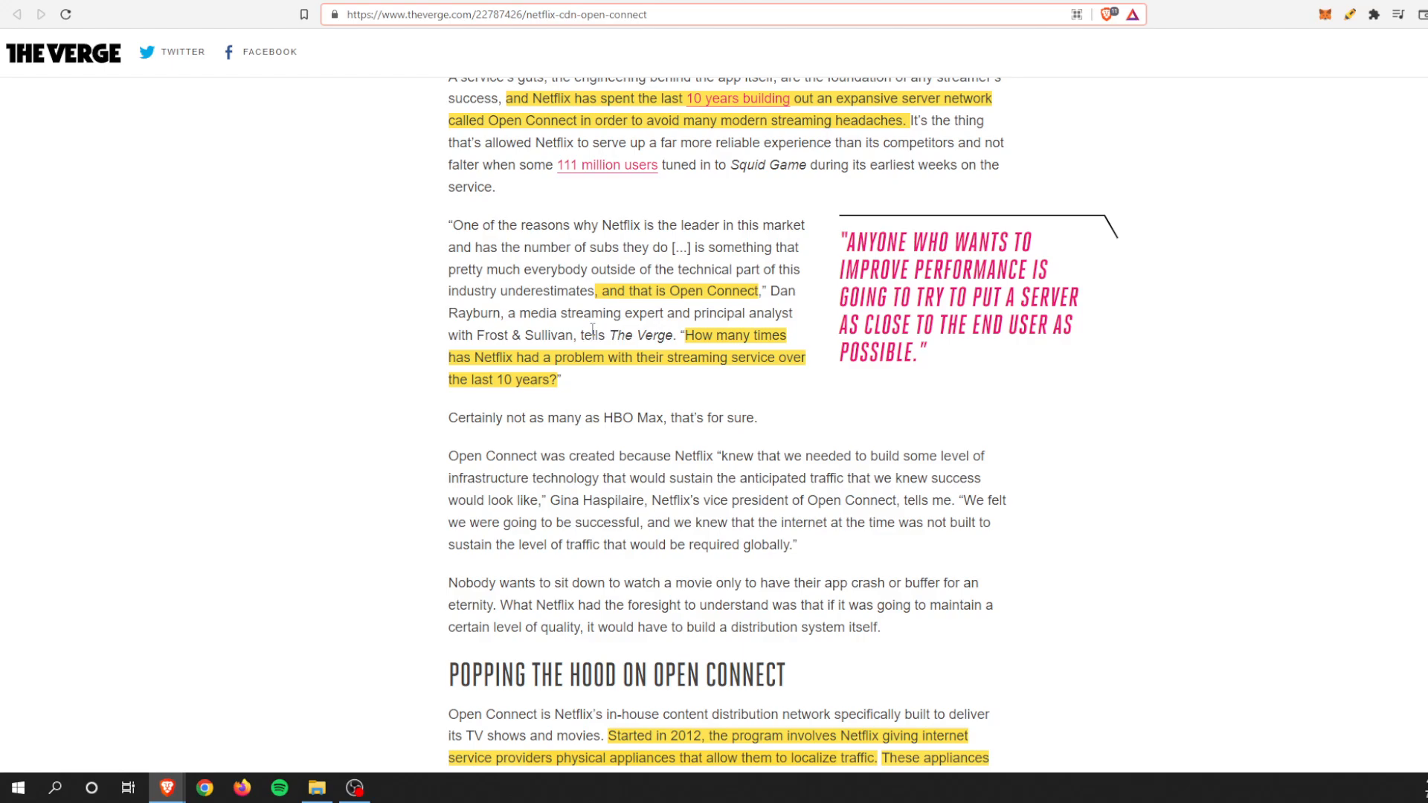
{"action": "mouse_move", "coordinate": [771, 399]}
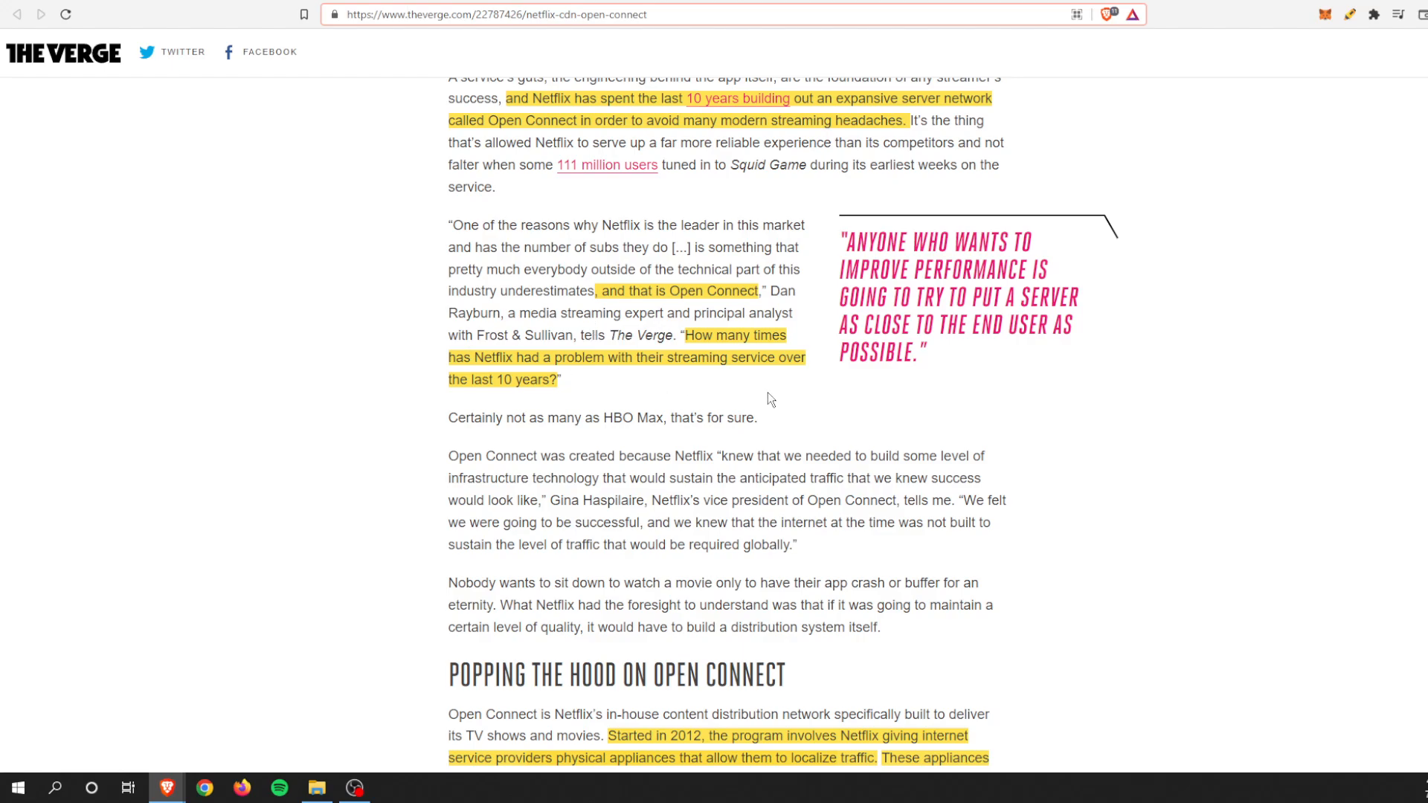
{"action": "mouse_move", "coordinate": [756, 392]}
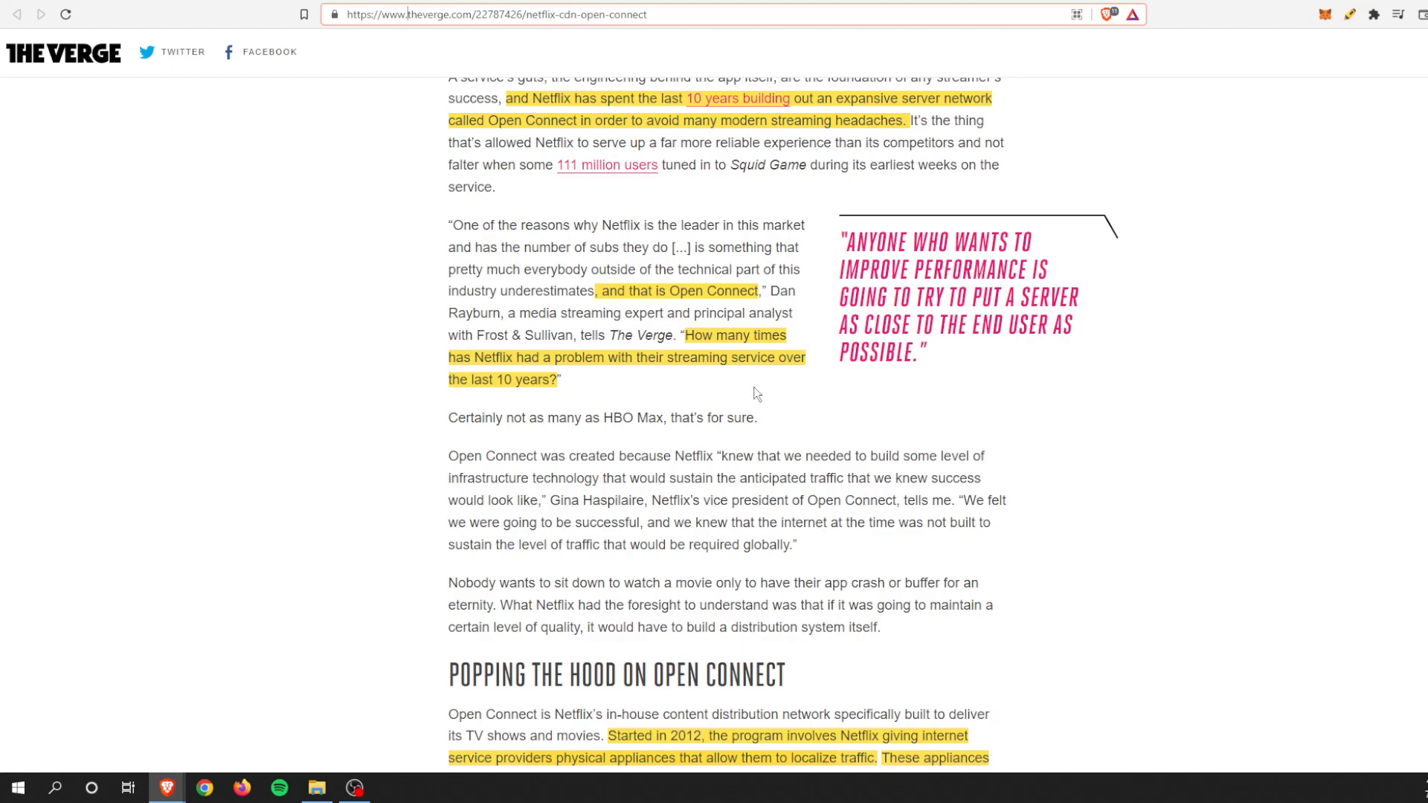
{"action": "scroll", "scroll_direction": "down", "scroll_amount": 3}
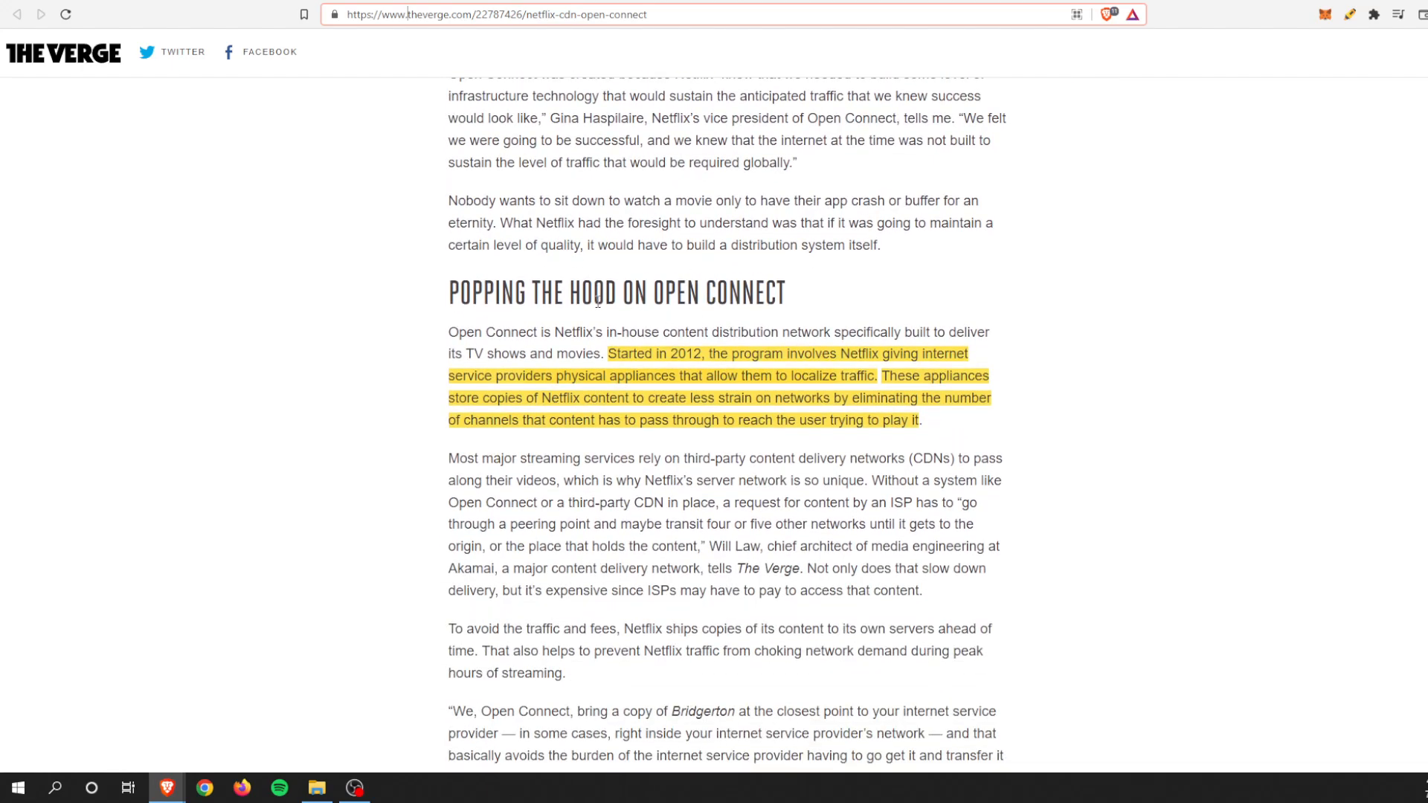
{"action": "scroll", "scroll_direction": "down", "scroll_amount": 3}
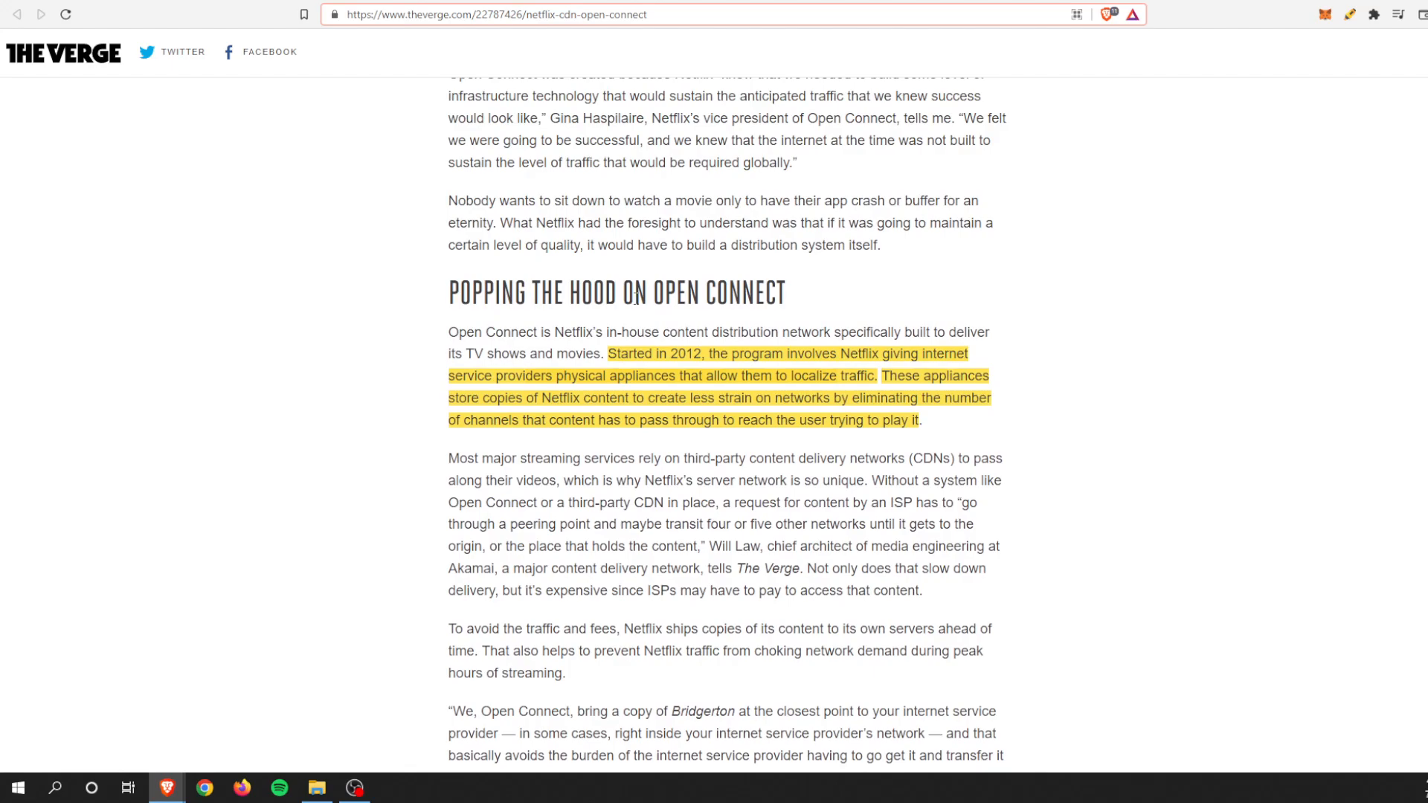
{"action": "scroll", "scroll_direction": "down", "scroll_amount": 3}
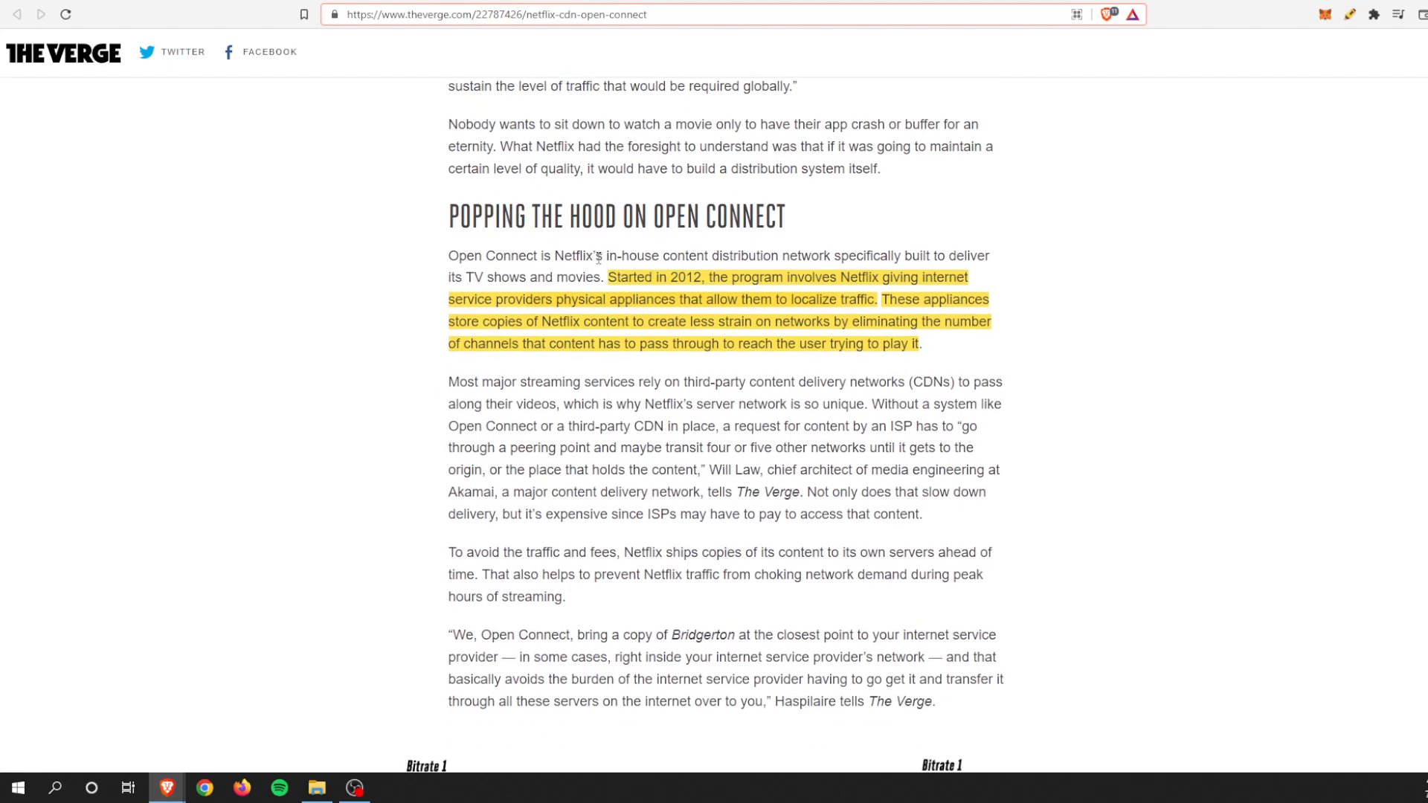
{"action": "mouse_move", "coordinate": [498, 253]}
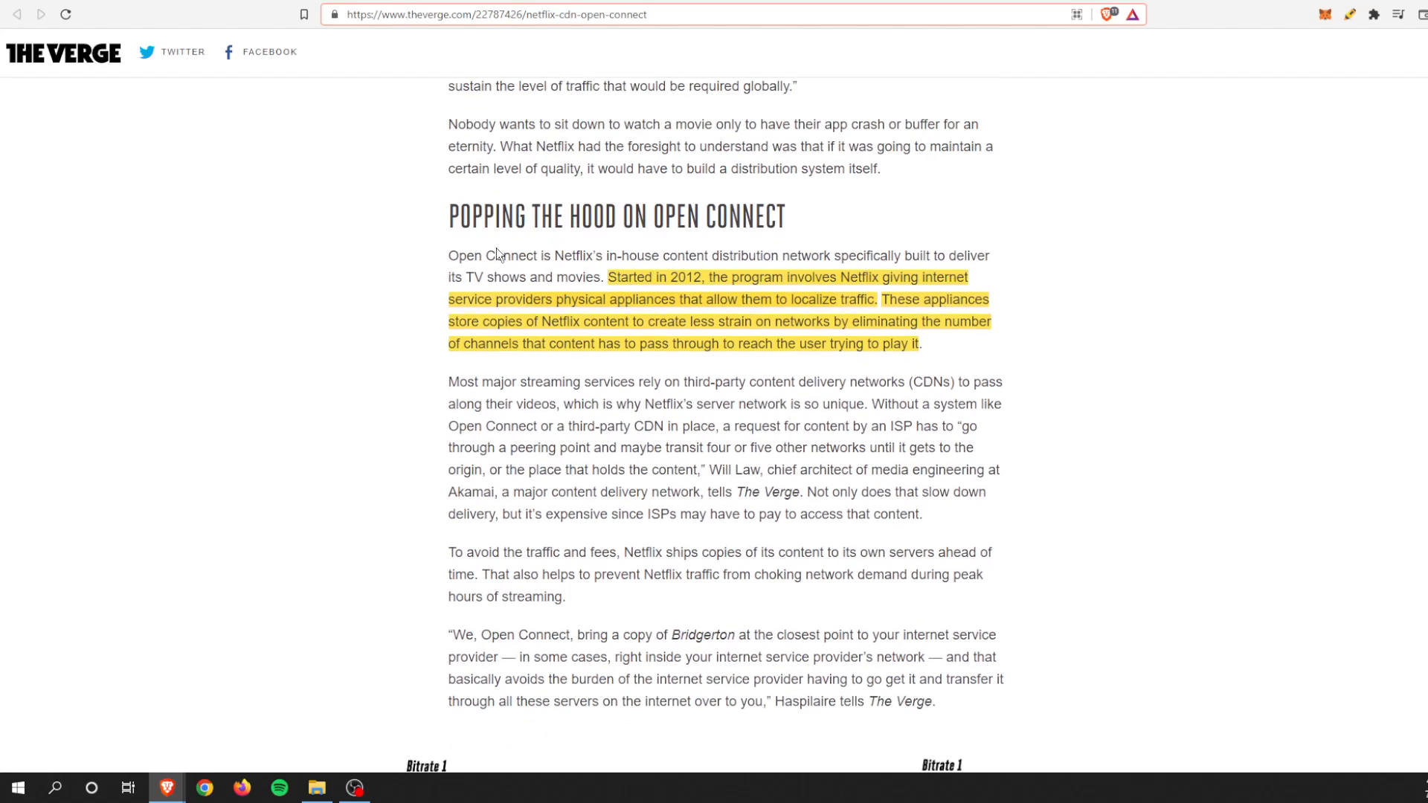
{"action": "mouse_move", "coordinate": [1165, 245]}
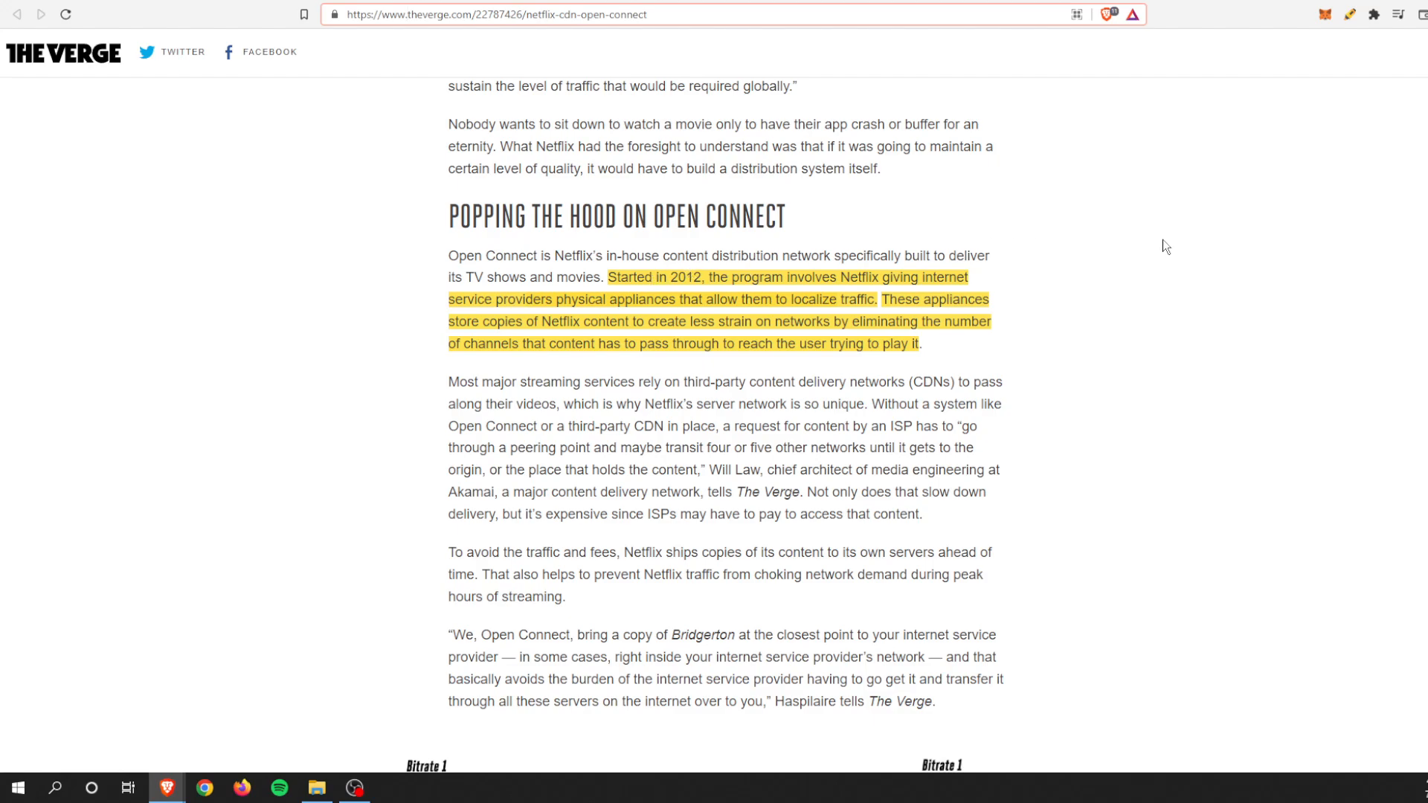
- Reach the bitrate chart and the 17,000-servers section, rereading a passage on the way
{"action": "scroll", "scroll_direction": "down", "scroll_amount": 3}
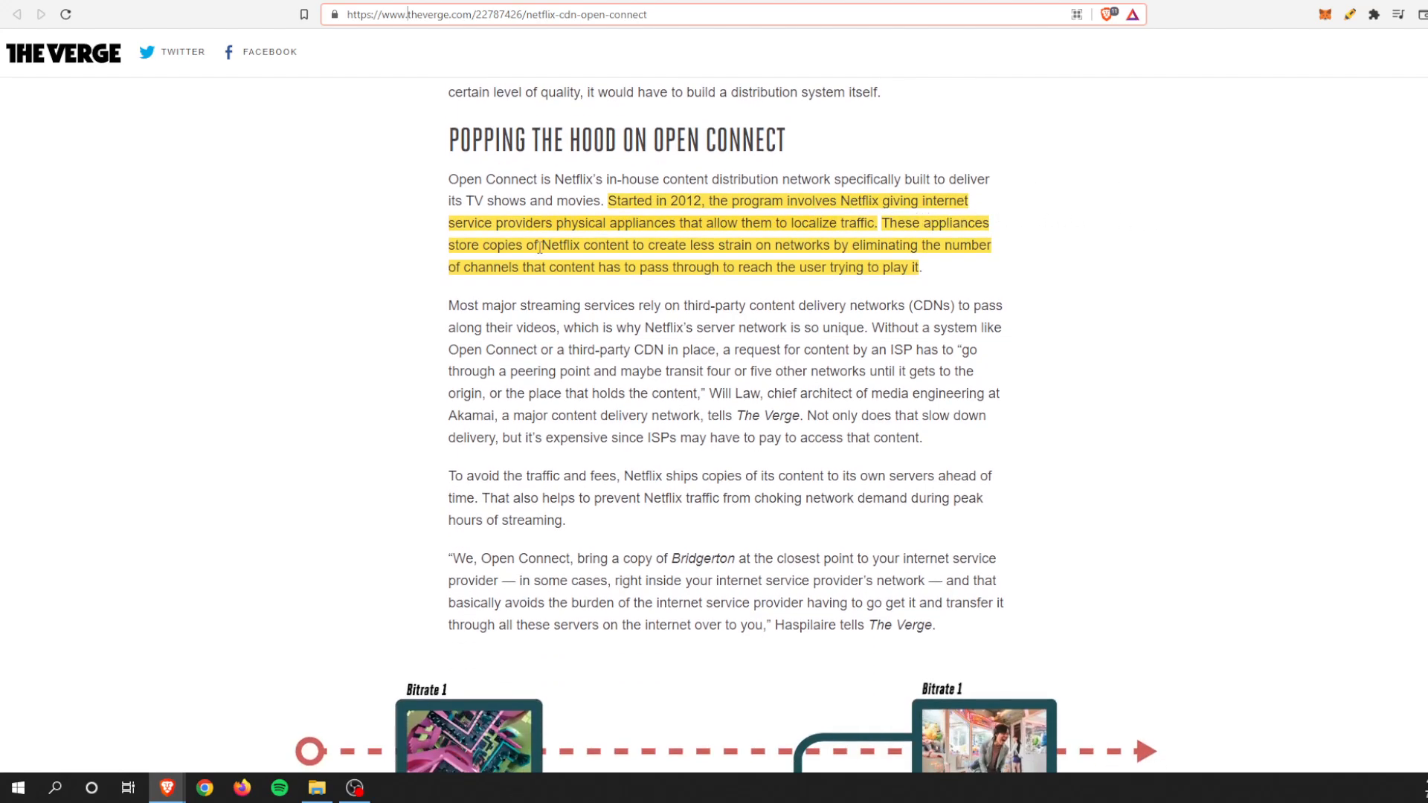
{"action": "mouse_move", "coordinate": [437, 256]}
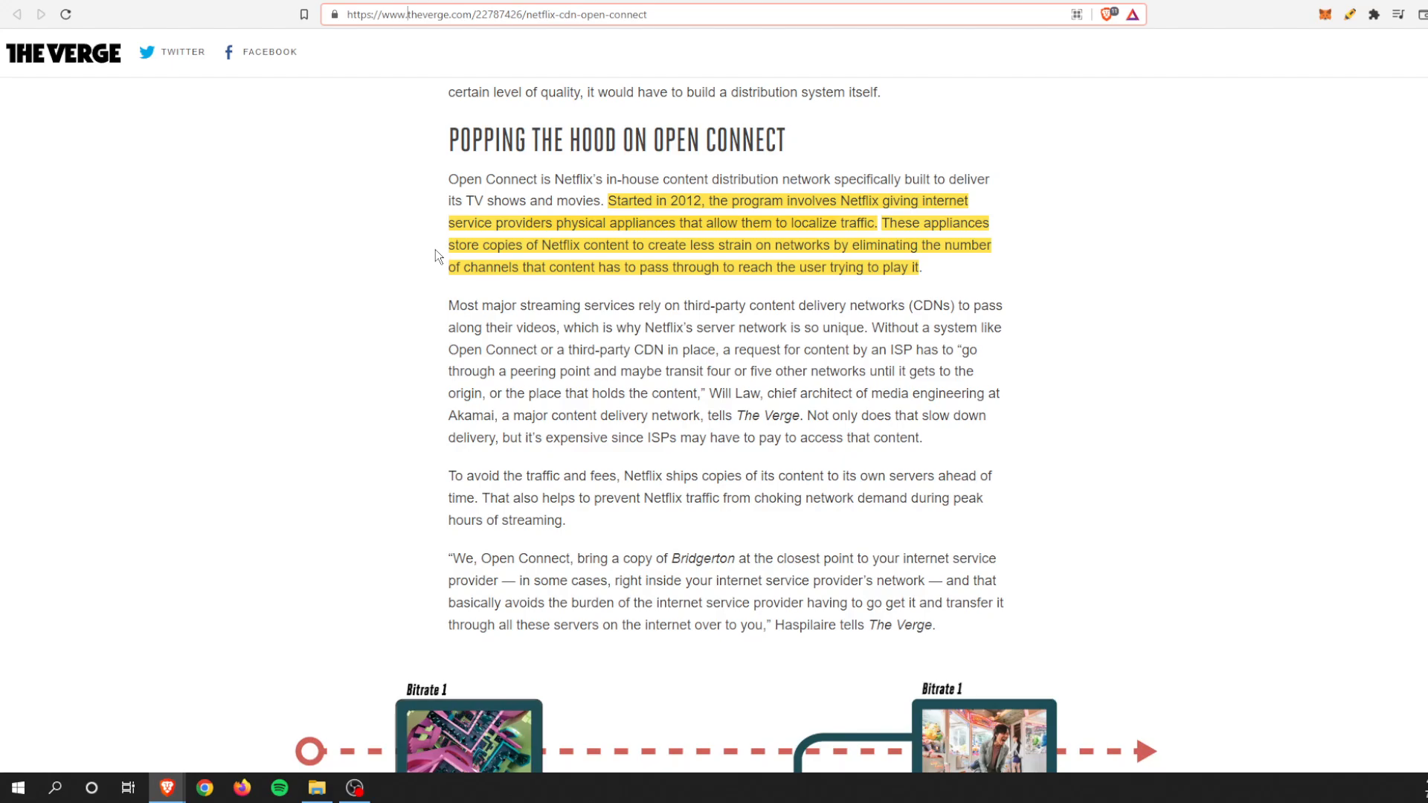
{"action": "scroll", "scroll_direction": "up", "scroll_amount": 3}
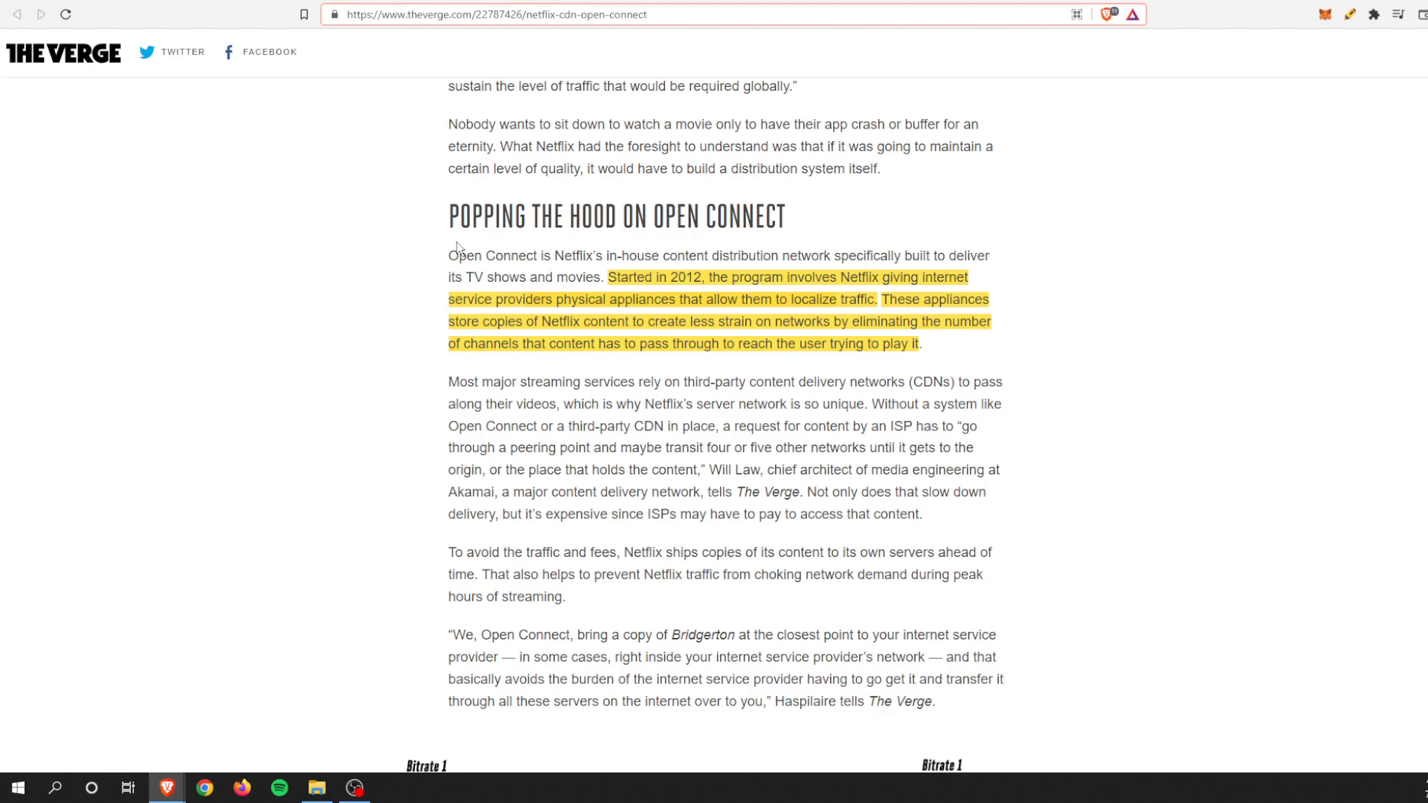
{"action": "scroll", "scroll_direction": "down", "scroll_amount": 3}
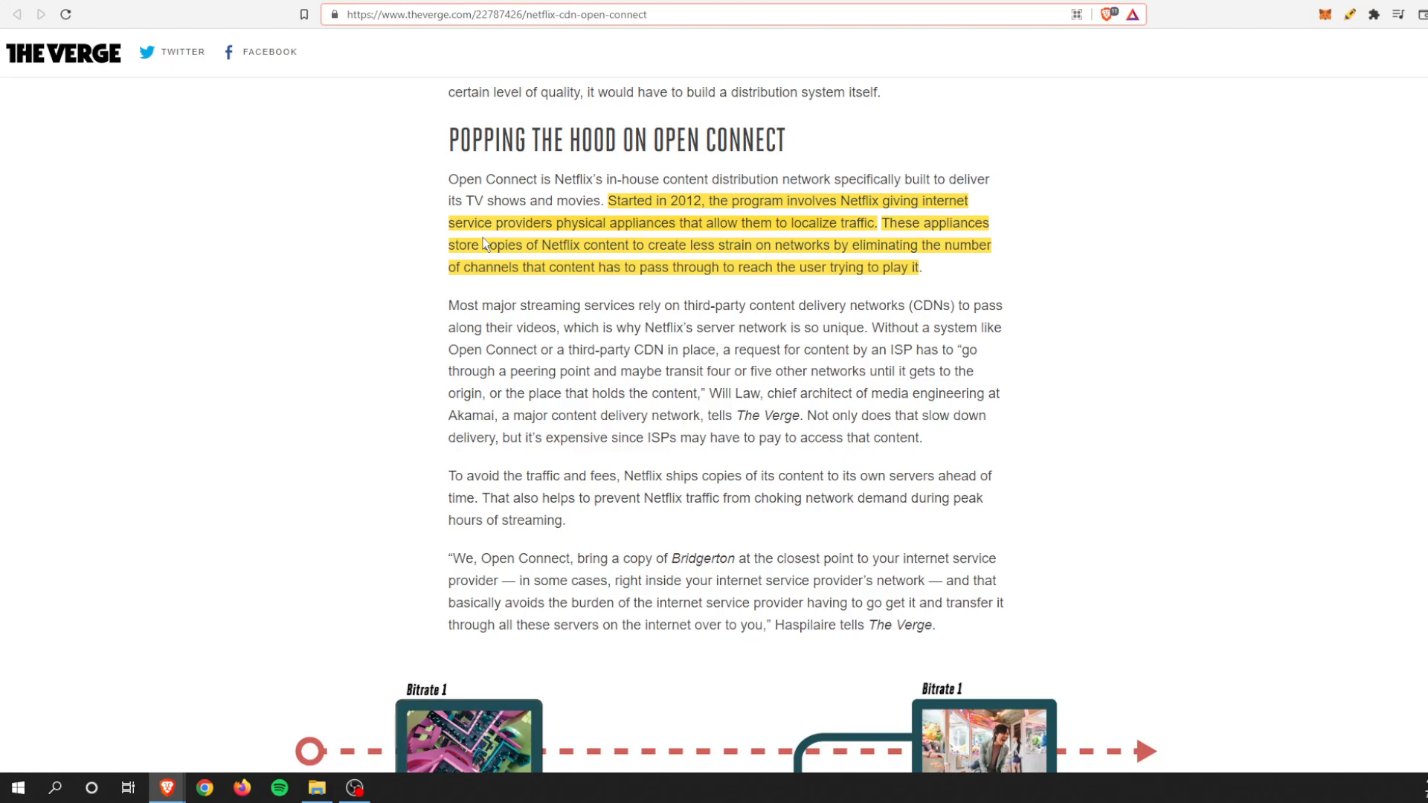
{"action": "scroll", "scroll_direction": "down", "scroll_amount": 3}
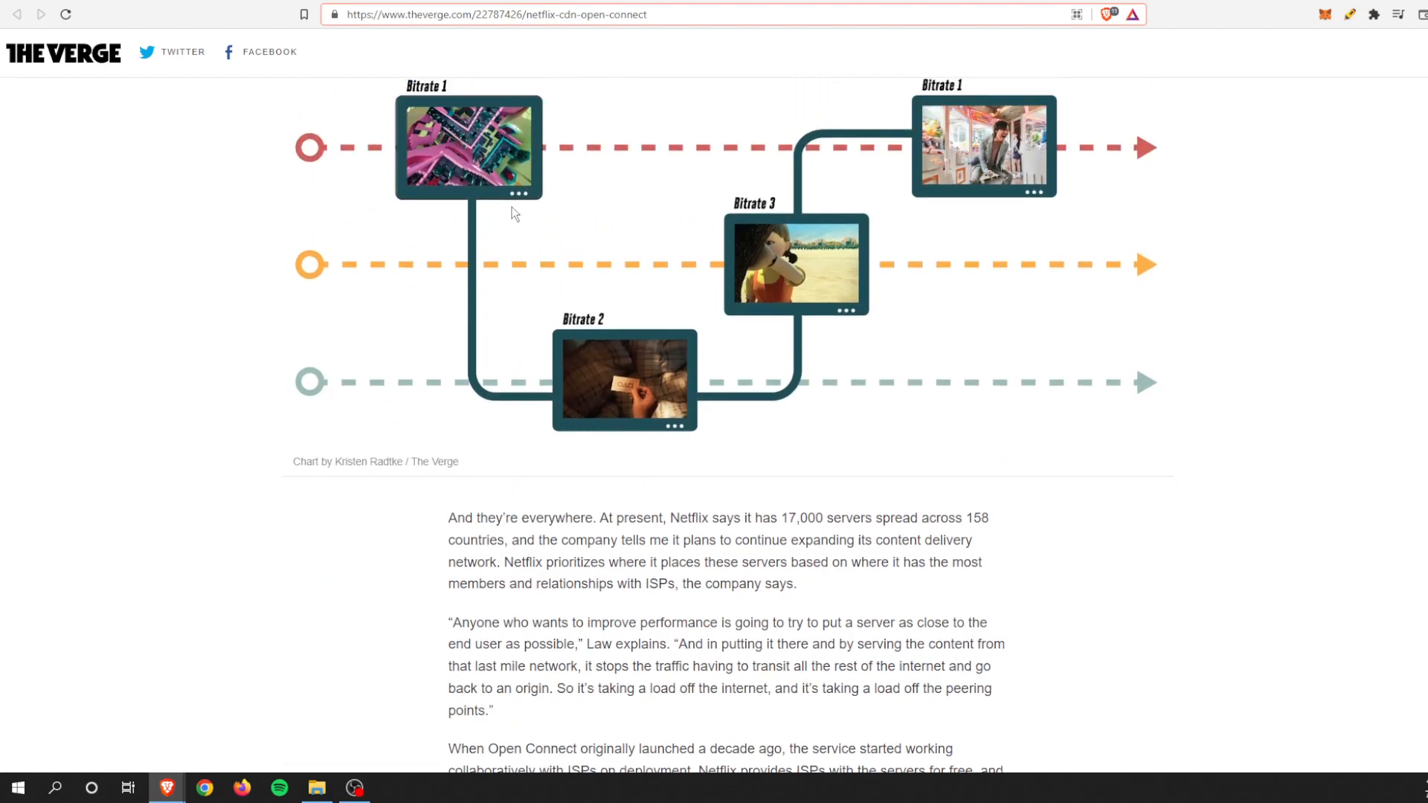
- Read past the bitrate chart to the 'America's ISPs are garbage' quote and $1 billion investment
{"action": "scroll", "scroll_direction": "up", "scroll_amount": 3}
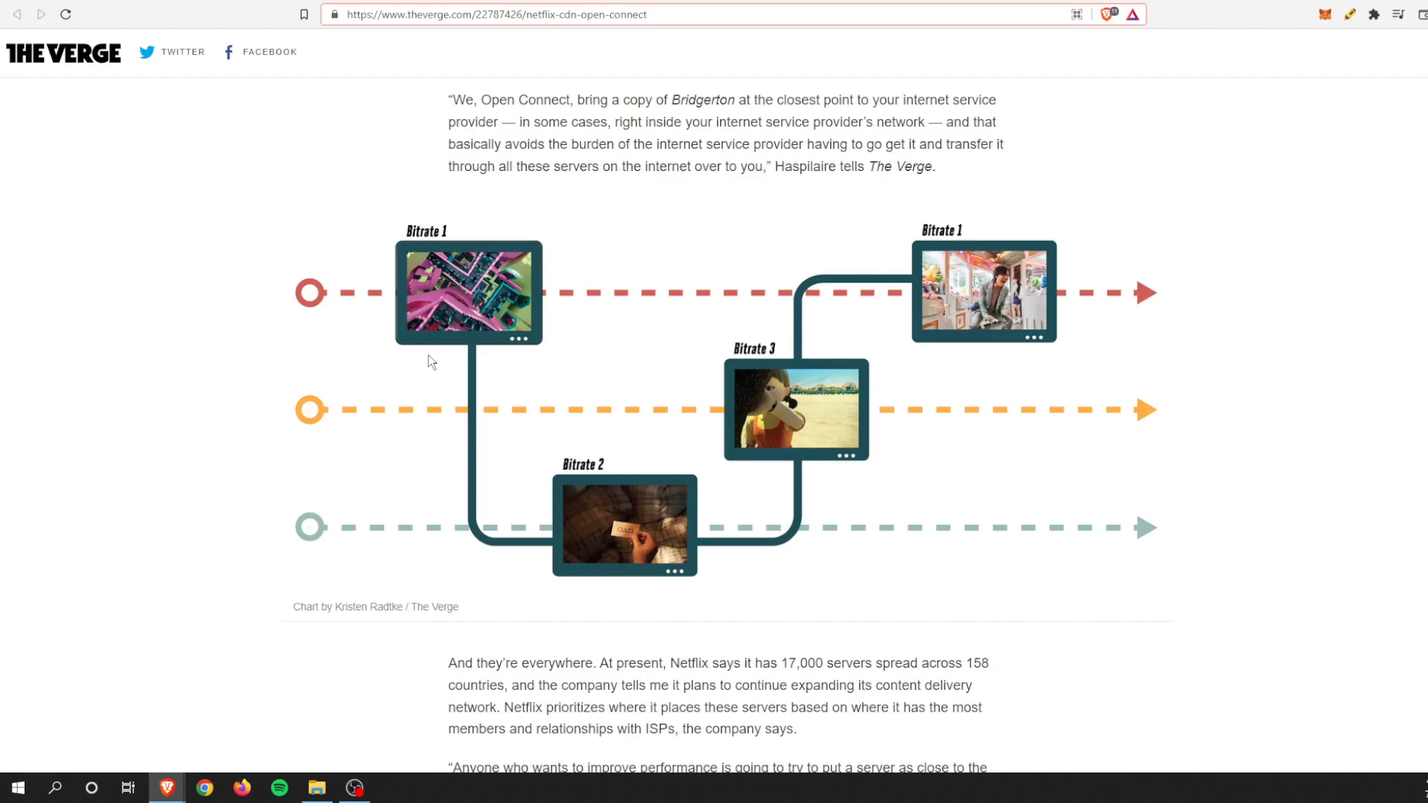
{"action": "mouse_move", "coordinate": [696, 520]}
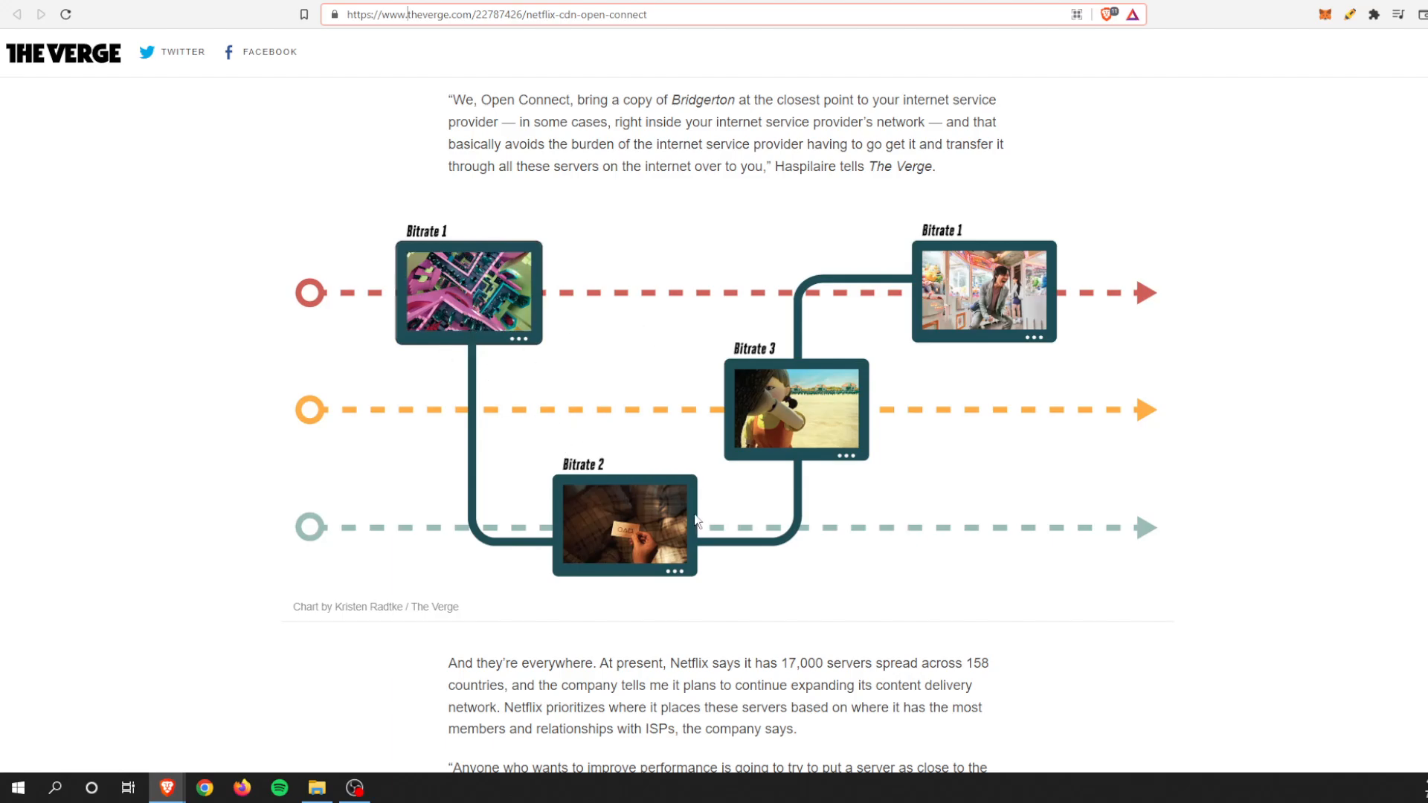
{"action": "mouse_move", "coordinate": [652, 432]}
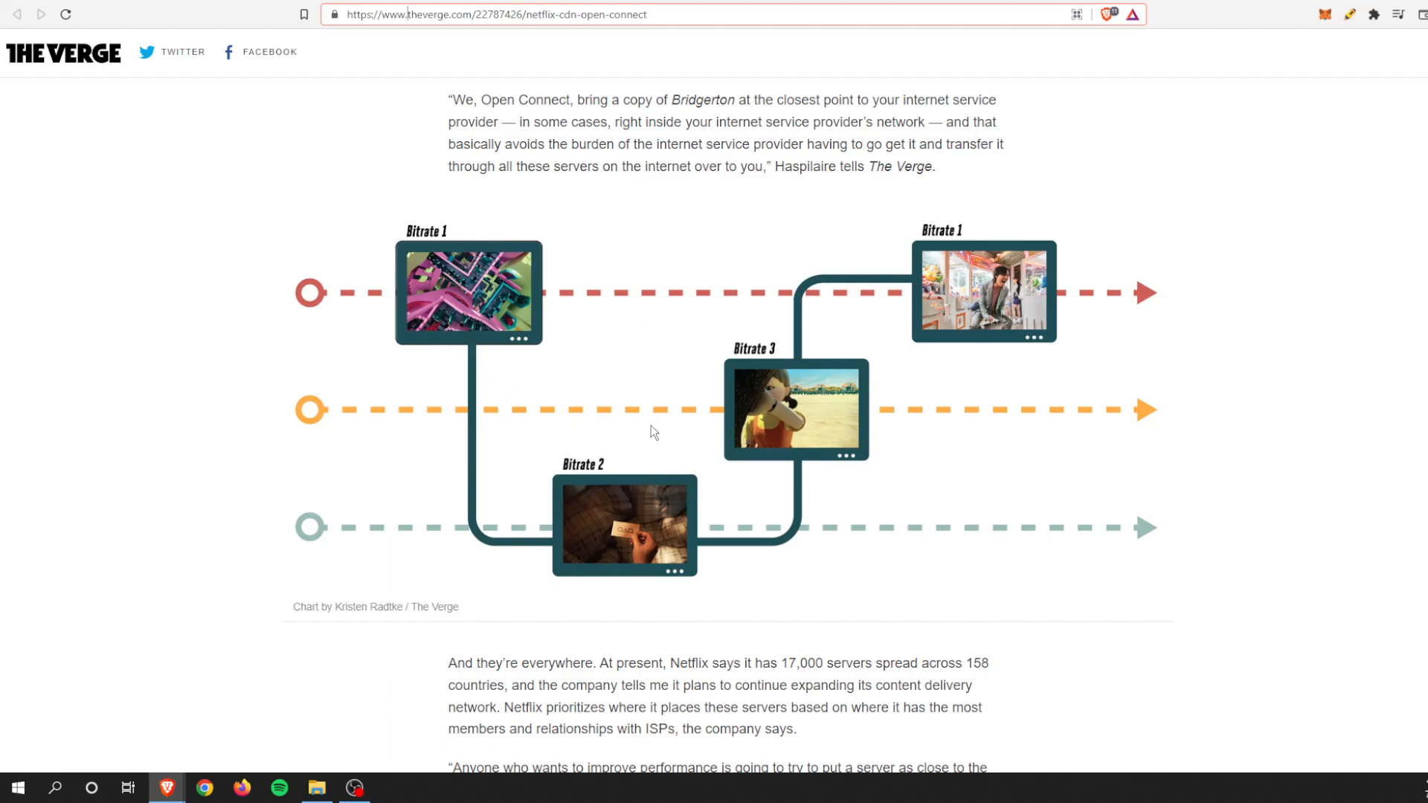
{"action": "mouse_move", "coordinate": [525, 320]}
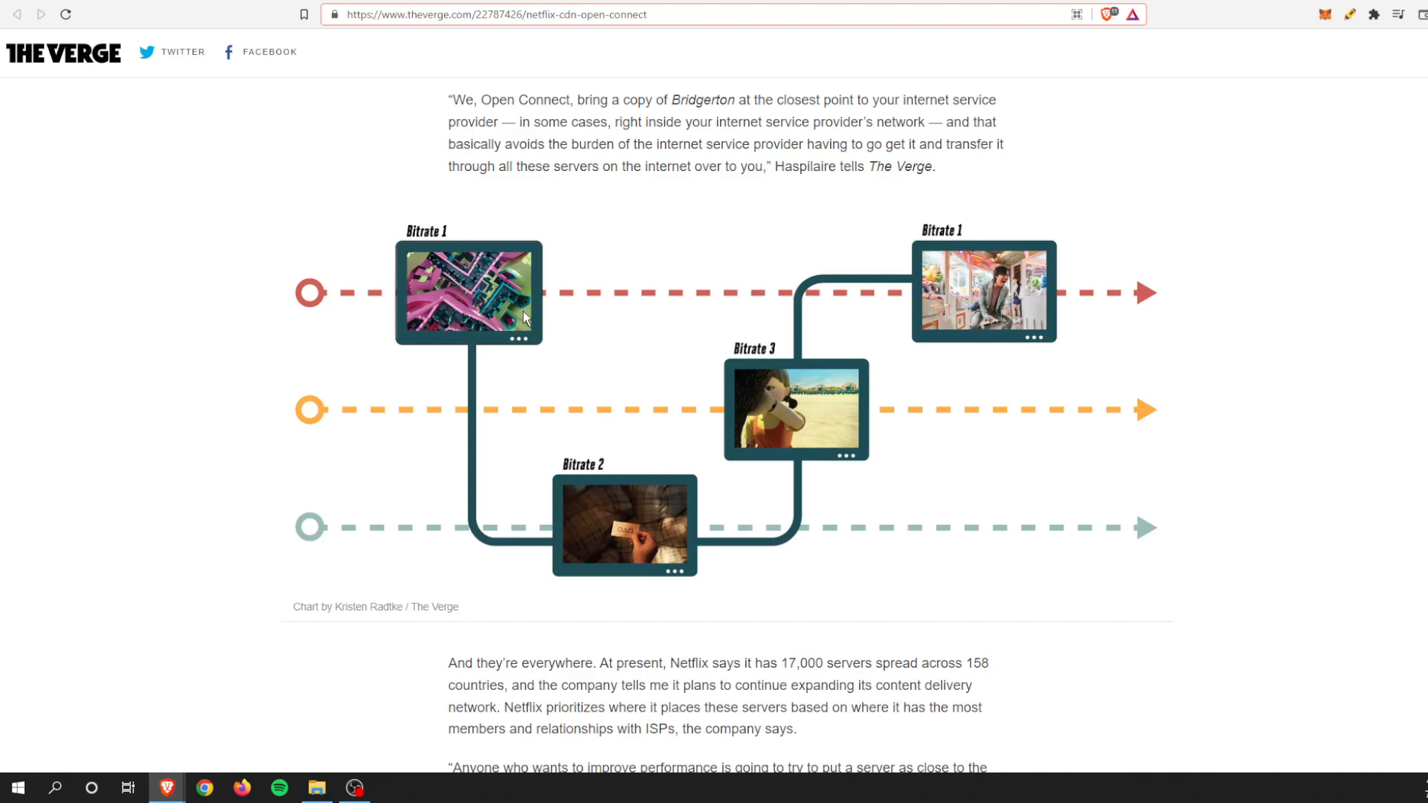
{"action": "scroll", "scroll_direction": "down", "scroll_amount": 3}
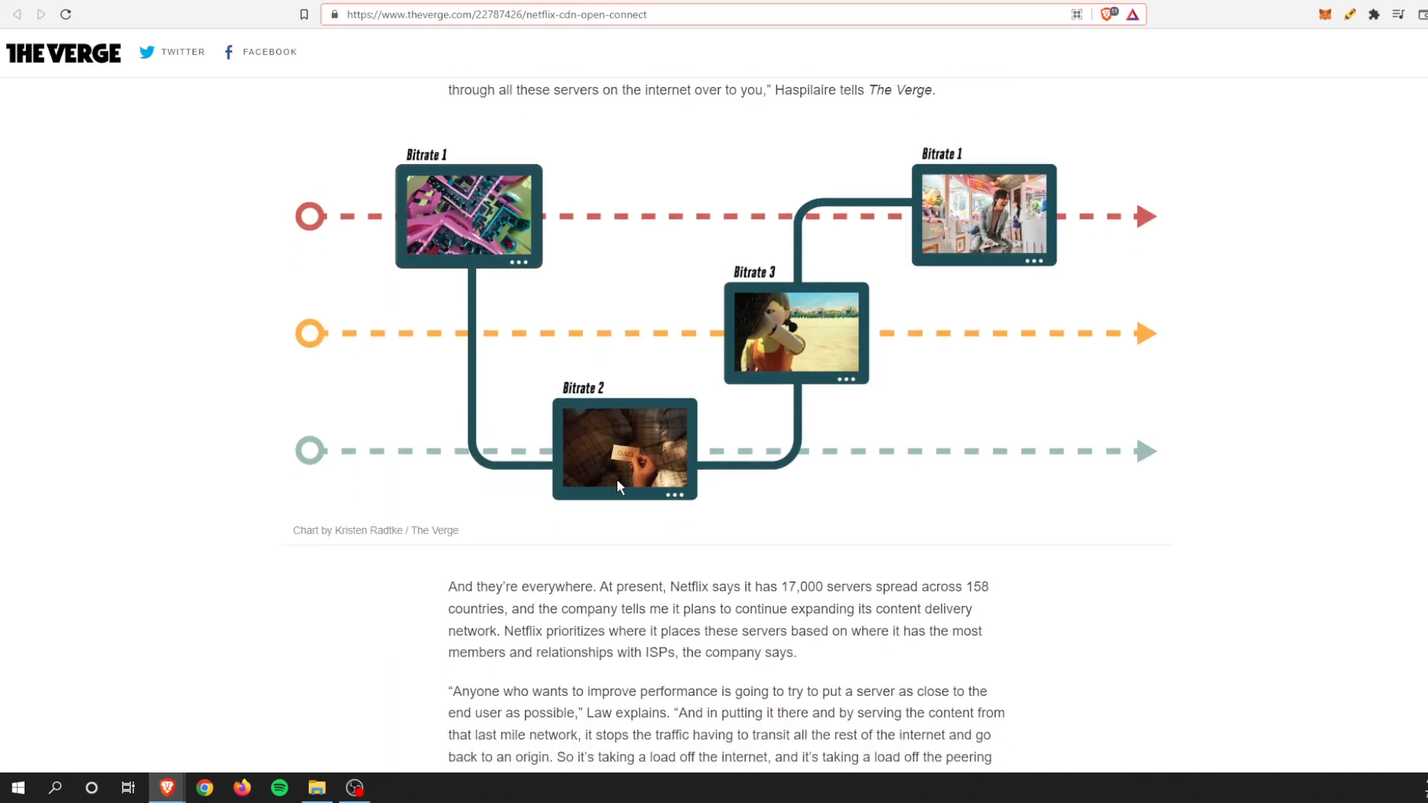
{"action": "scroll", "scroll_direction": "down", "scroll_amount": 3}
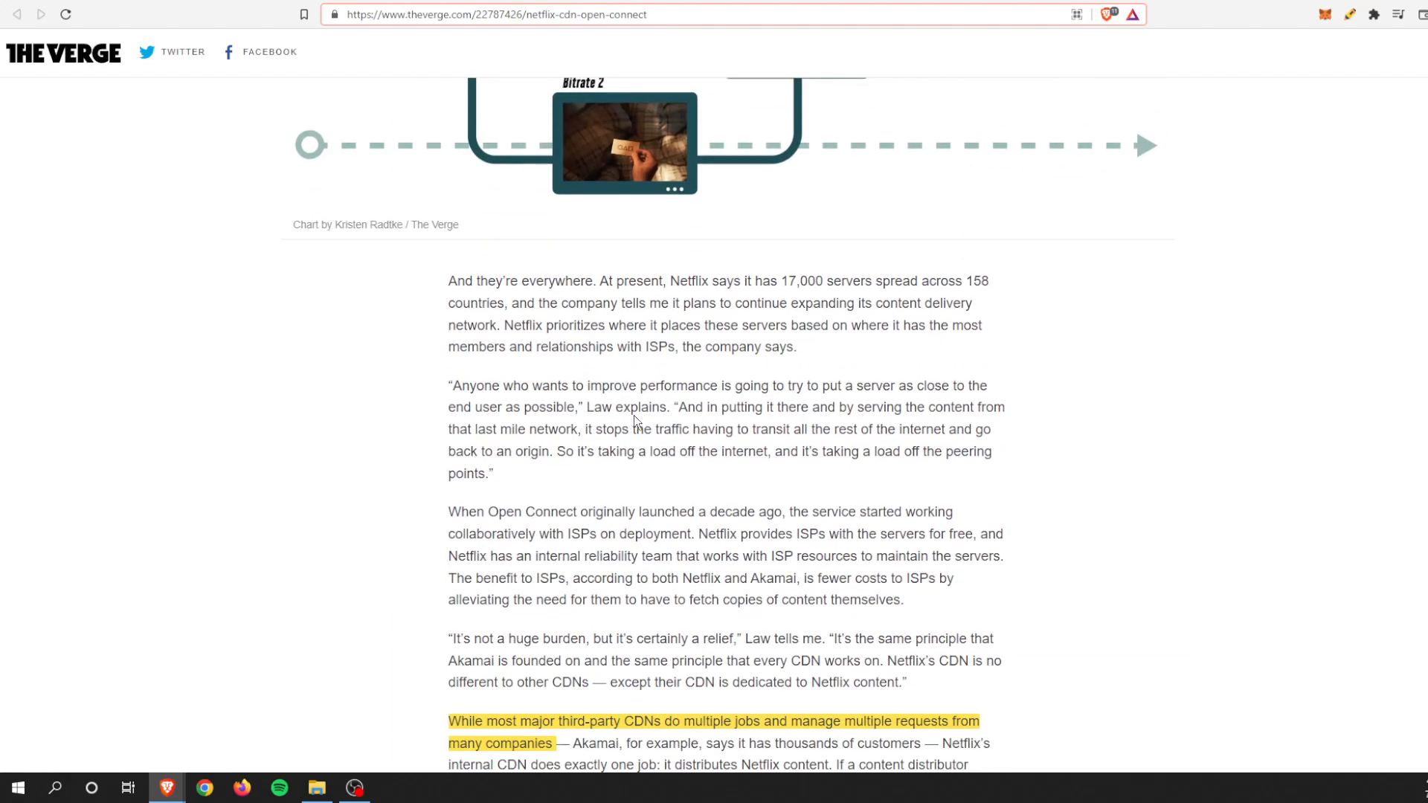
{"action": "scroll", "scroll_direction": "down", "scroll_amount": 3}
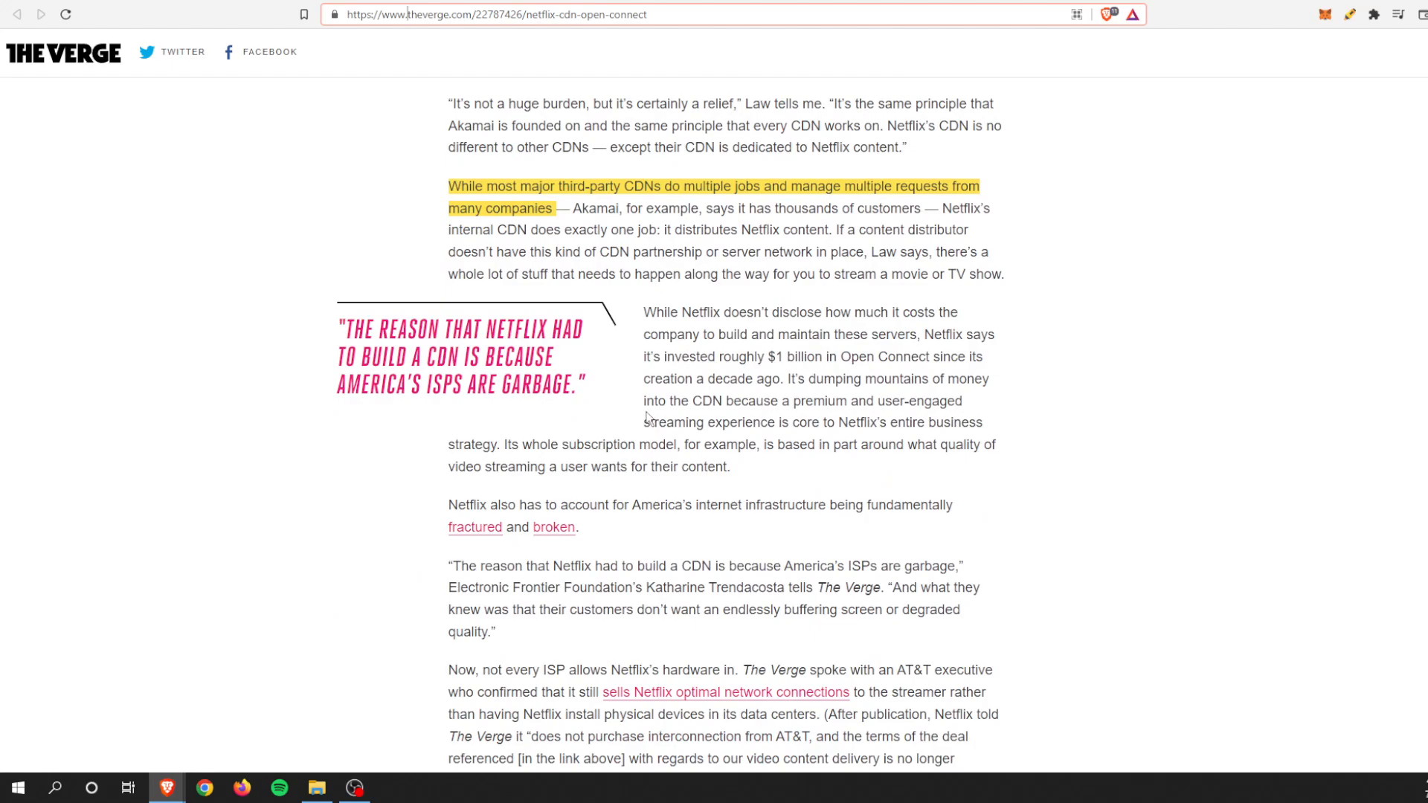
{"action": "mouse_move", "coordinate": [345, 293]}
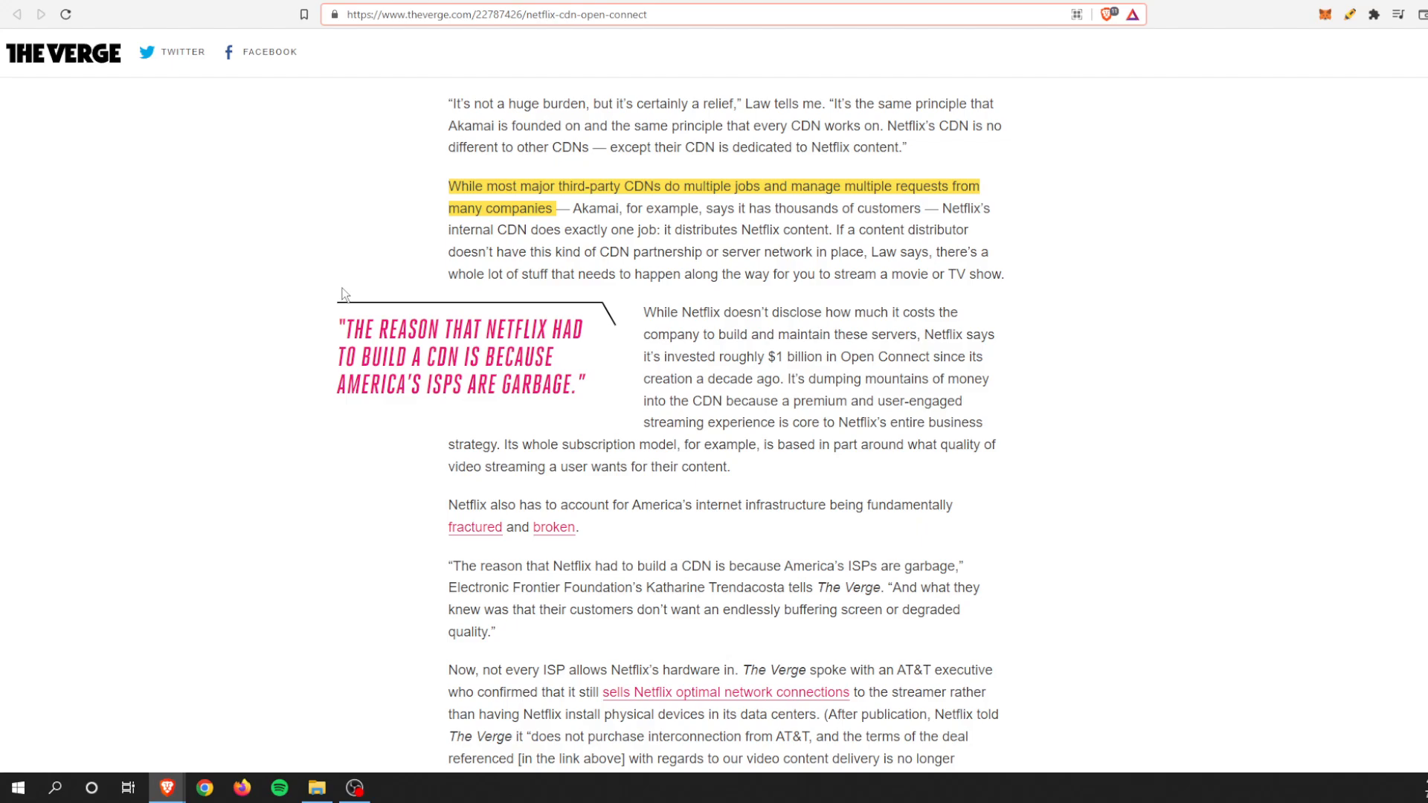
- Read Why It Works through King of Streaming, then scroll back toward the bitrate chart
{"action": "scroll", "scroll_direction": "down", "scroll_amount": 3}
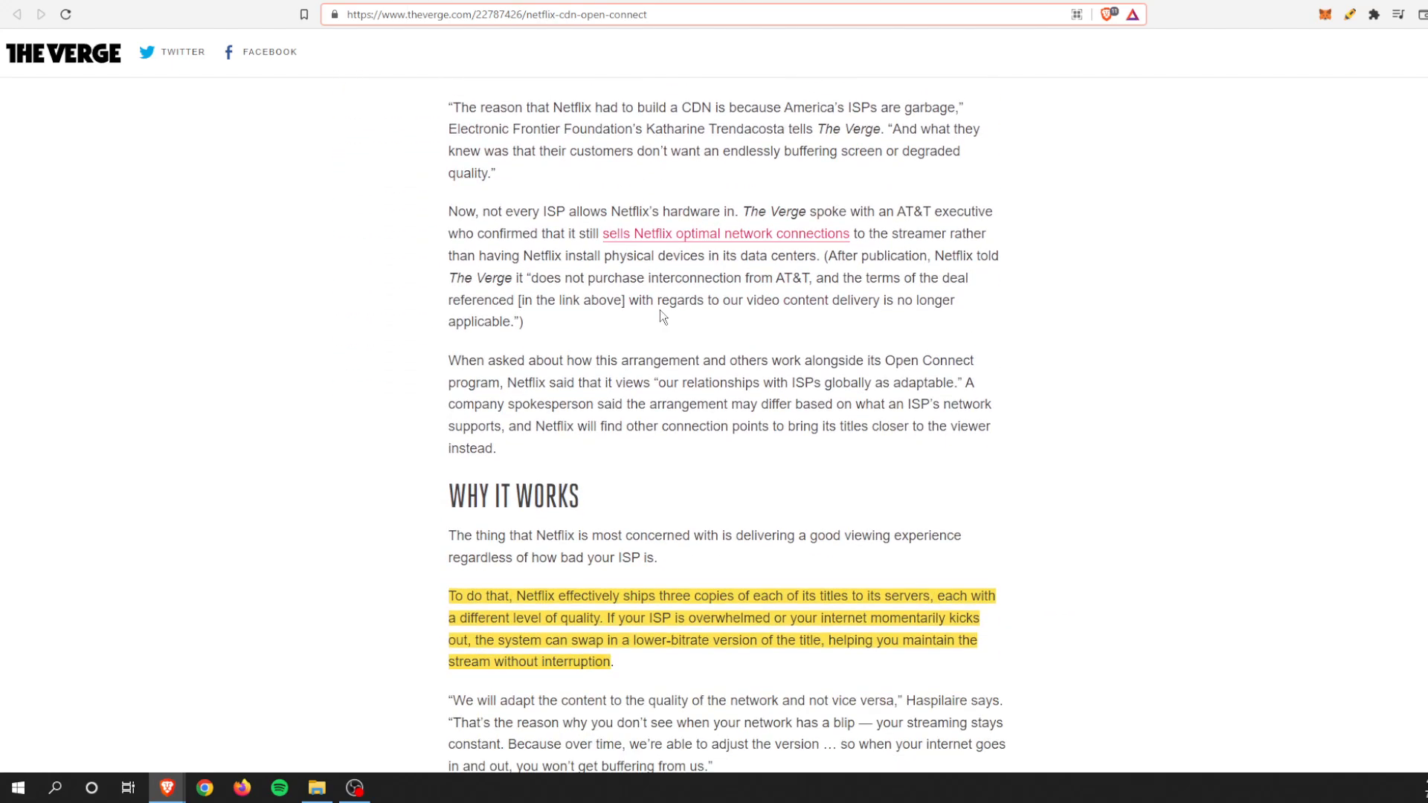
{"action": "scroll", "scroll_direction": "down", "scroll_amount": 3}
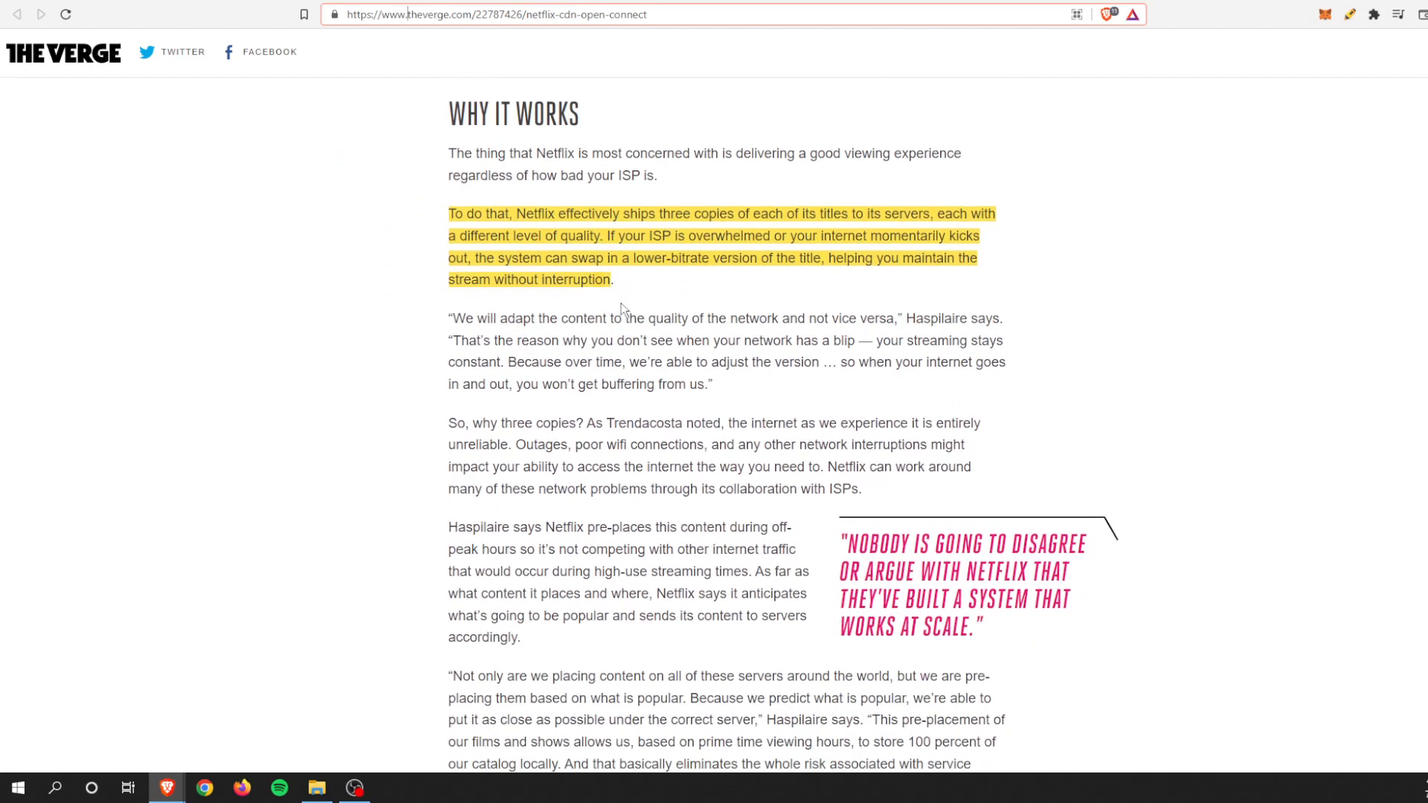
{"action": "scroll", "scroll_direction": "down", "scroll_amount": 3}
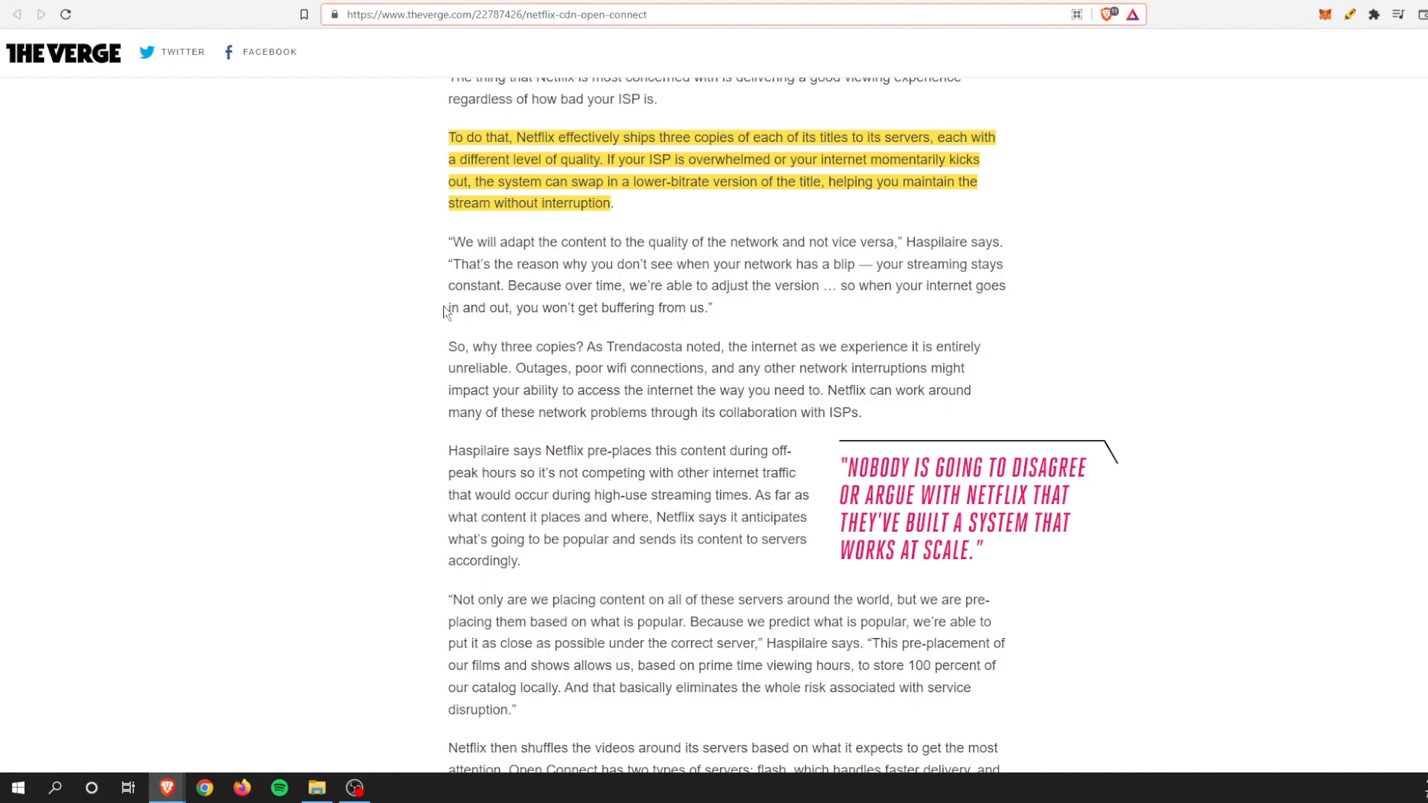
{"action": "mouse_move", "coordinate": [497, 300]}
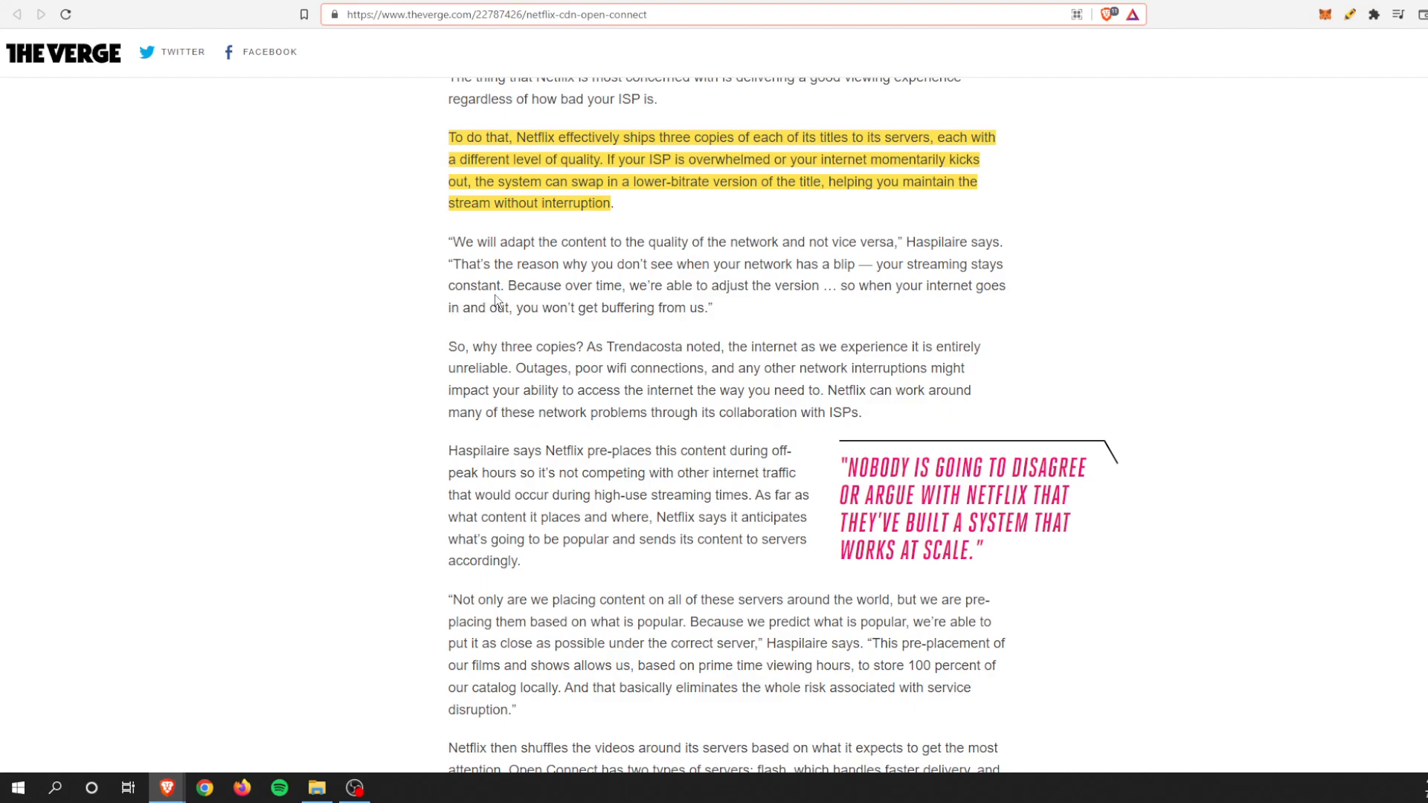
{"action": "scroll", "scroll_direction": "down", "scroll_amount": 3}
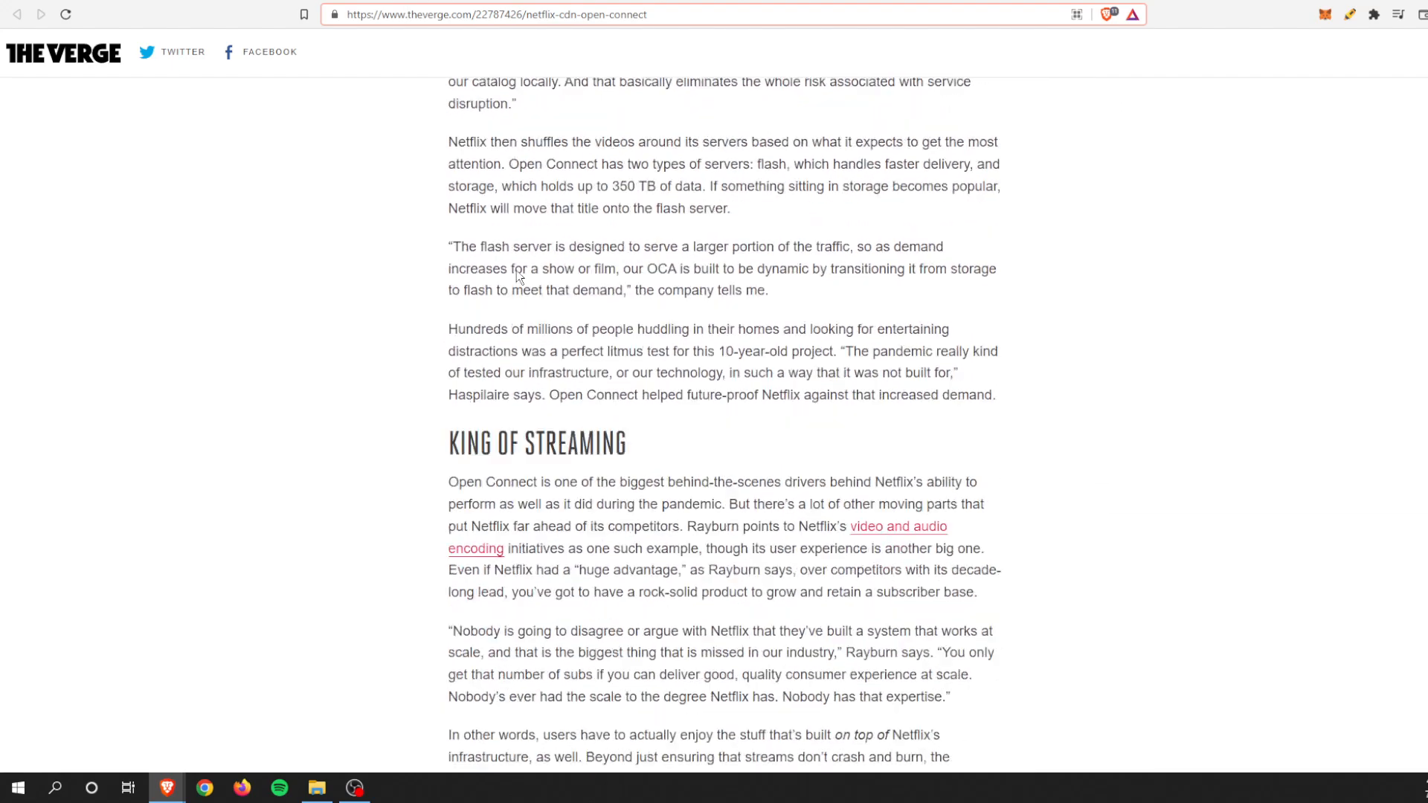
{"action": "scroll", "scroll_direction": "up", "scroll_amount": 3}
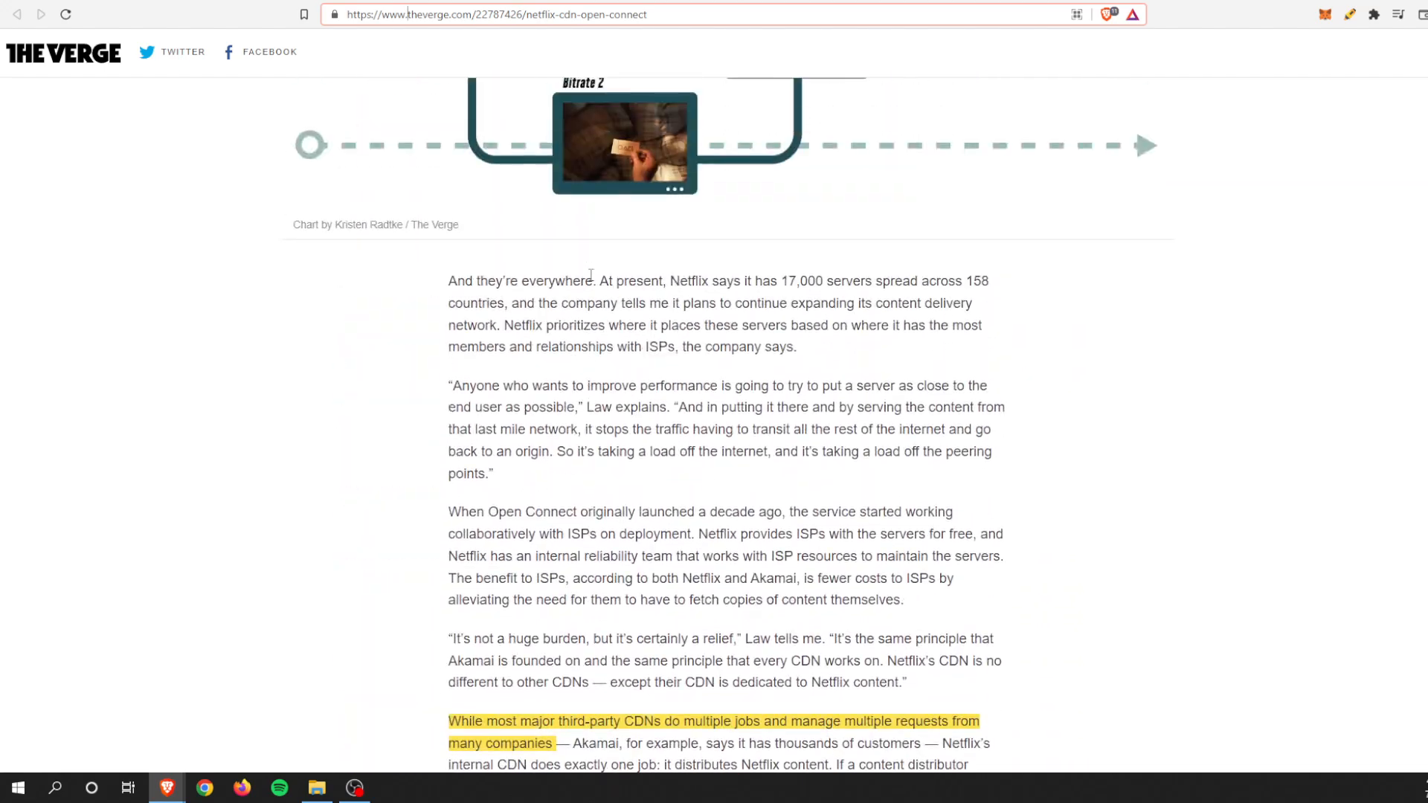
{"action": "scroll", "scroll_direction": "up", "scroll_amount": 3}
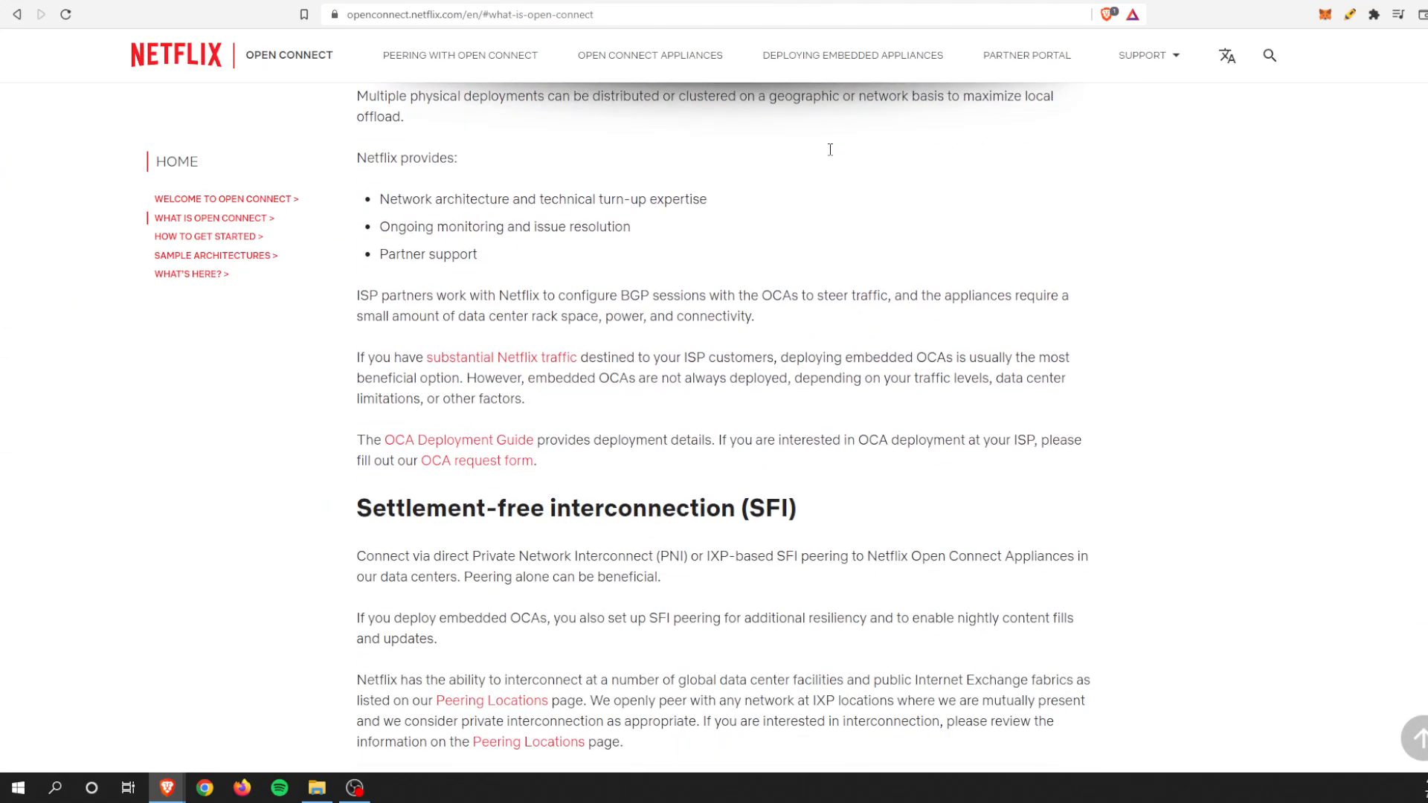
- Follow a link near the top of the Open Connect page and read down to Netflix's SEC filings list
{"action": "scroll", "scroll_direction": "up", "scroll_amount": 3}
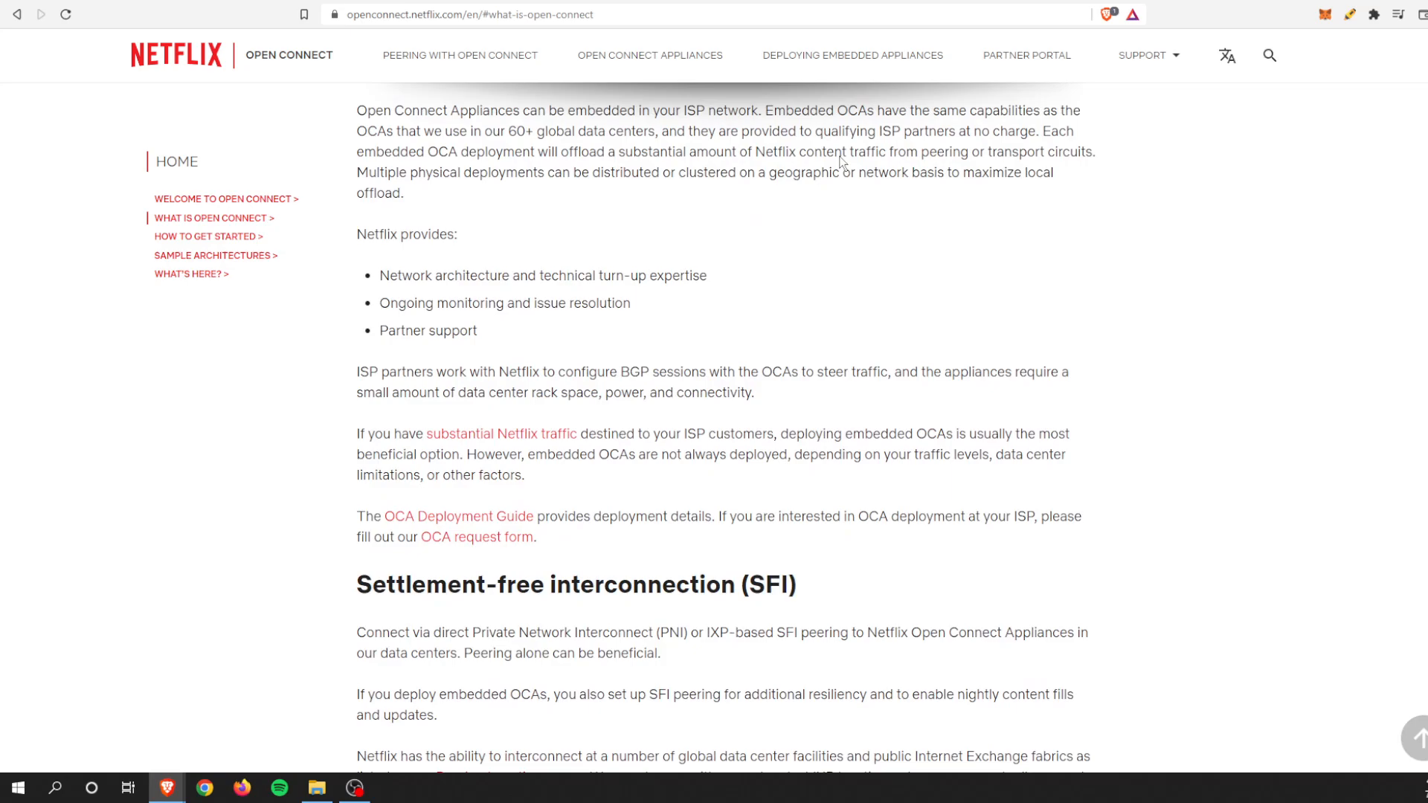
{"action": "left_click", "coordinate": [206, 235]}
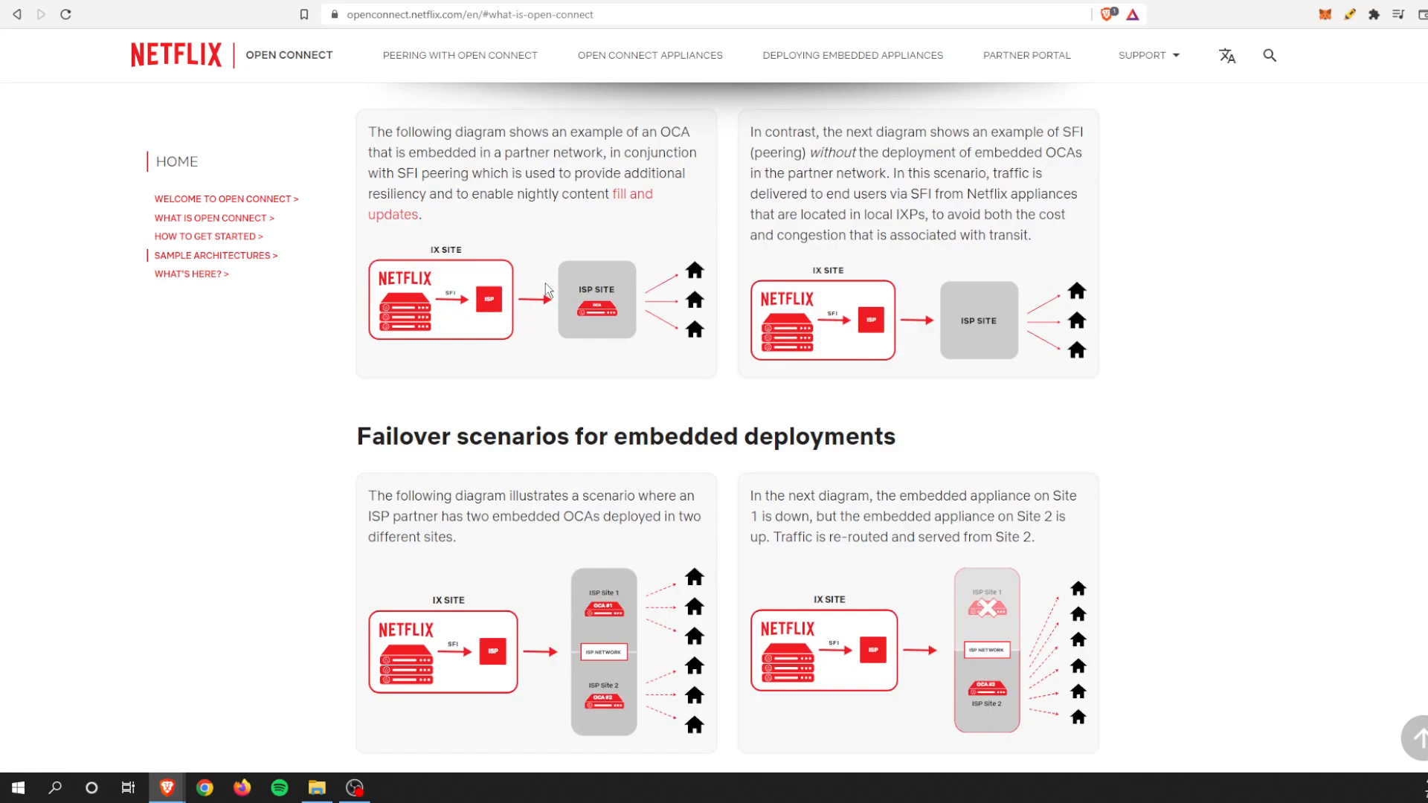
{"action": "mouse_move", "coordinate": [550, 279]}
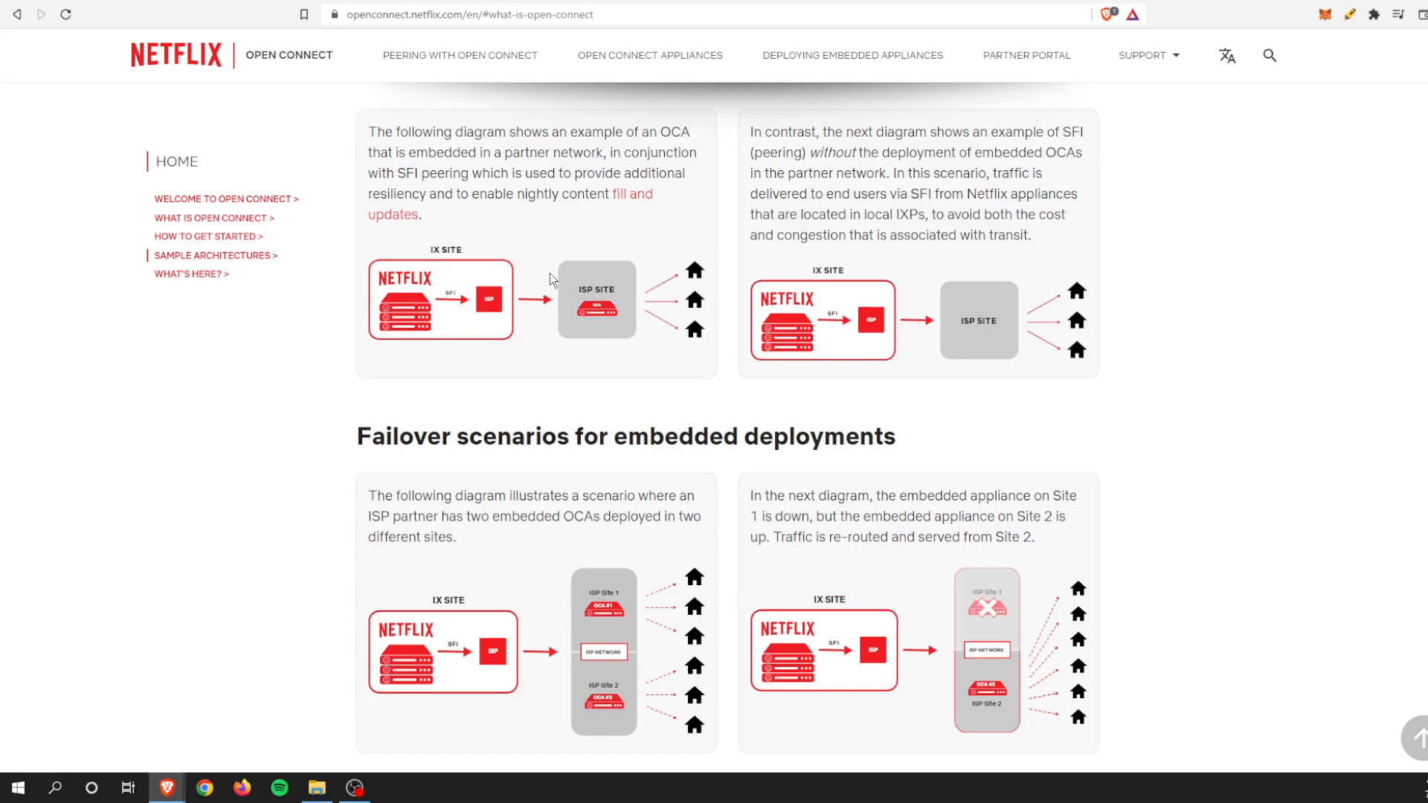
{"action": "scroll", "scroll_direction": "down", "scroll_amount": 3}
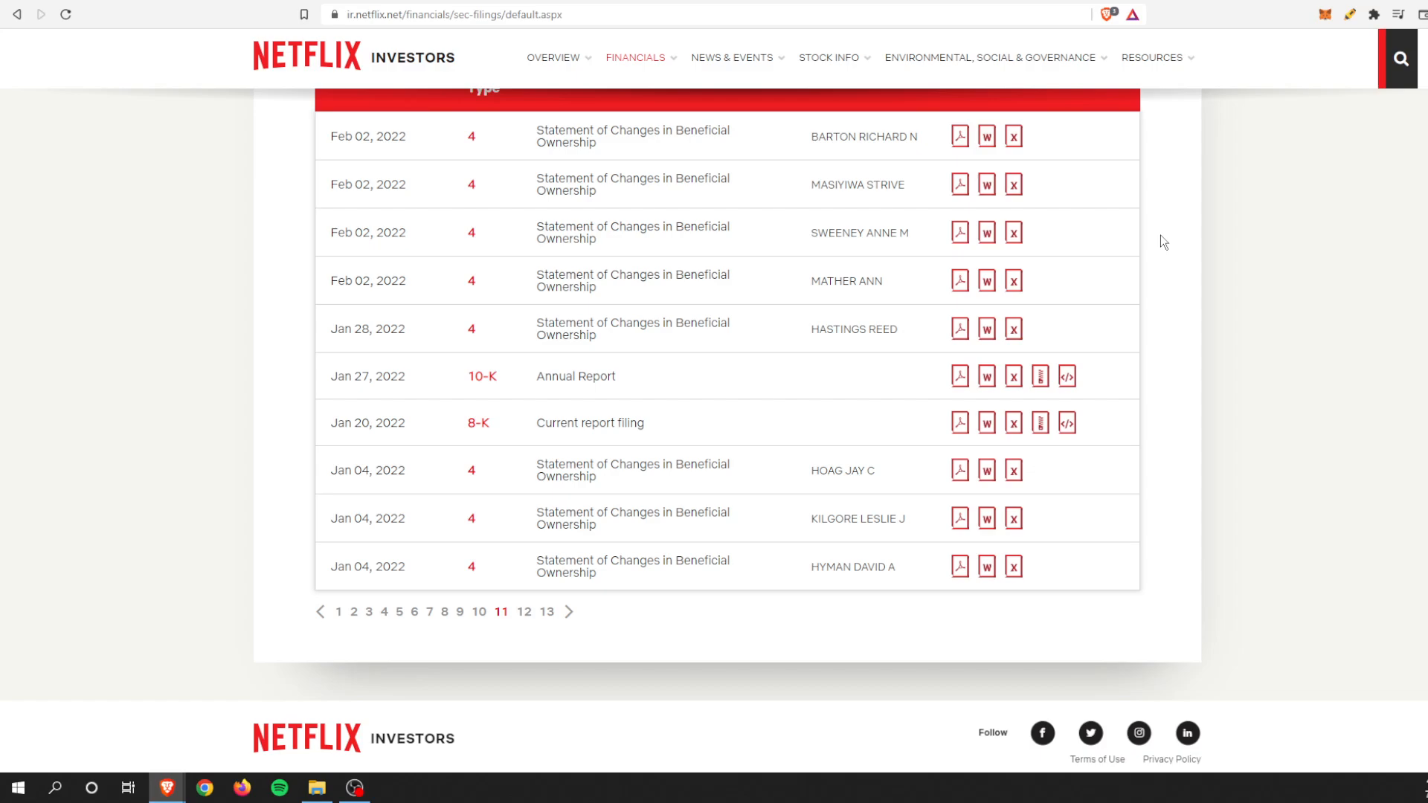
{"action": "mouse_move", "coordinate": [919, 173]}
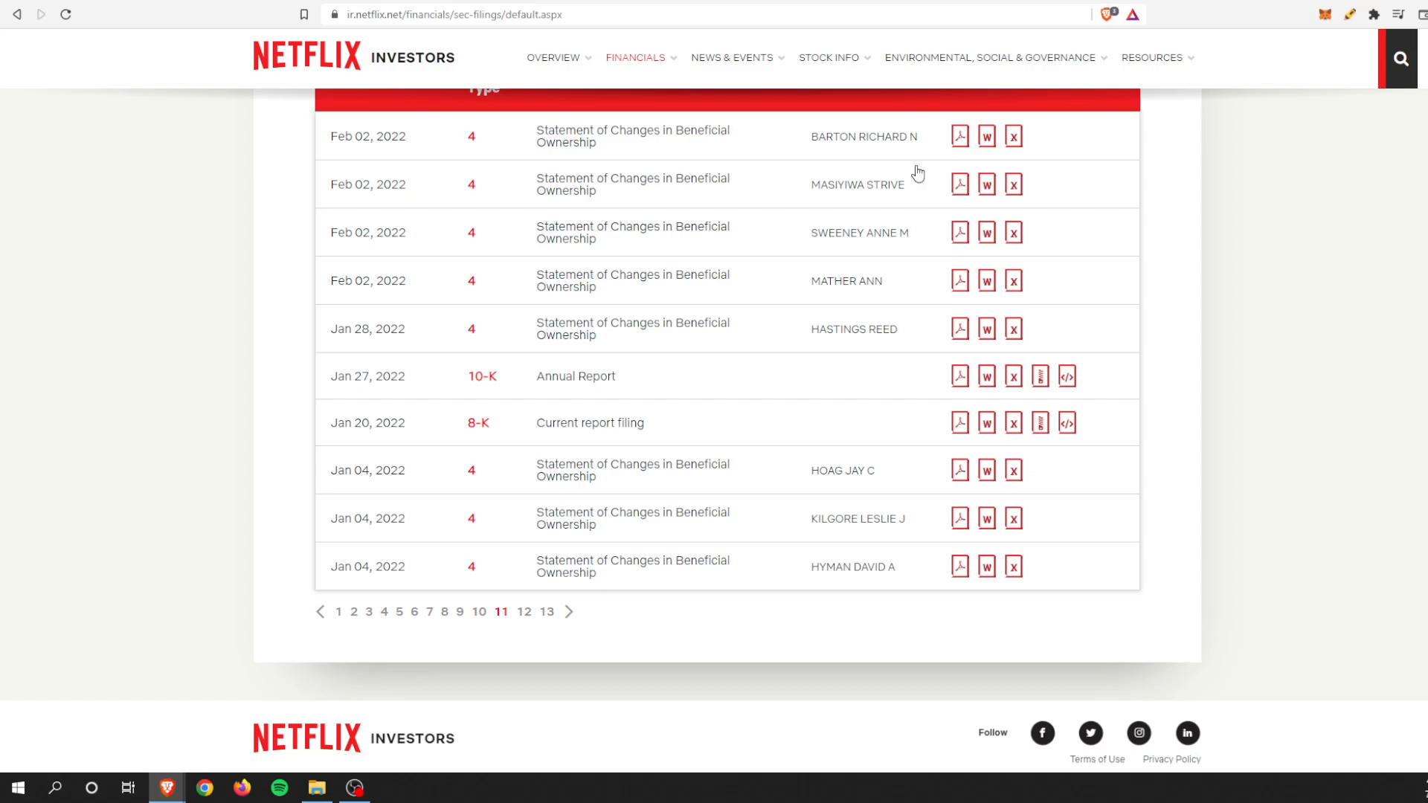
{"action": "mouse_move", "coordinate": [774, 191]}
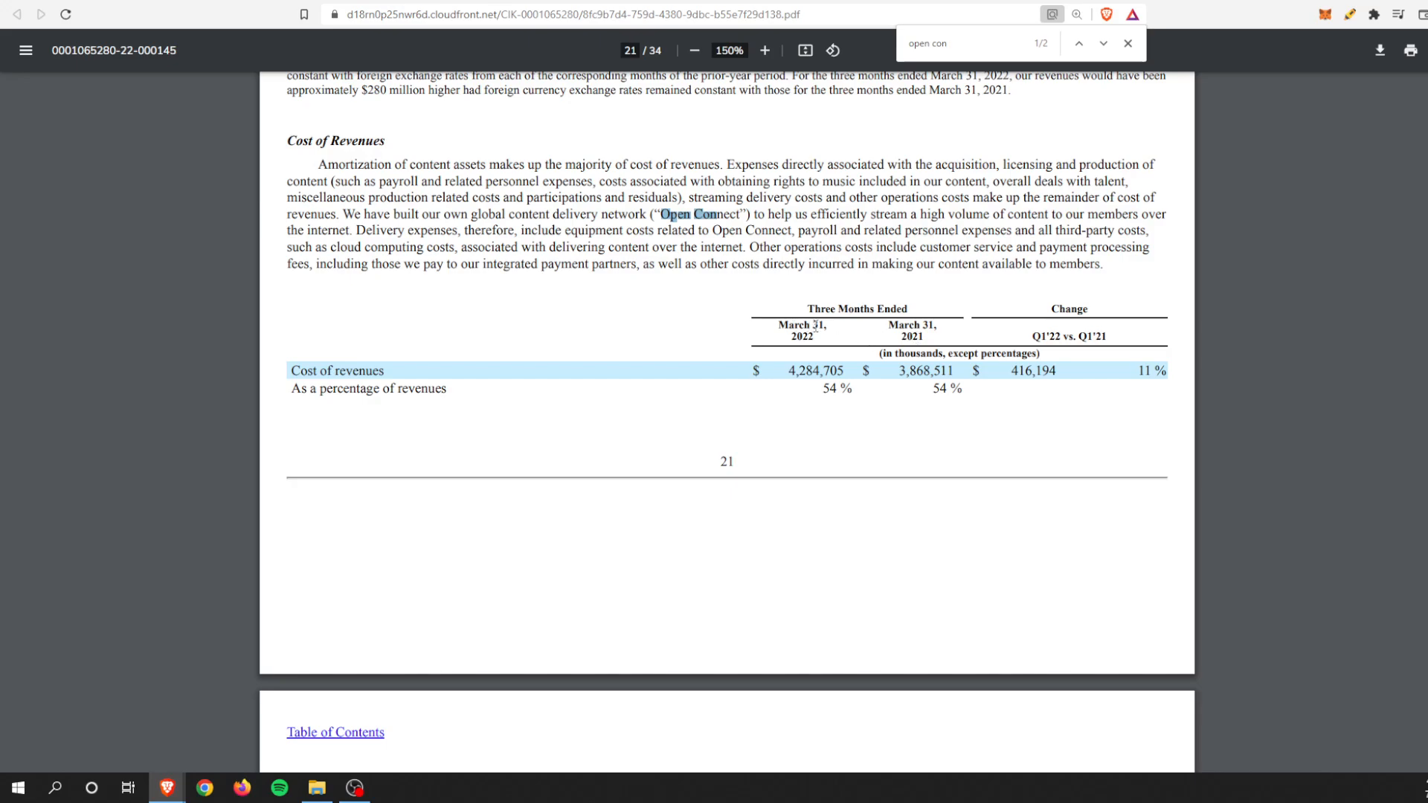
{"action": "mouse_move", "coordinate": [955, 392]}
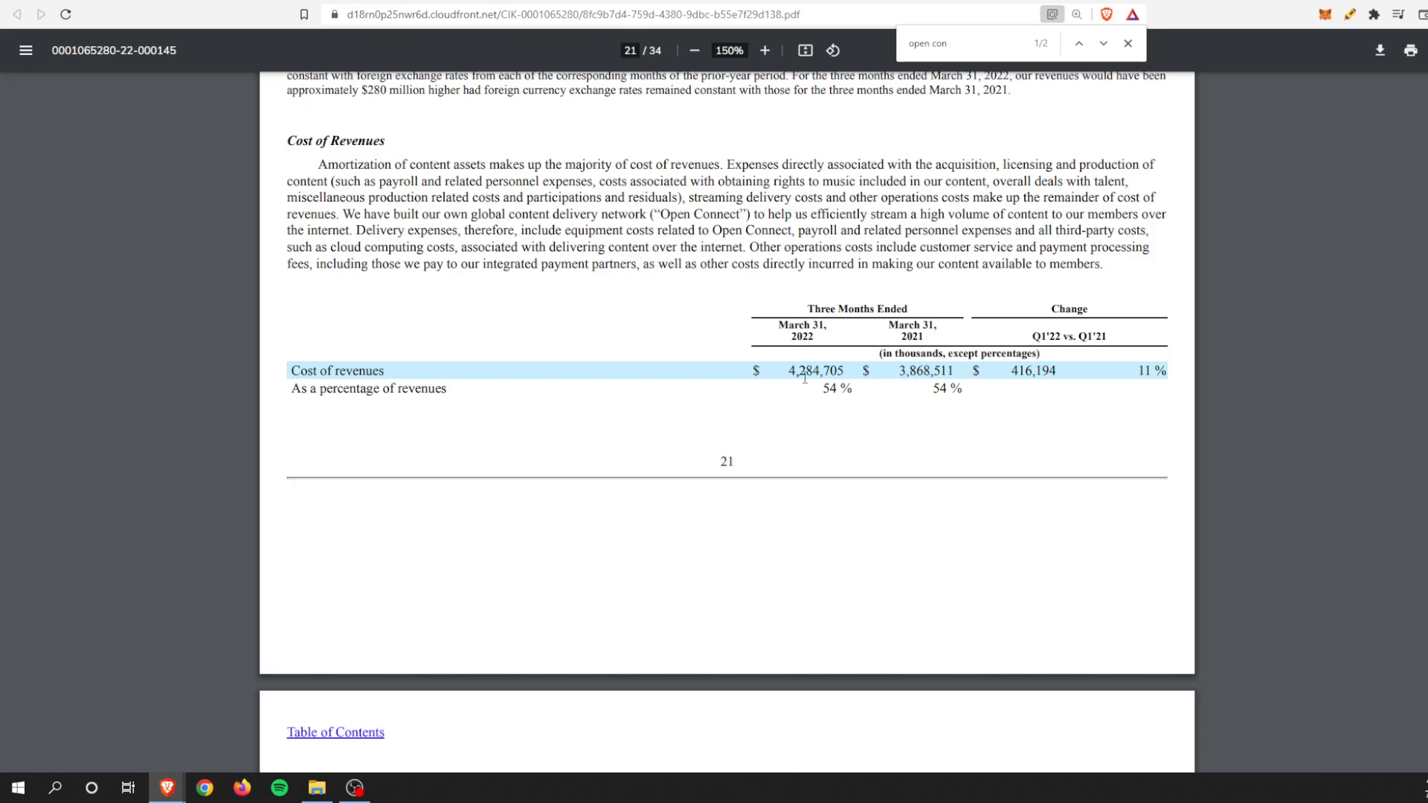
{"action": "mouse_move", "coordinate": [809, 392]}
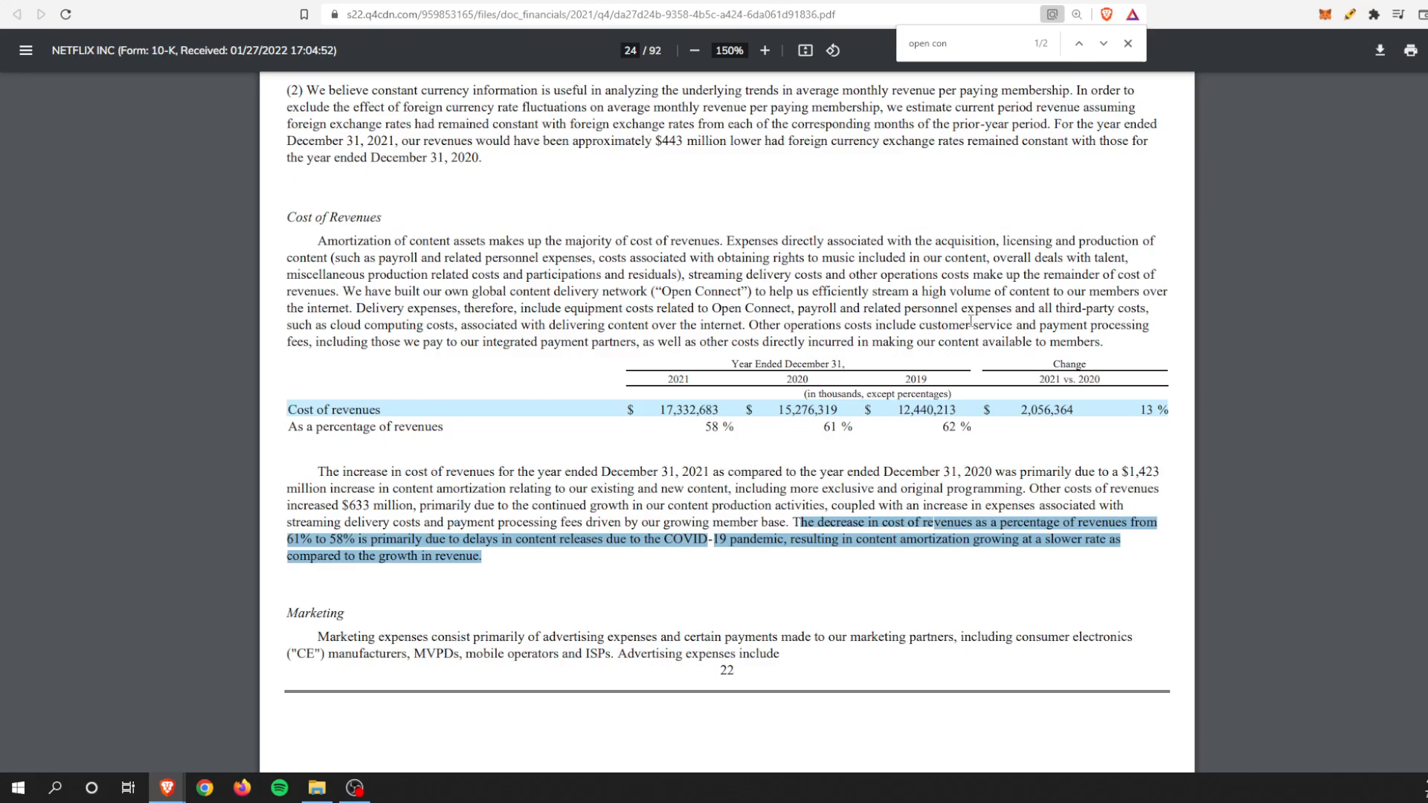
- Locate the Cost of Revenues section and highlight the 2021 cost of revenues figure
{"action": "scroll", "scroll_direction": "down", "scroll_amount": 3}
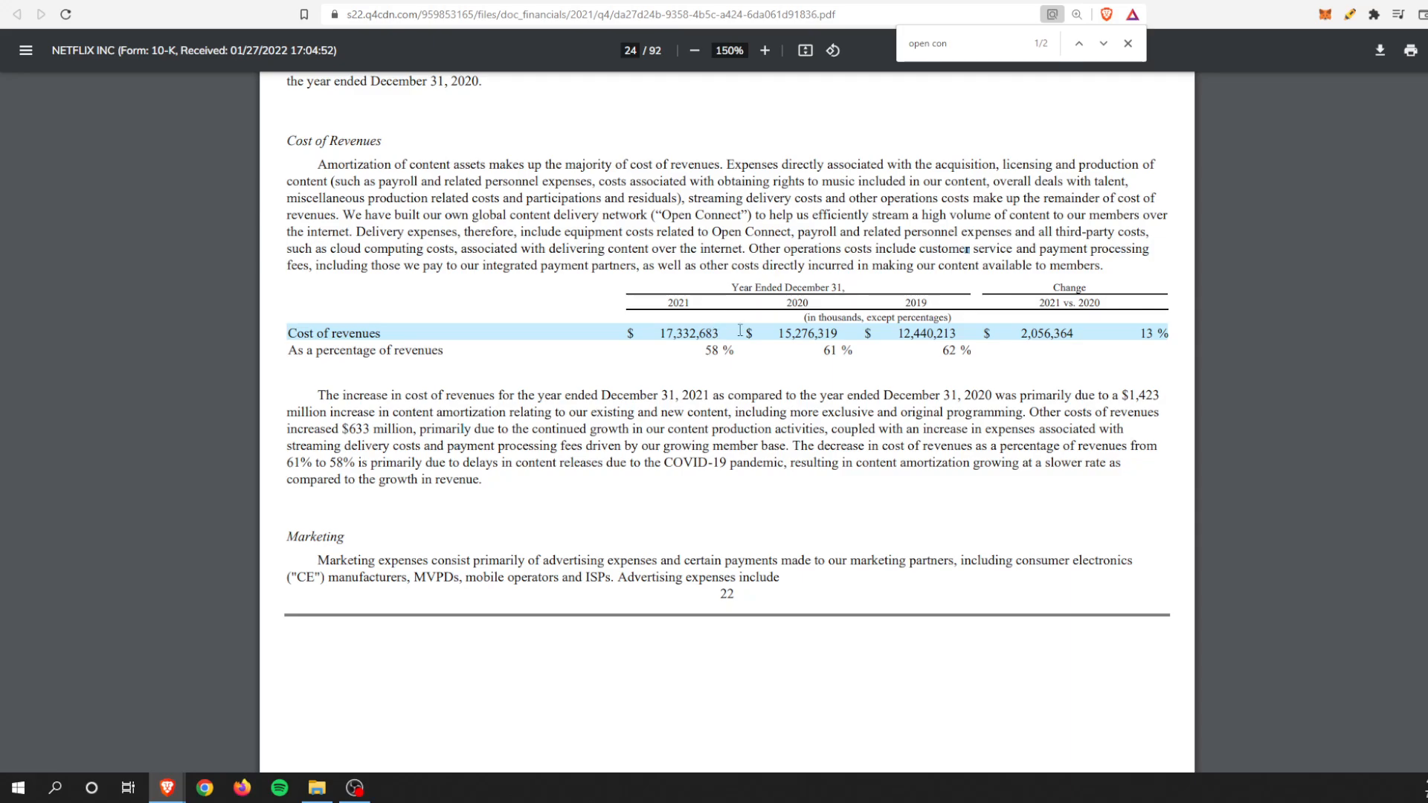
{"action": "mouse_move", "coordinate": [966, 354]}
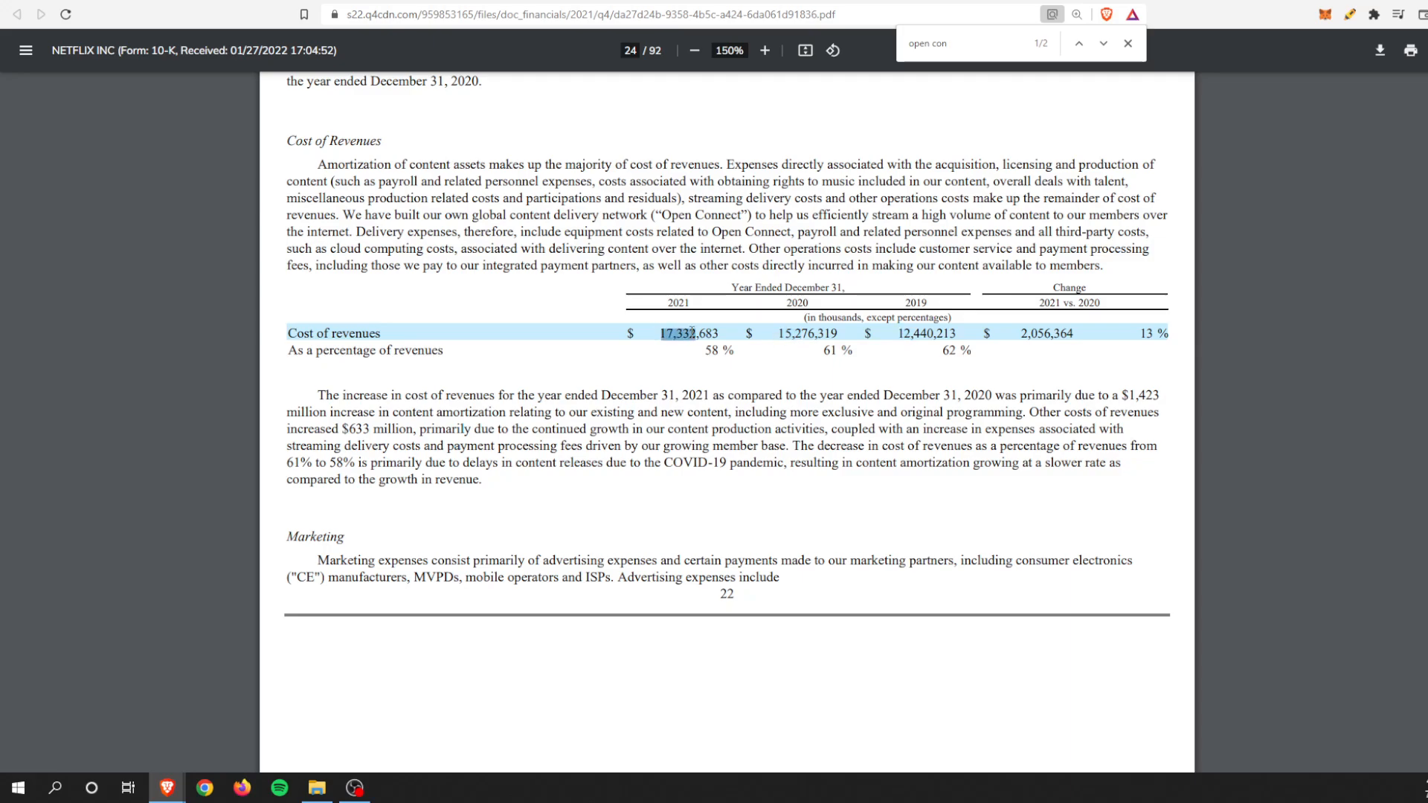
{"action": "scroll", "scroll_direction": "down", "scroll_amount": 3}
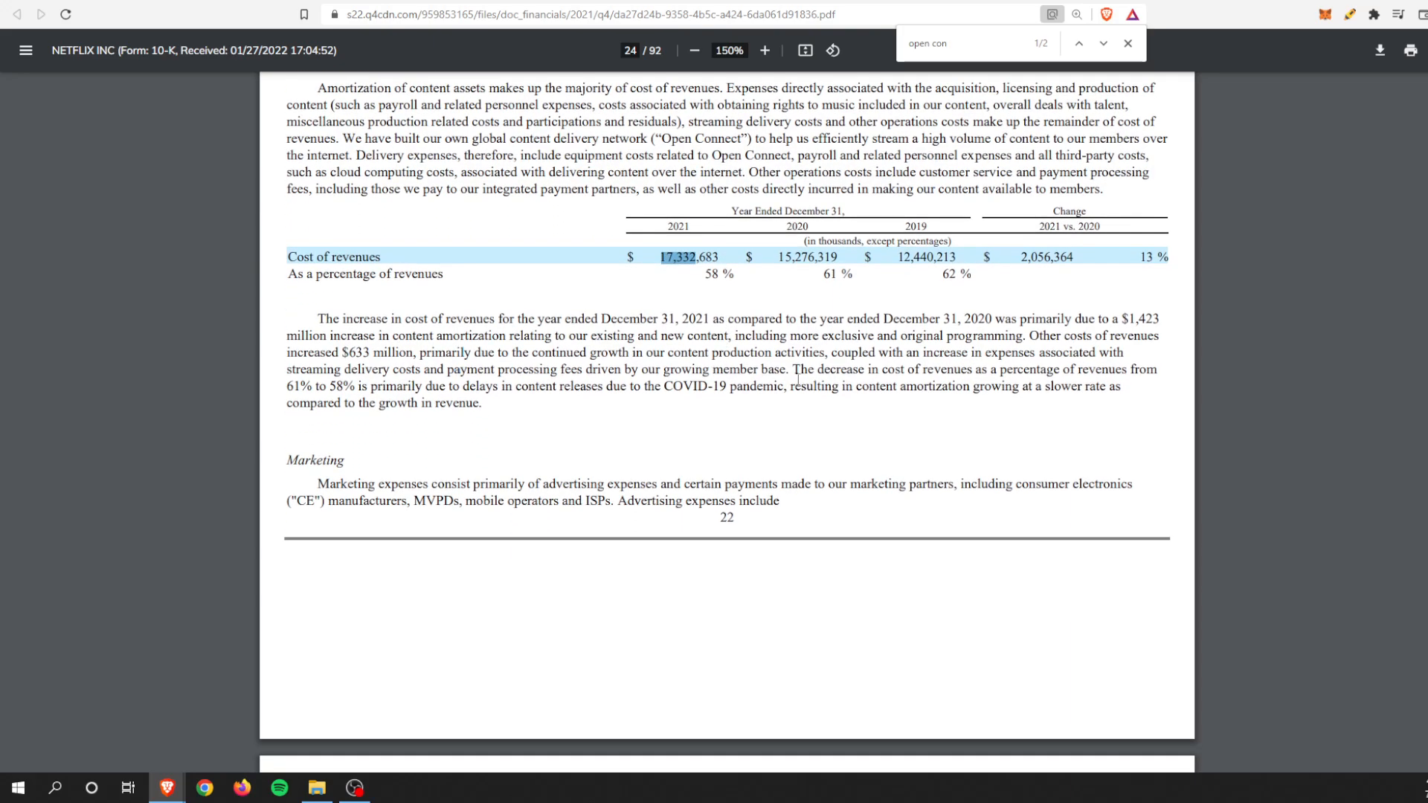
{"action": "left_click_drag", "start_coordinate": [797, 369], "coordinate": [968, 369]}
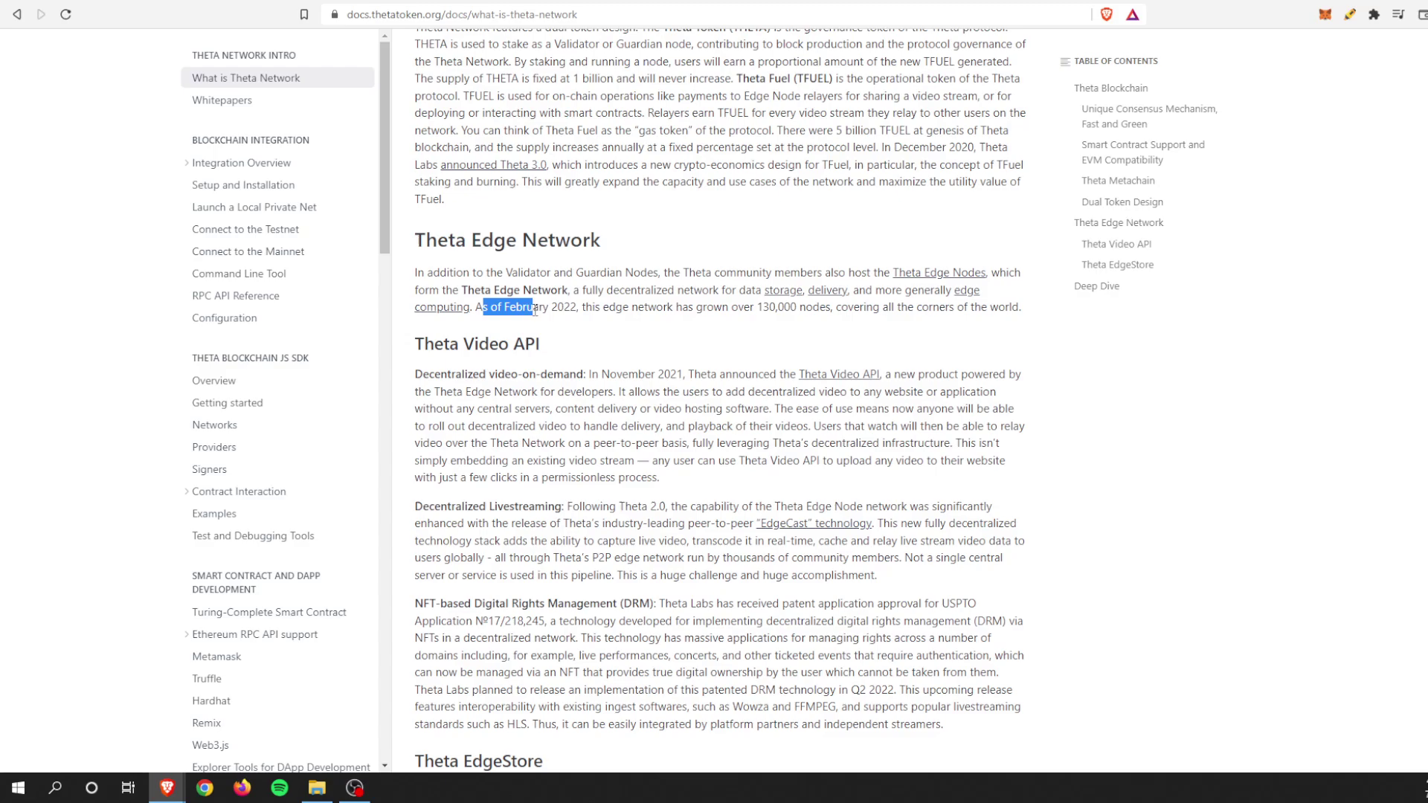
- Highlight the sentence on the Theta Edge Network growing past 130,000 nodes
{"action": "left_click_drag", "start_coordinate": [537, 306], "coordinate": [691, 307]}
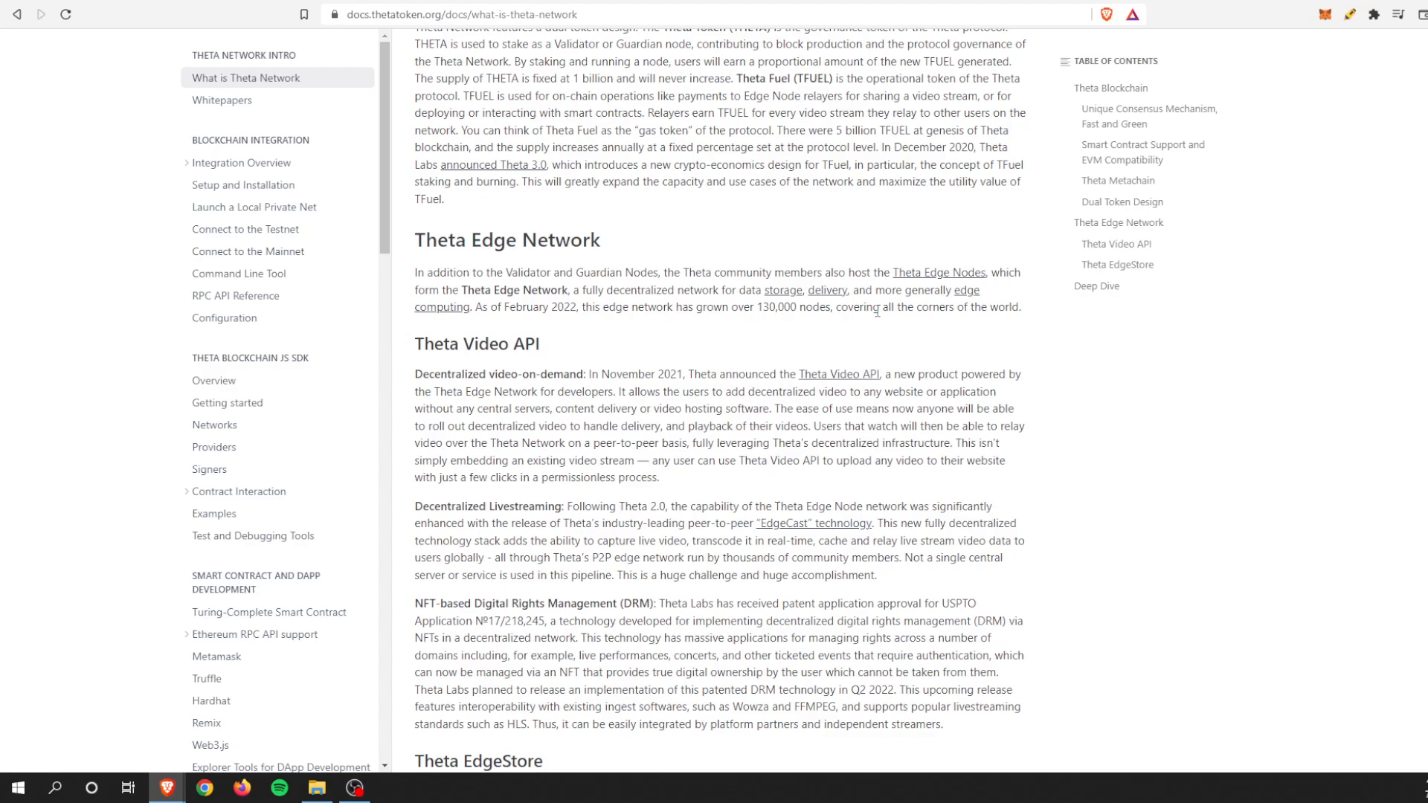
{"action": "mouse_move", "coordinate": [874, 307]}
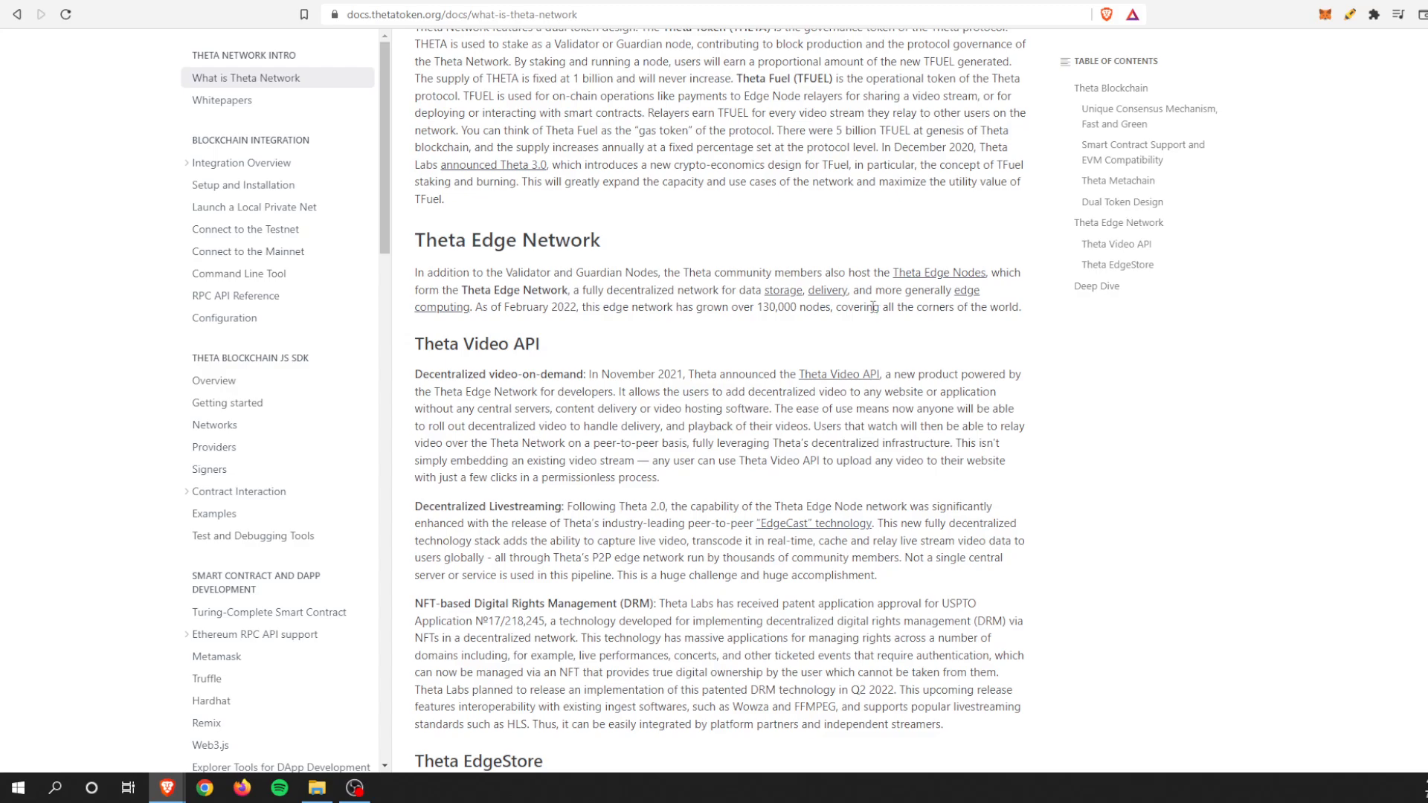
{"action": "mouse_move", "coordinate": [836, 206]}
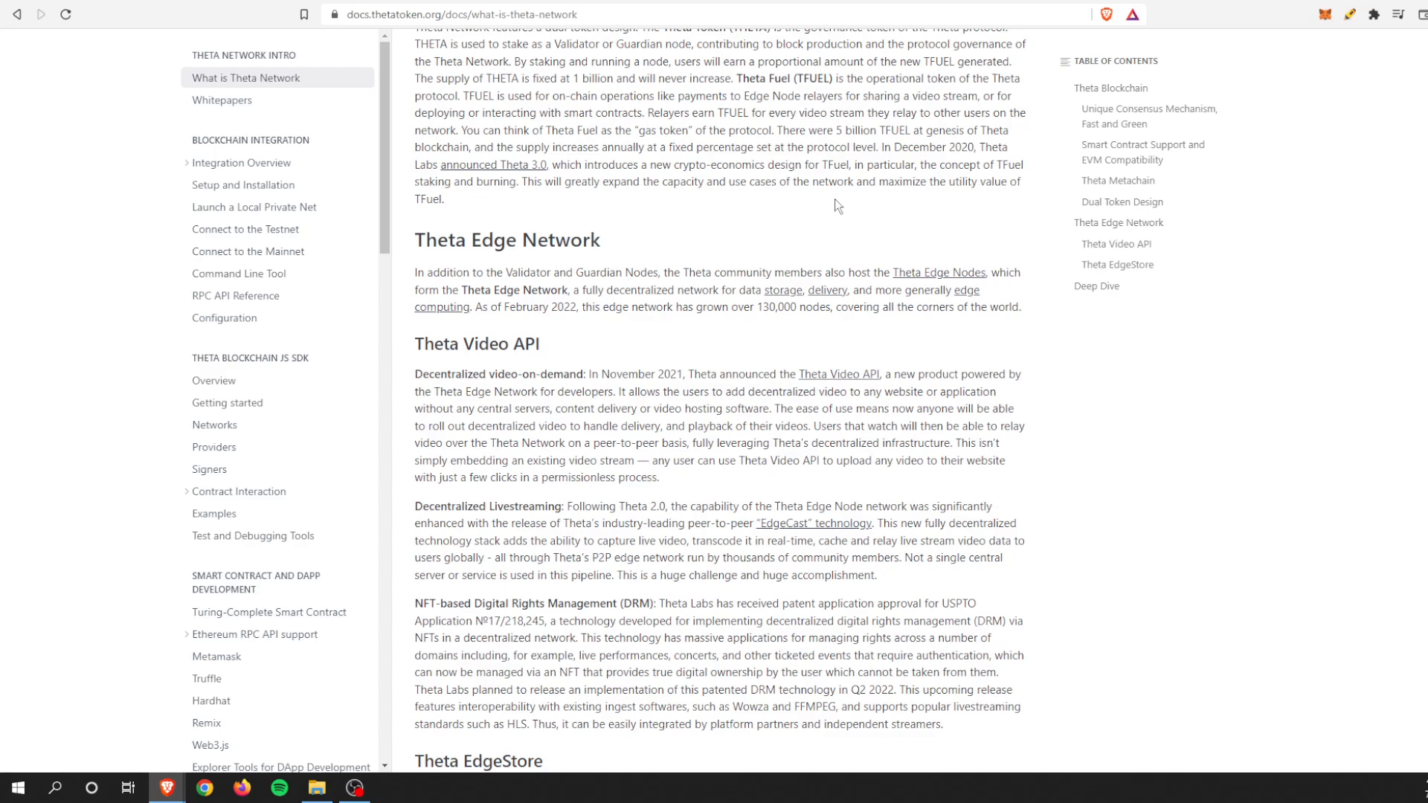
{"action": "mouse_move", "coordinate": [858, 195]}
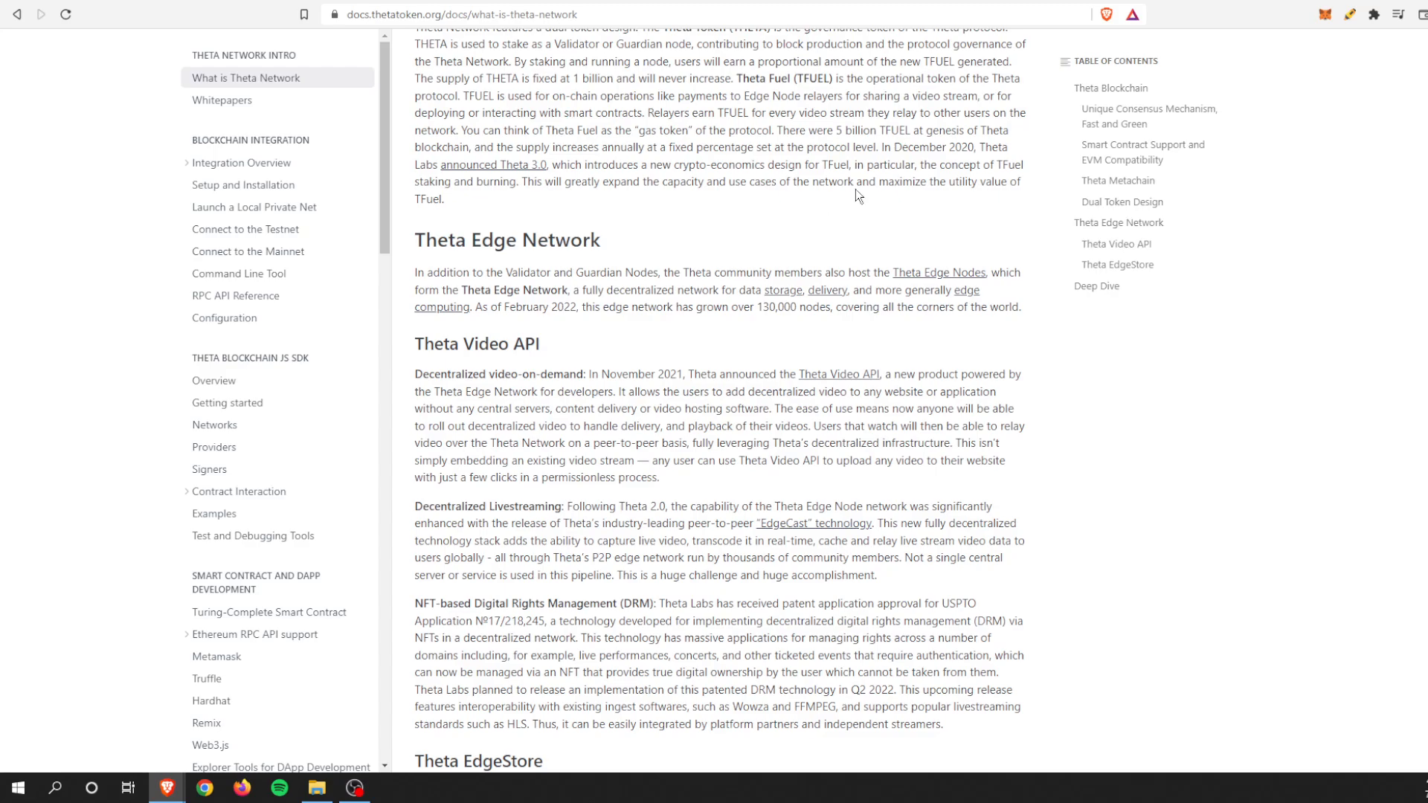
{"action": "scroll", "scroll_direction": "up", "scroll_amount": 3}
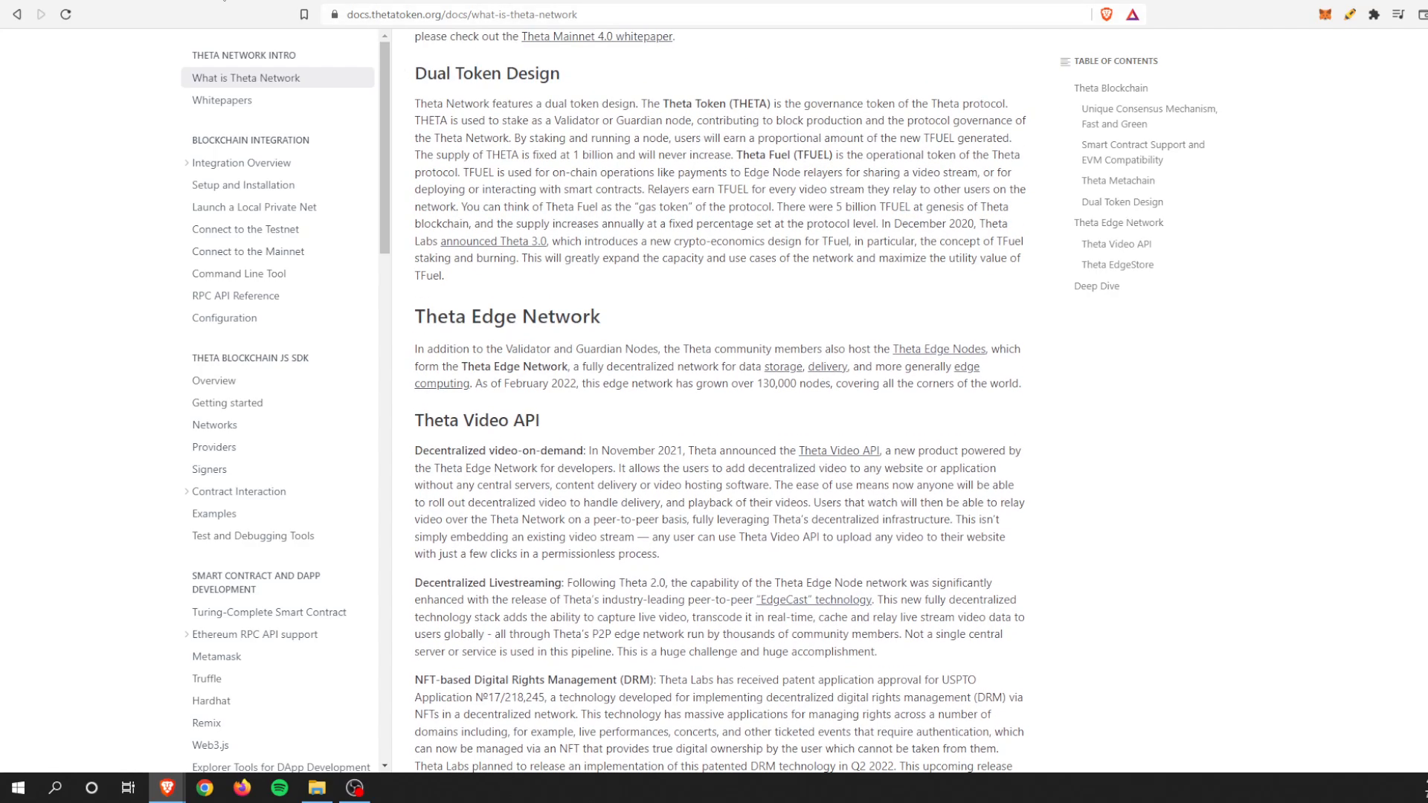